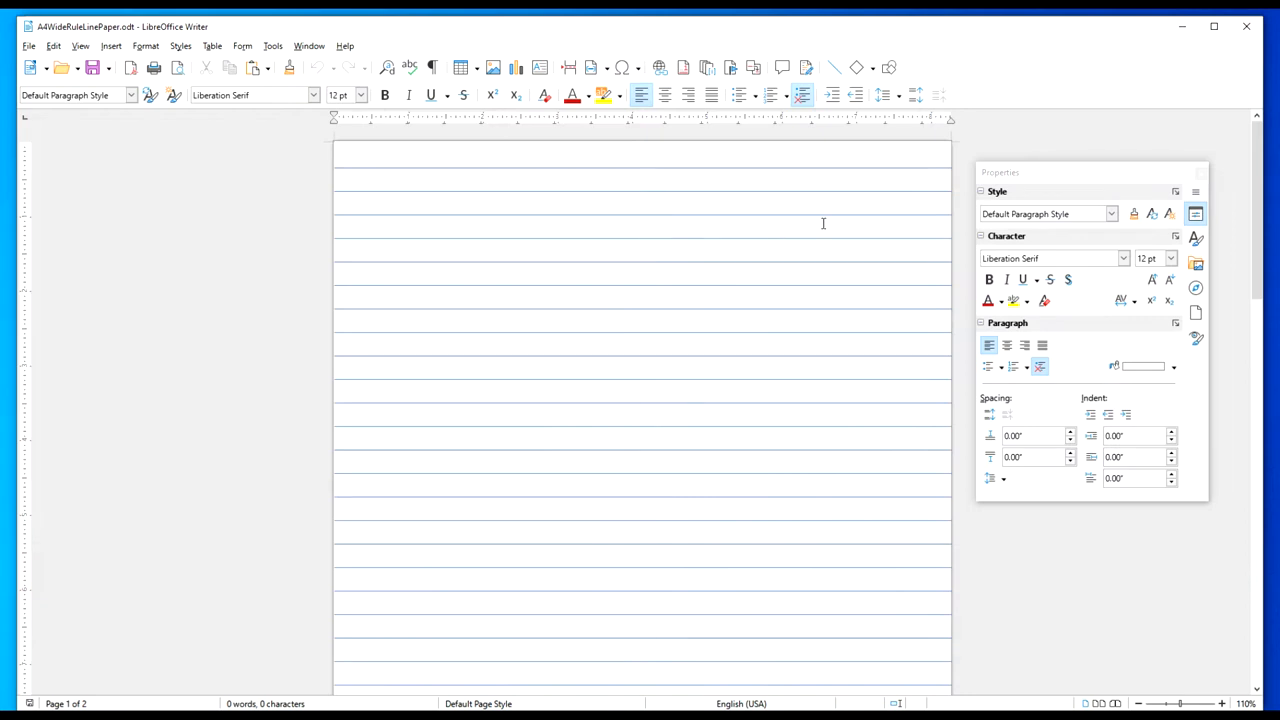
mouse_move(808, 218)
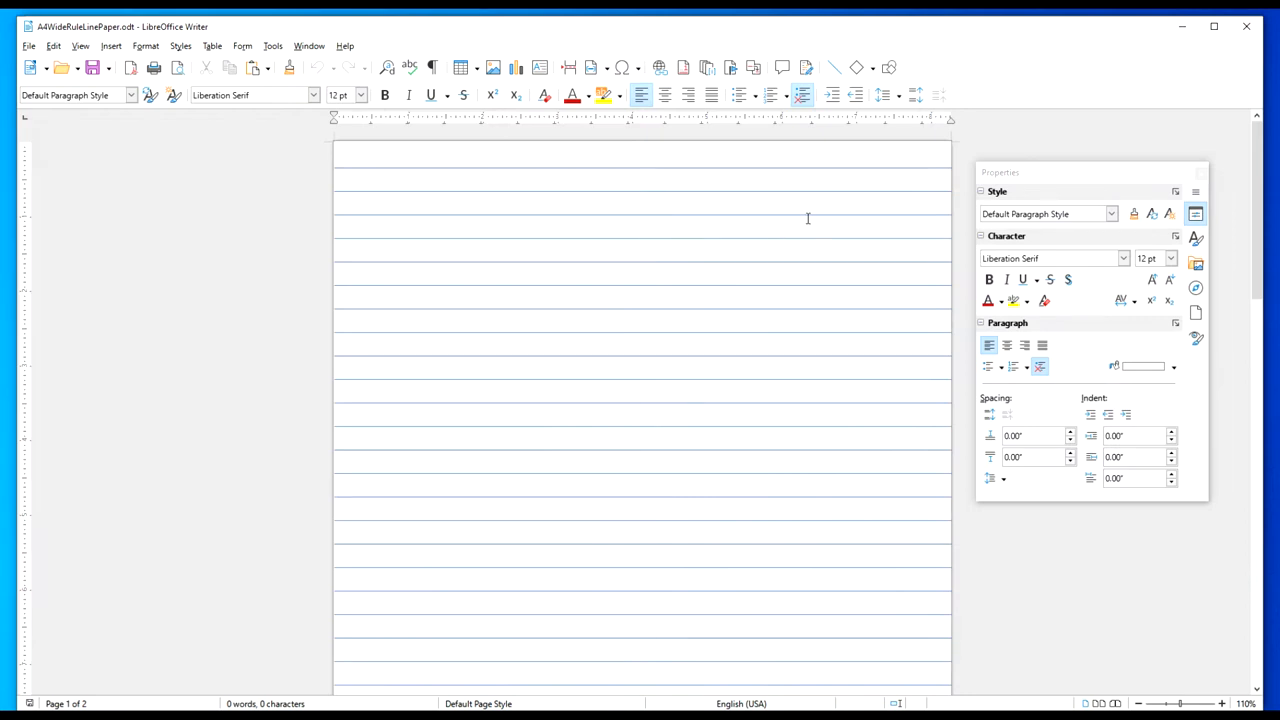
mouse_move(178, 32)
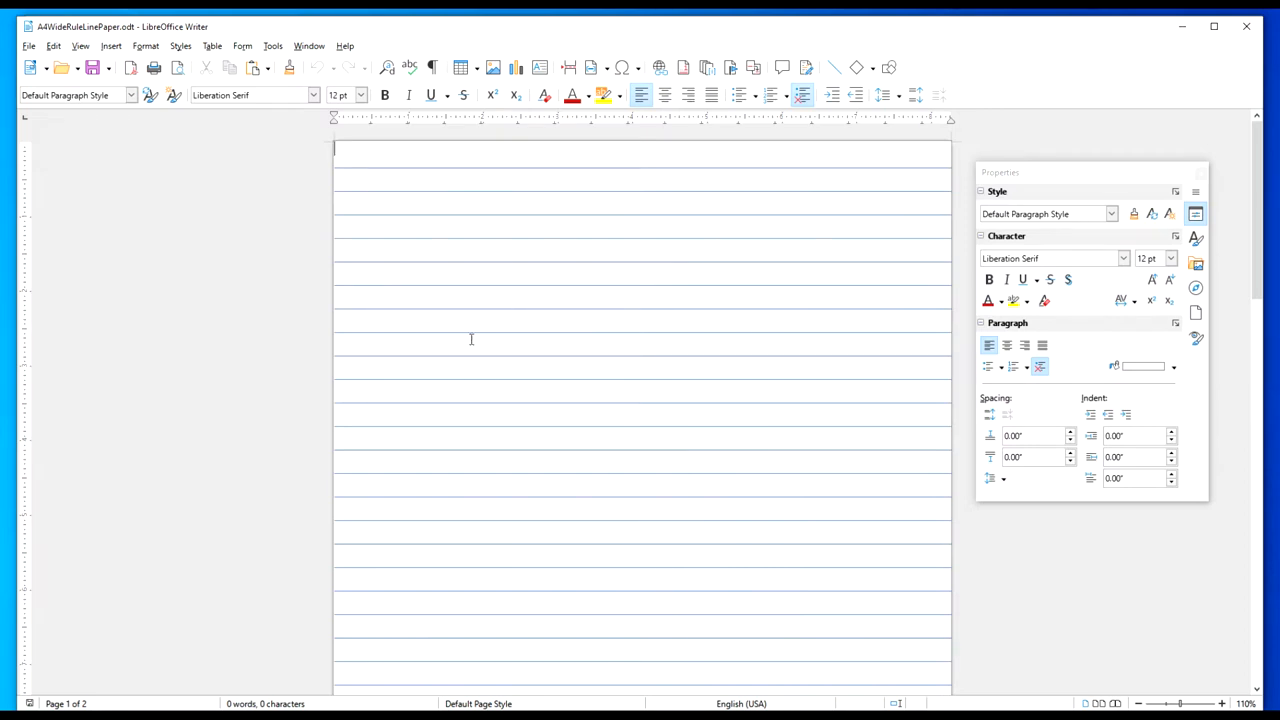
mouse_move(1052, 148)
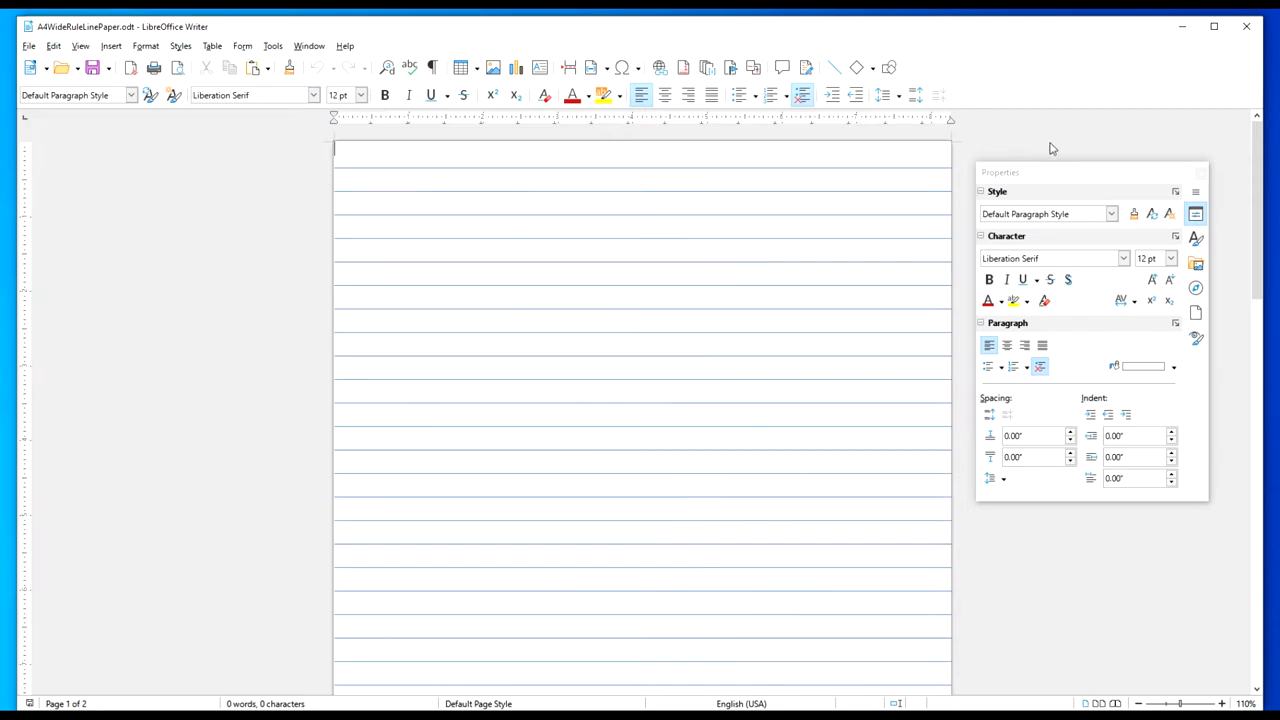
mouse_move(1156, 100)
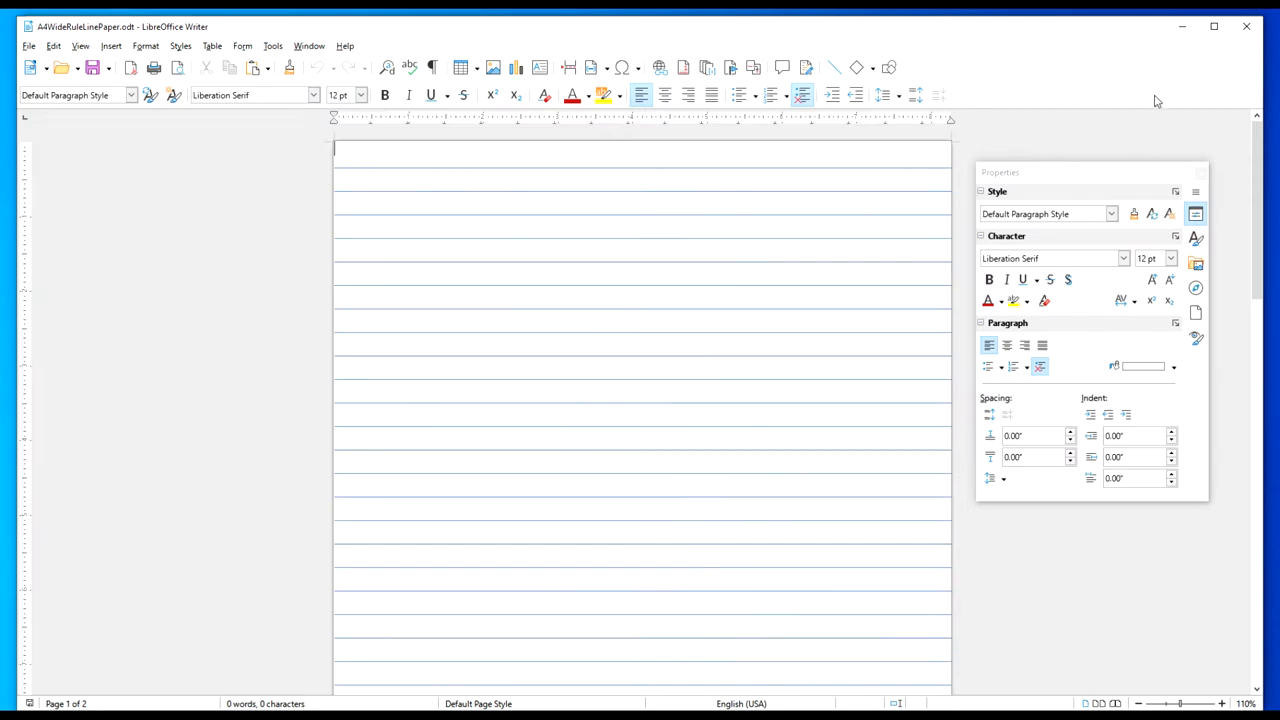
mouse_move(1184, 28)
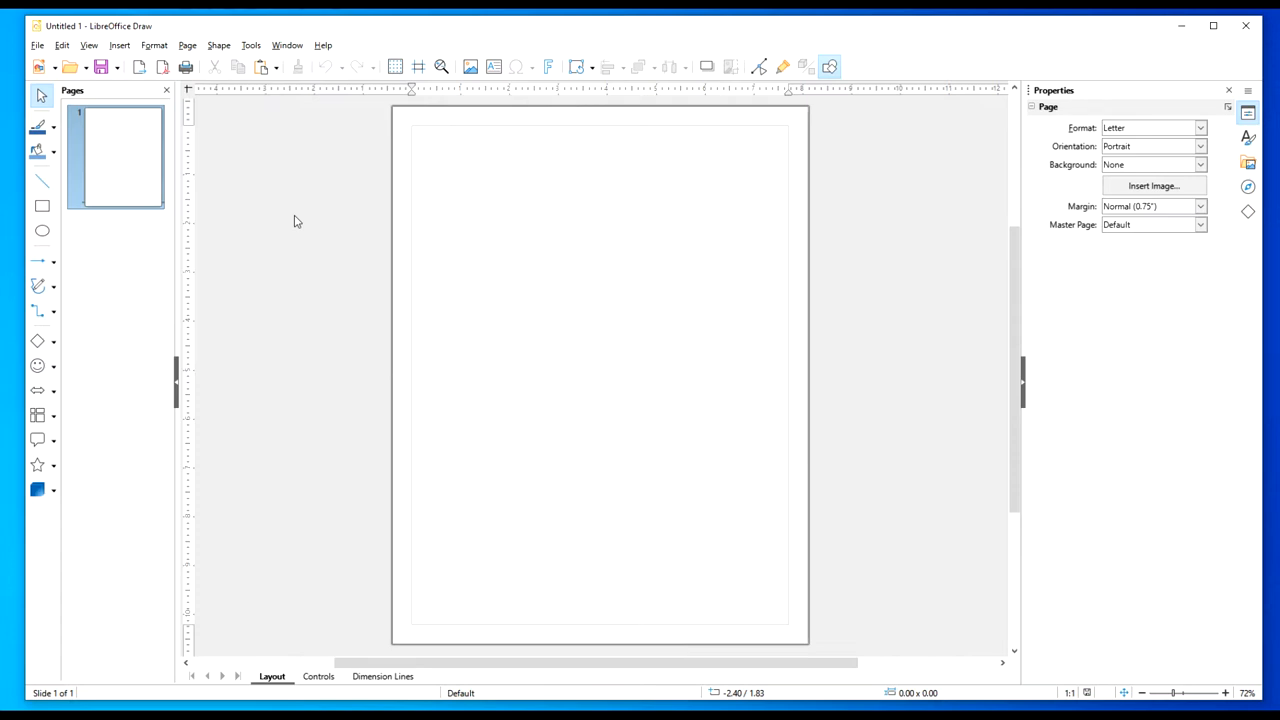
mouse_move(480, 652)
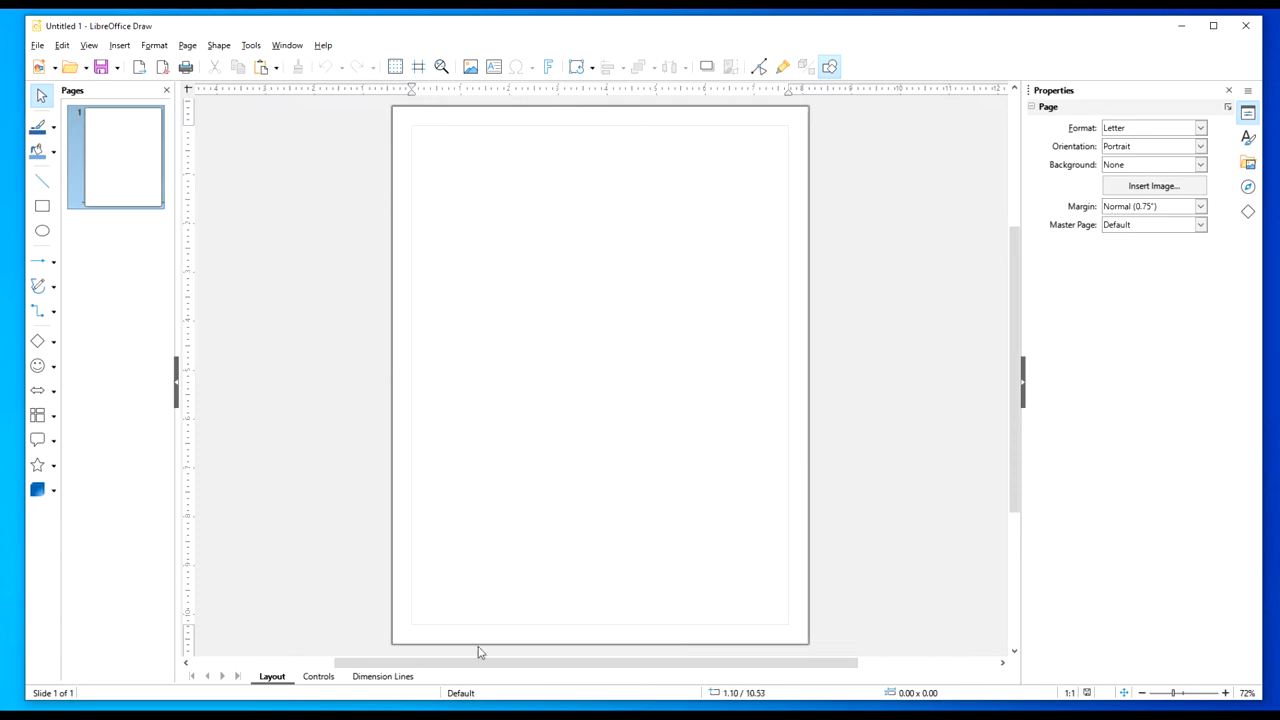
mouse_move(540, 248)
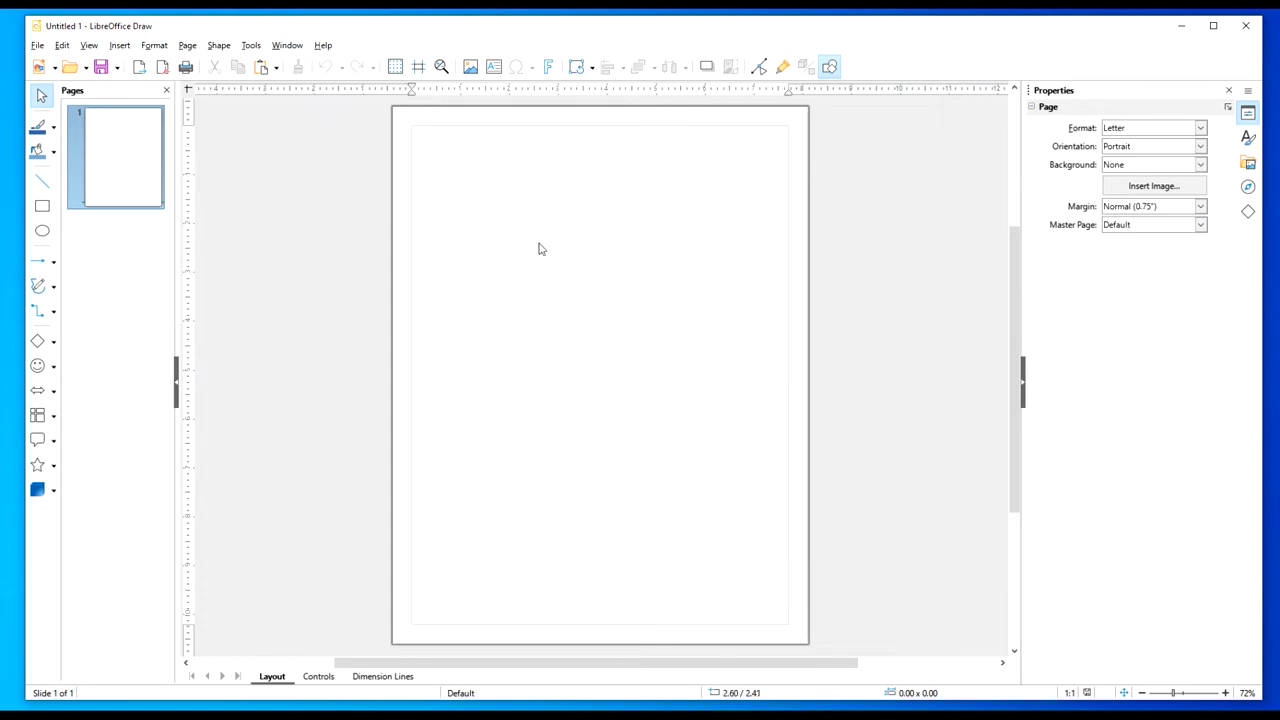
mouse_move(542, 248)
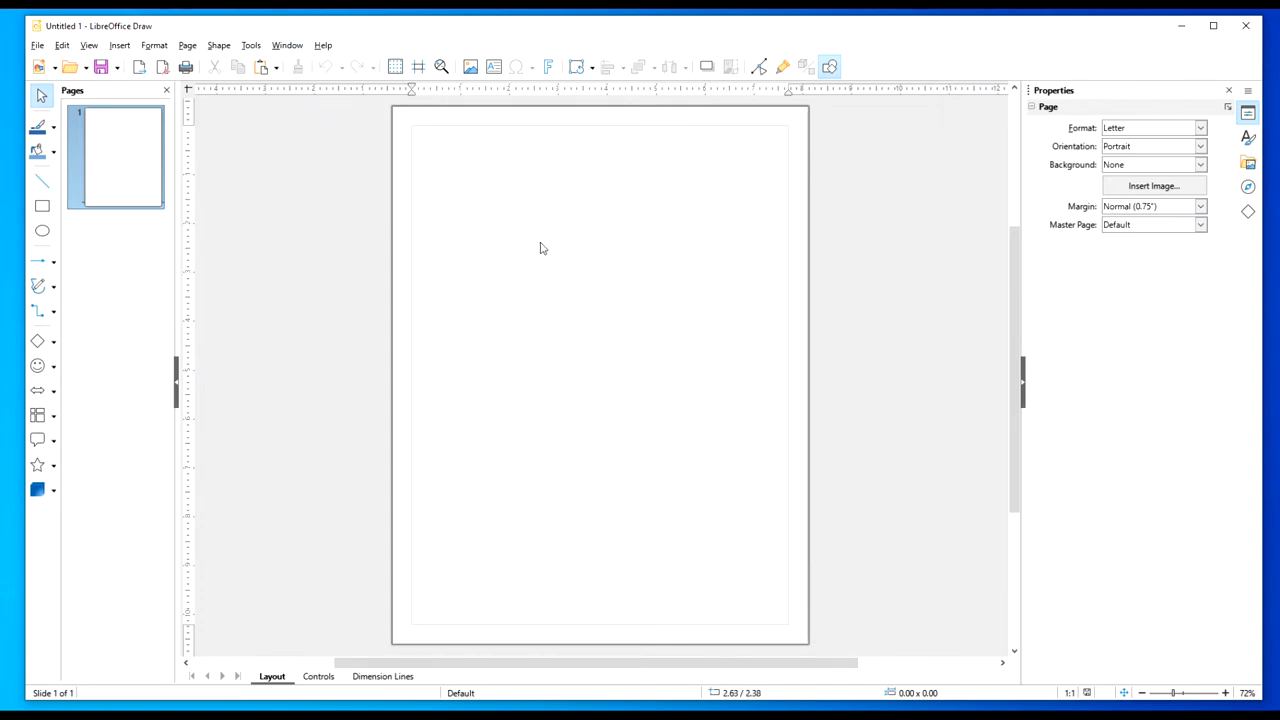
Set the page format to A4 portrait with 0.00" margins on all four sides via Page Properties.
right_click(544, 248)
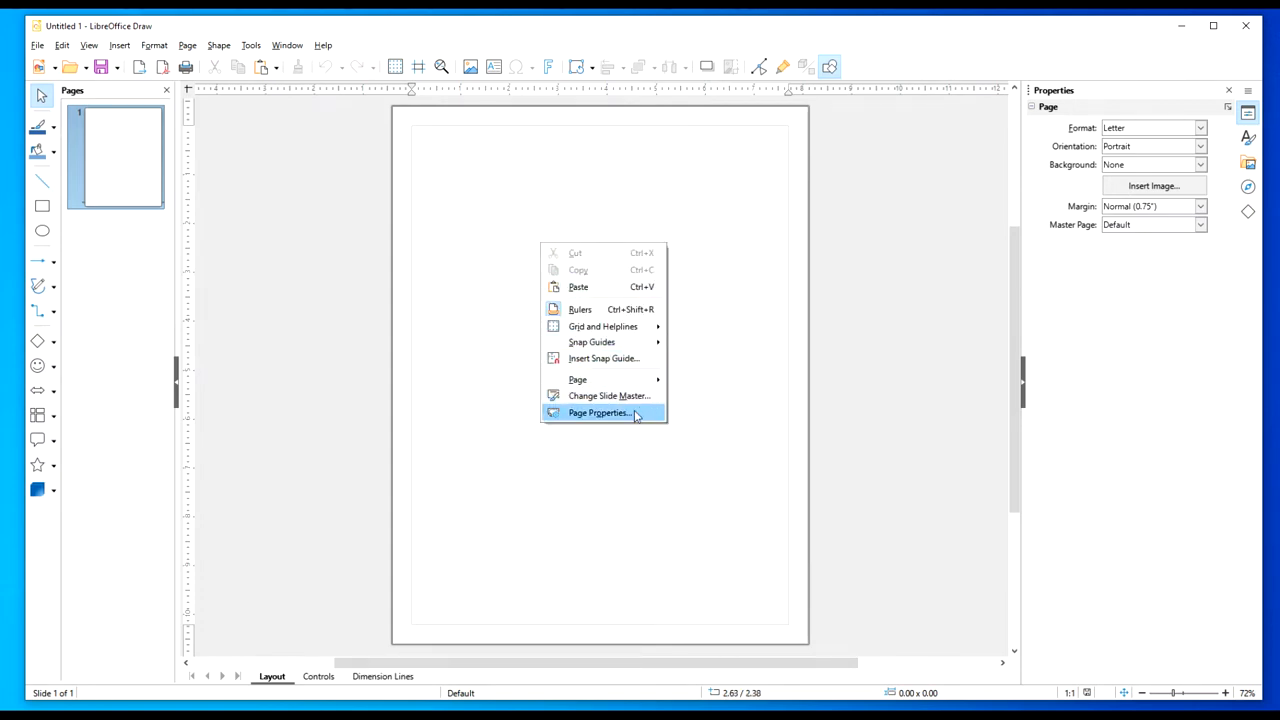
click(598, 412)
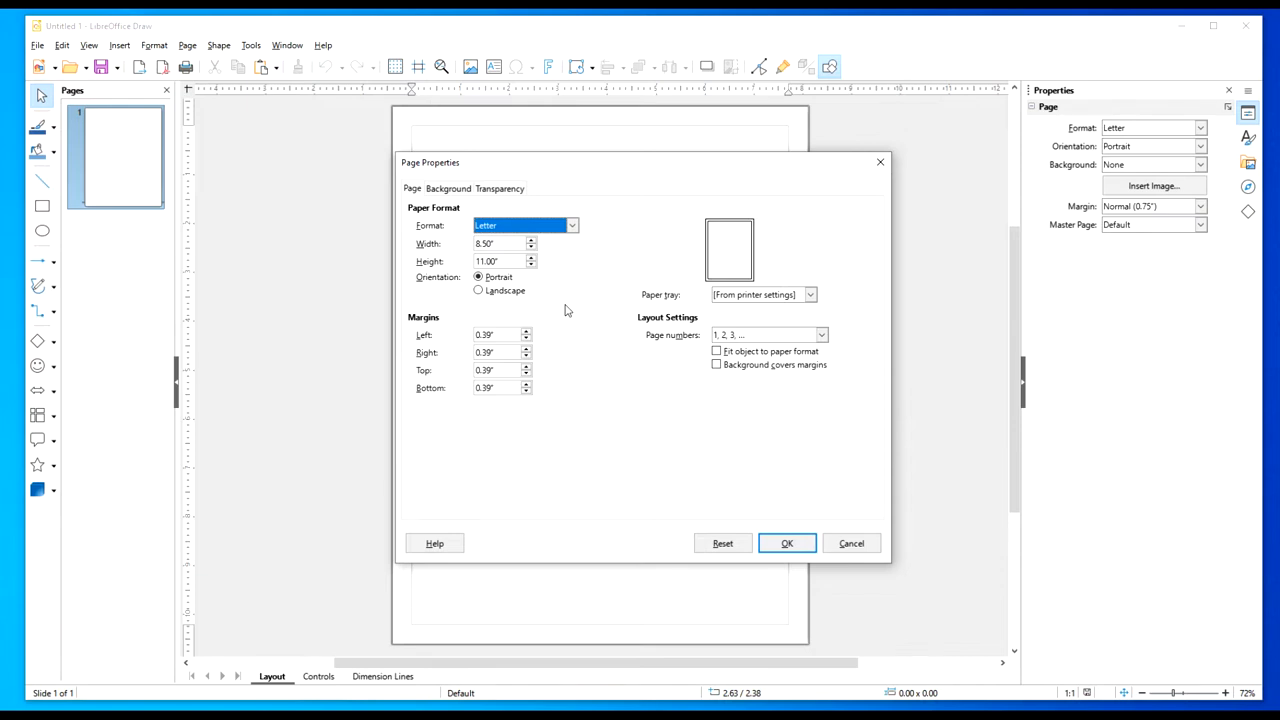
mouse_move(528, 288)
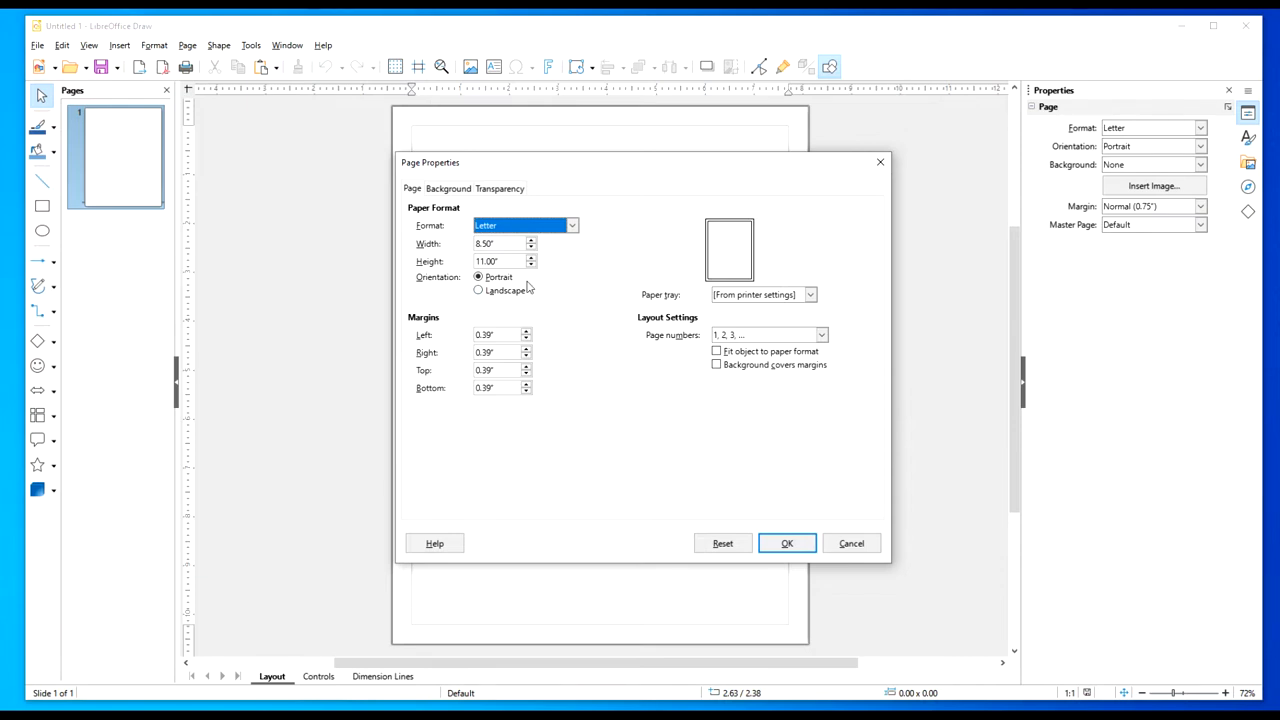
click(572, 224)
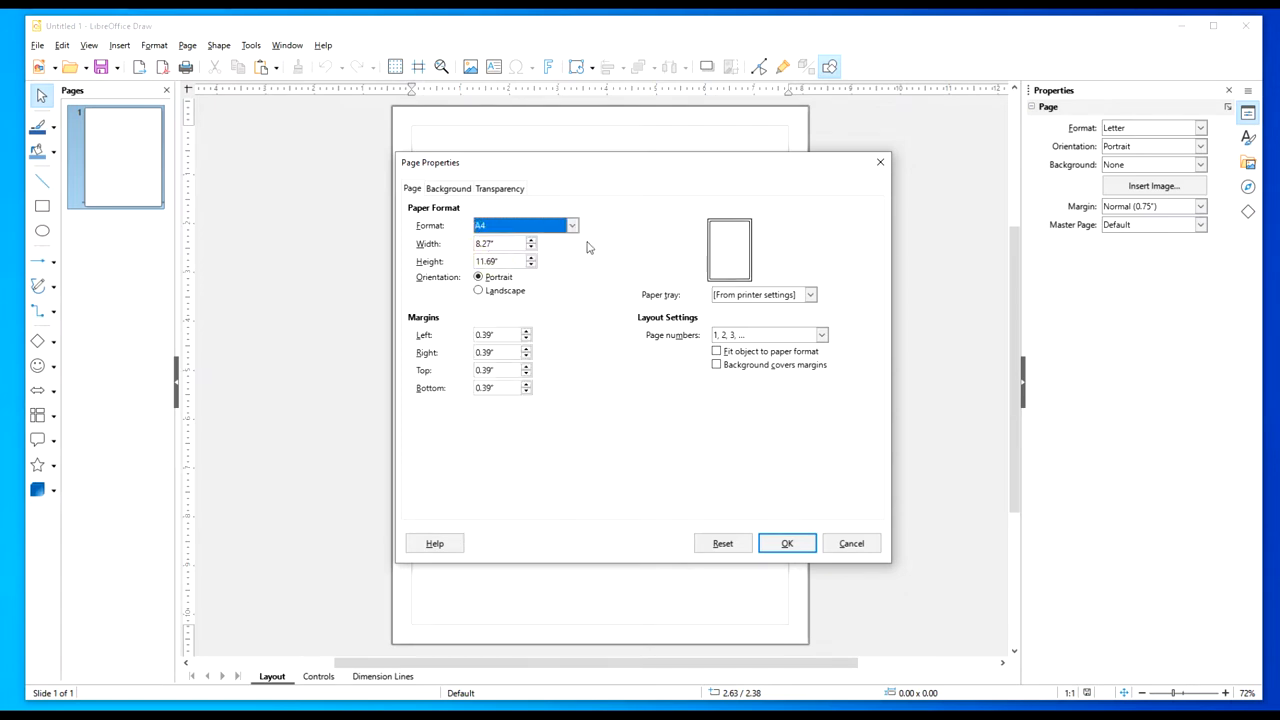
mouse_move(510, 332)
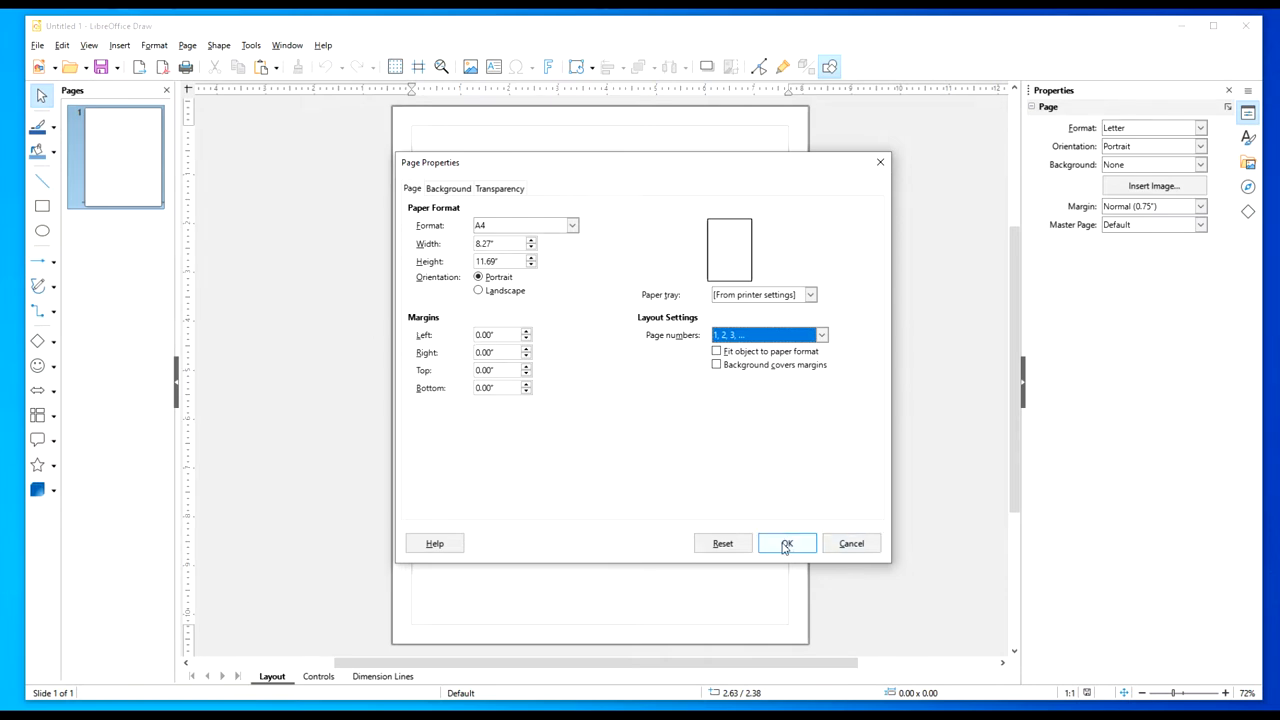
click(788, 544)
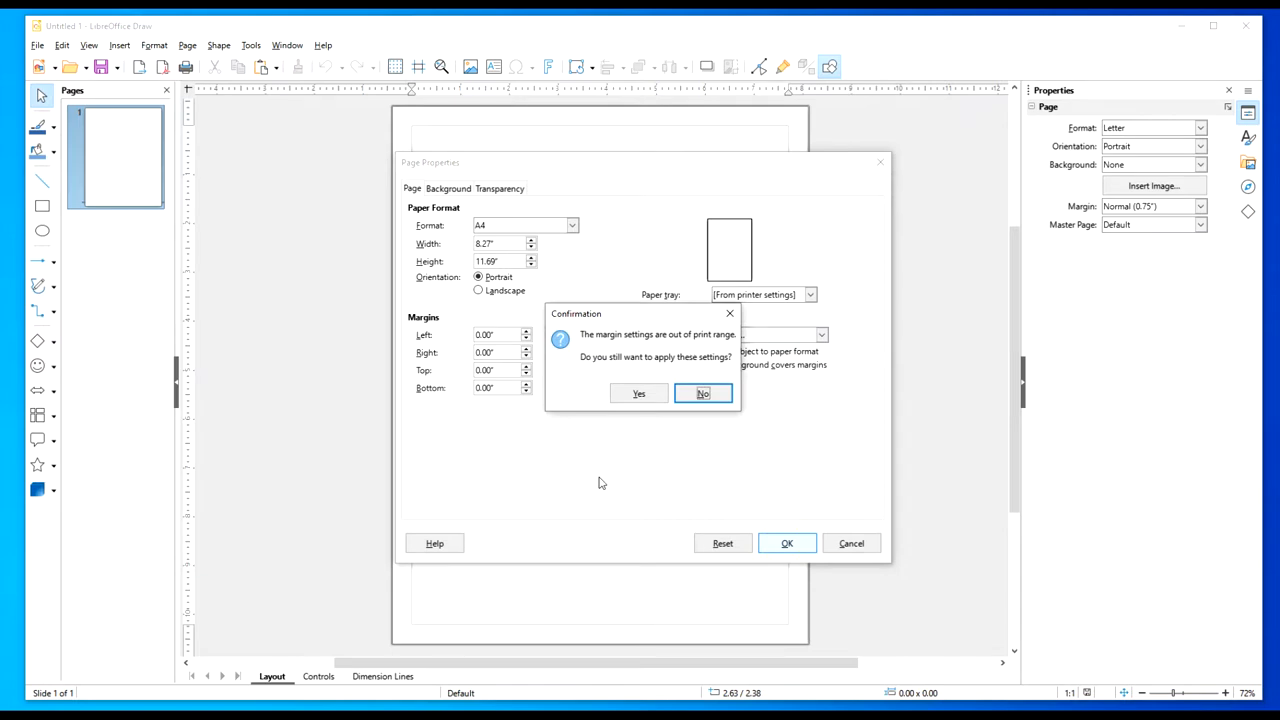
mouse_move(670, 436)
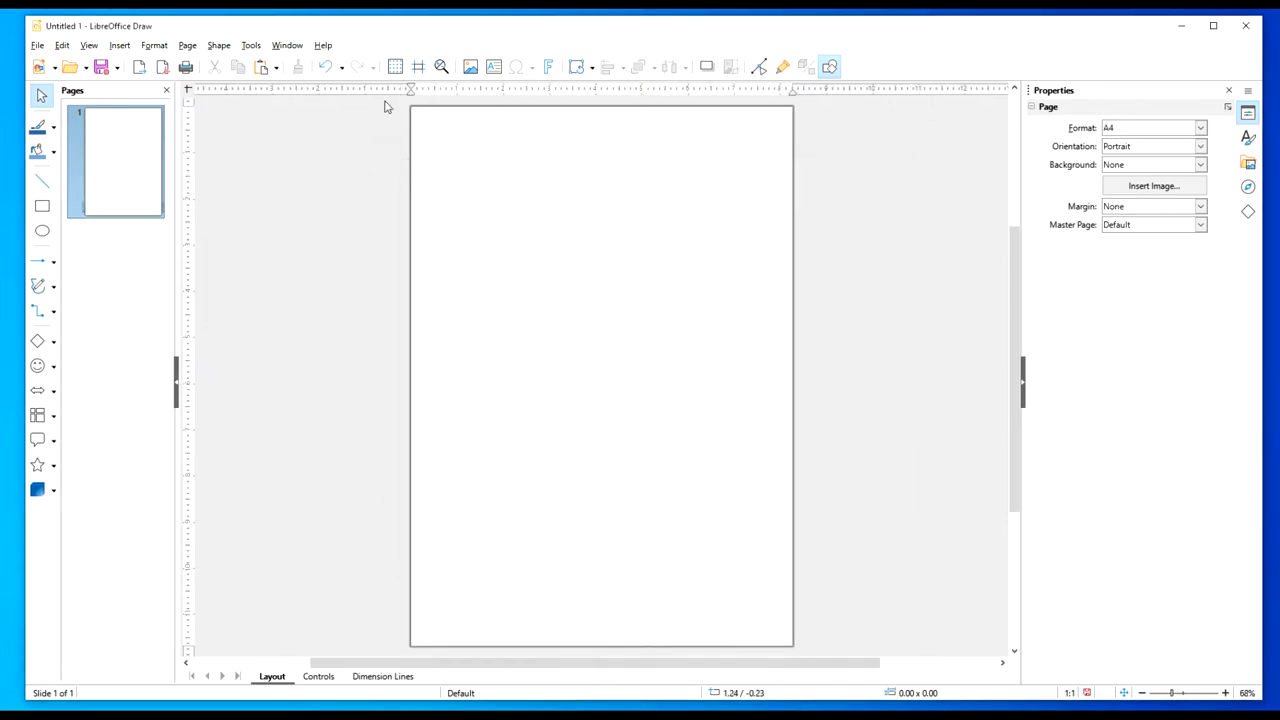
mouse_move(322, 200)
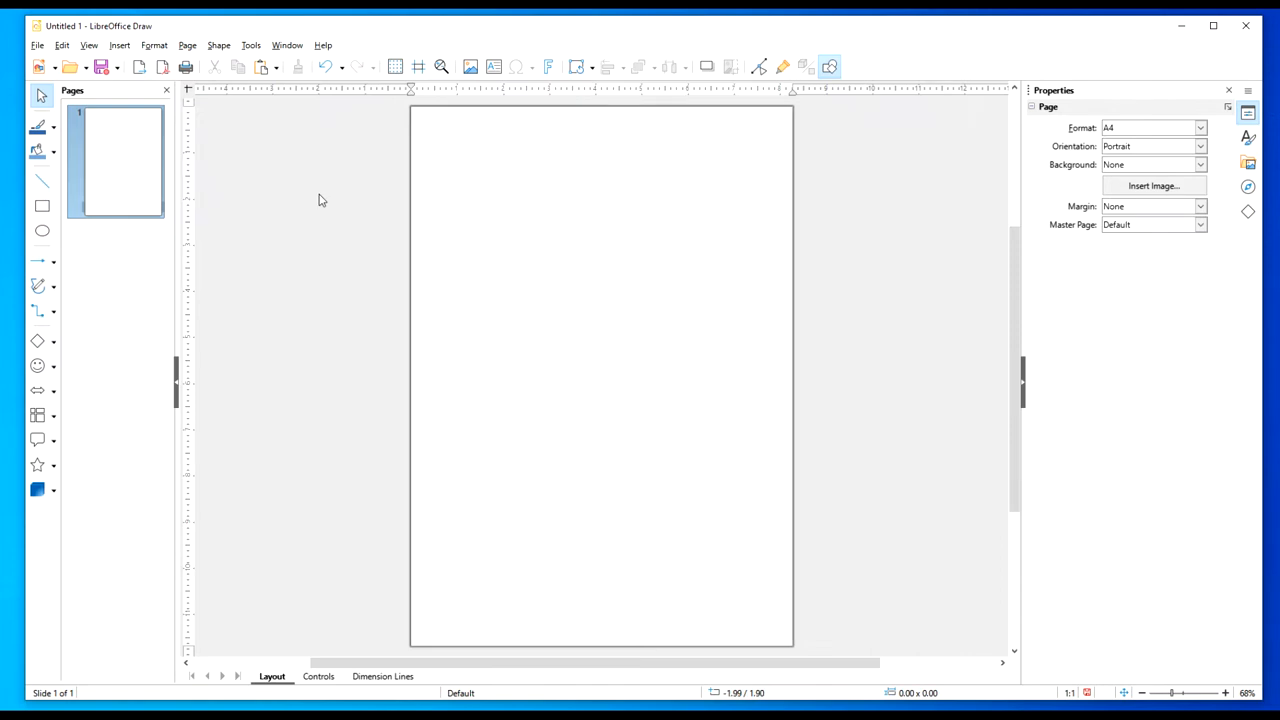
mouse_move(490, 168)
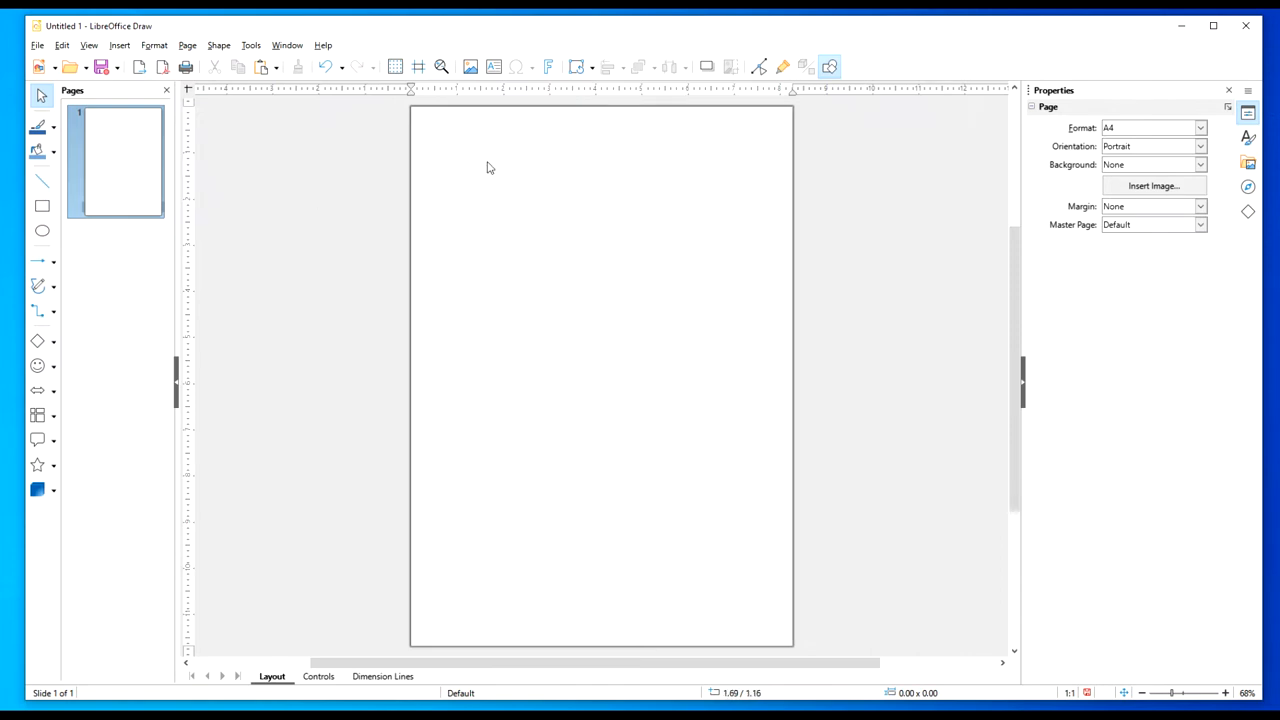
mouse_move(420, 196)
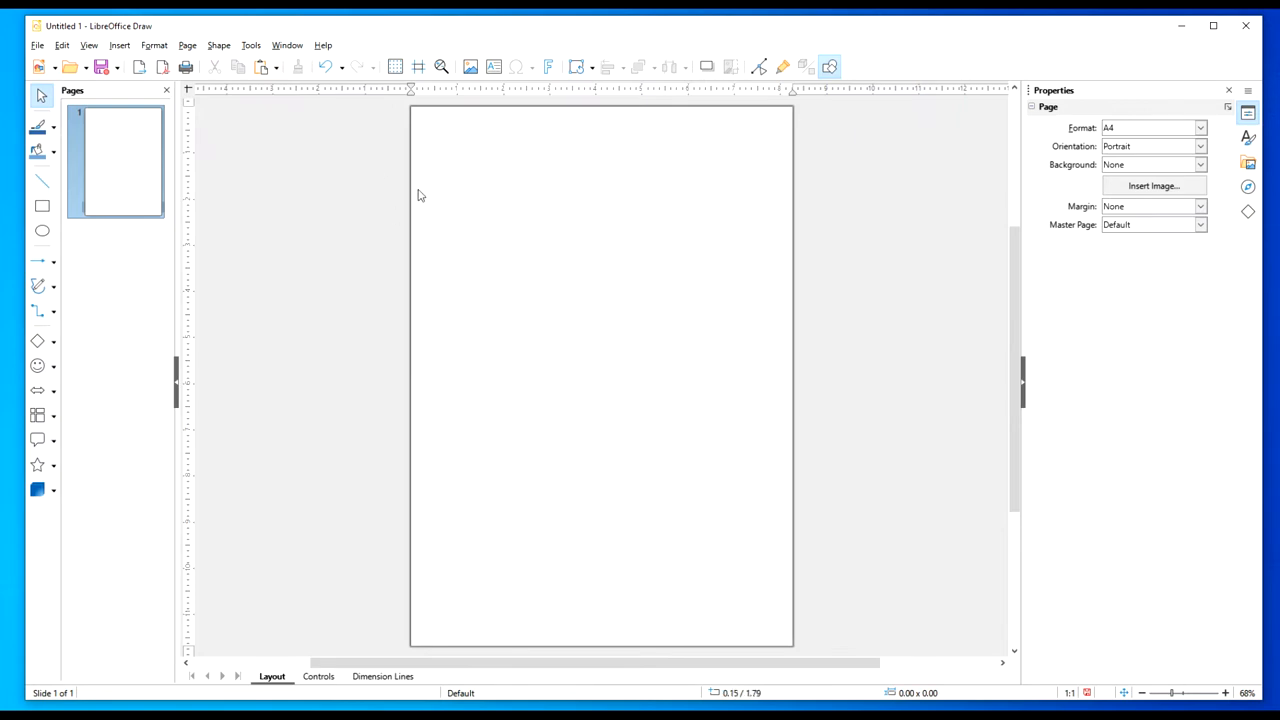
mouse_move(416, 196)
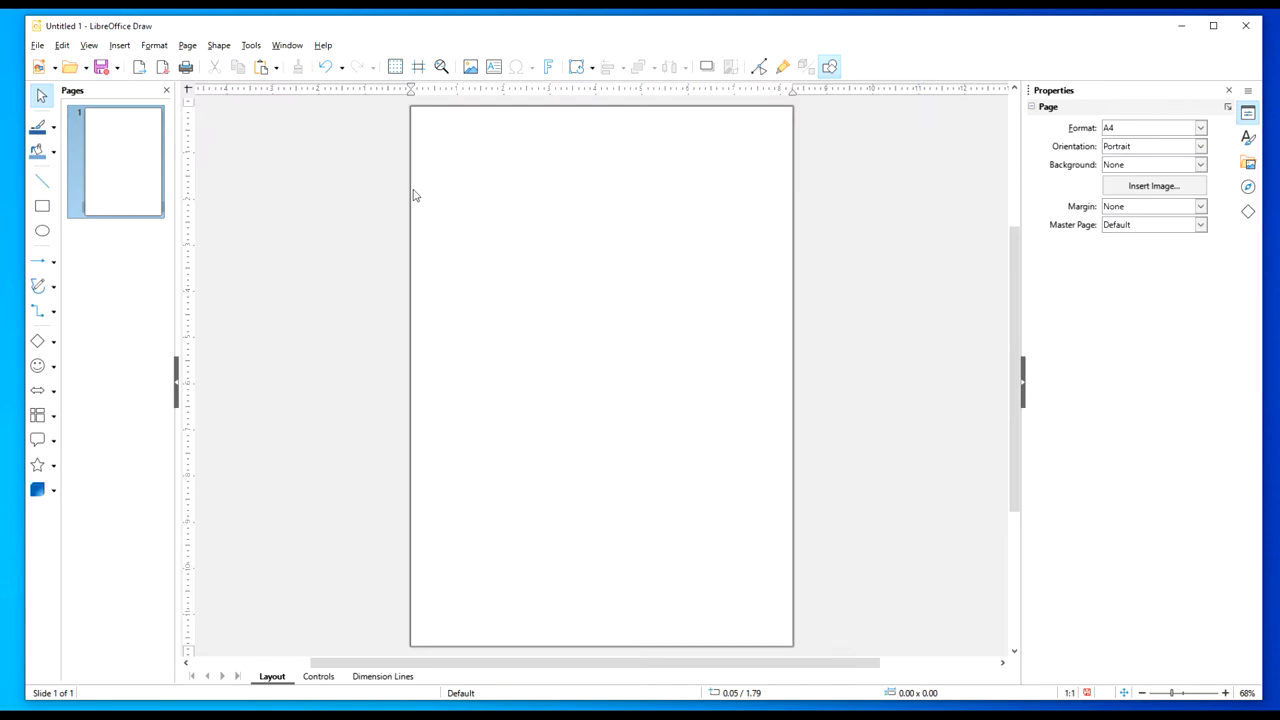
mouse_move(484, 276)
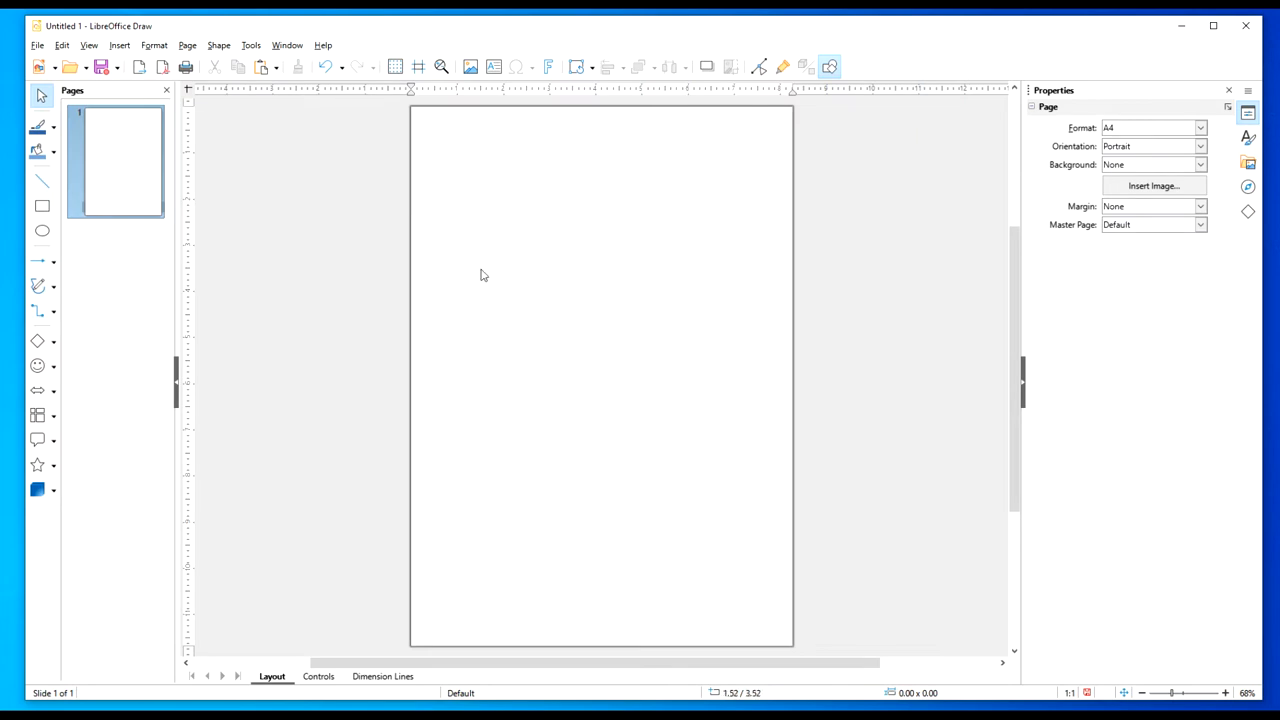
mouse_move(514, 288)
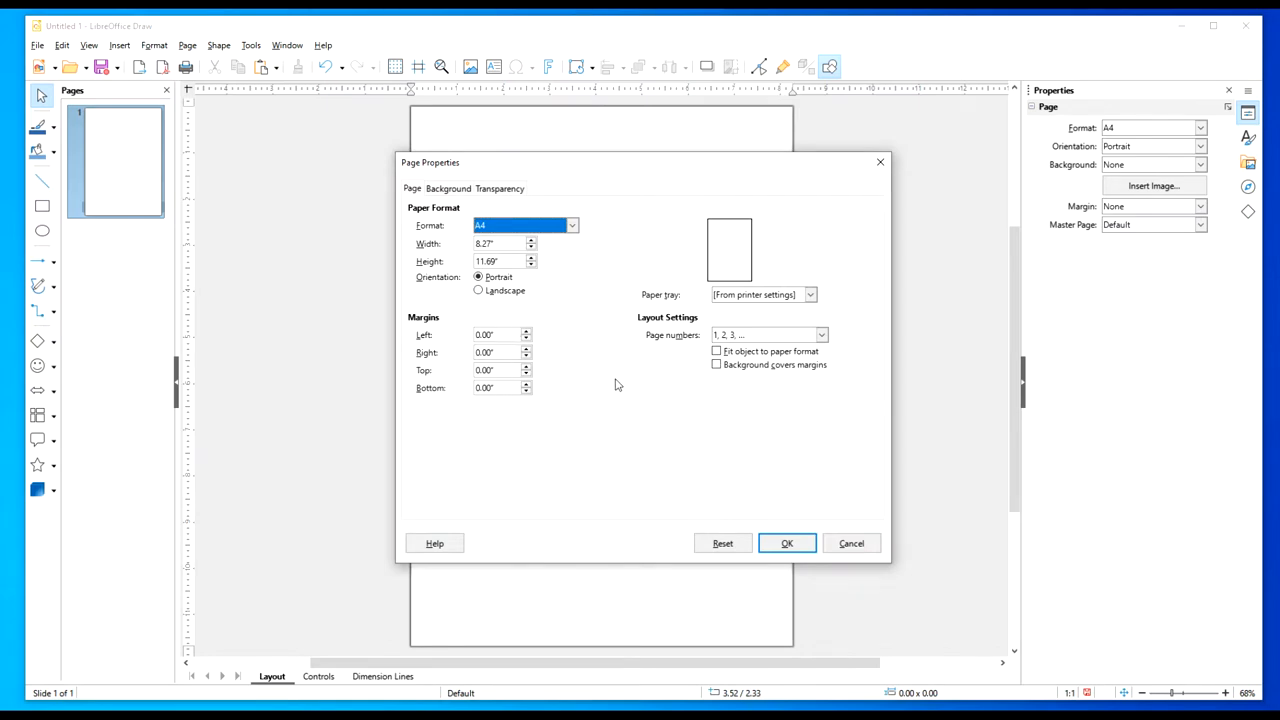
Close page settings and reach the LibreOffice Draw General options page.
click(786, 544)
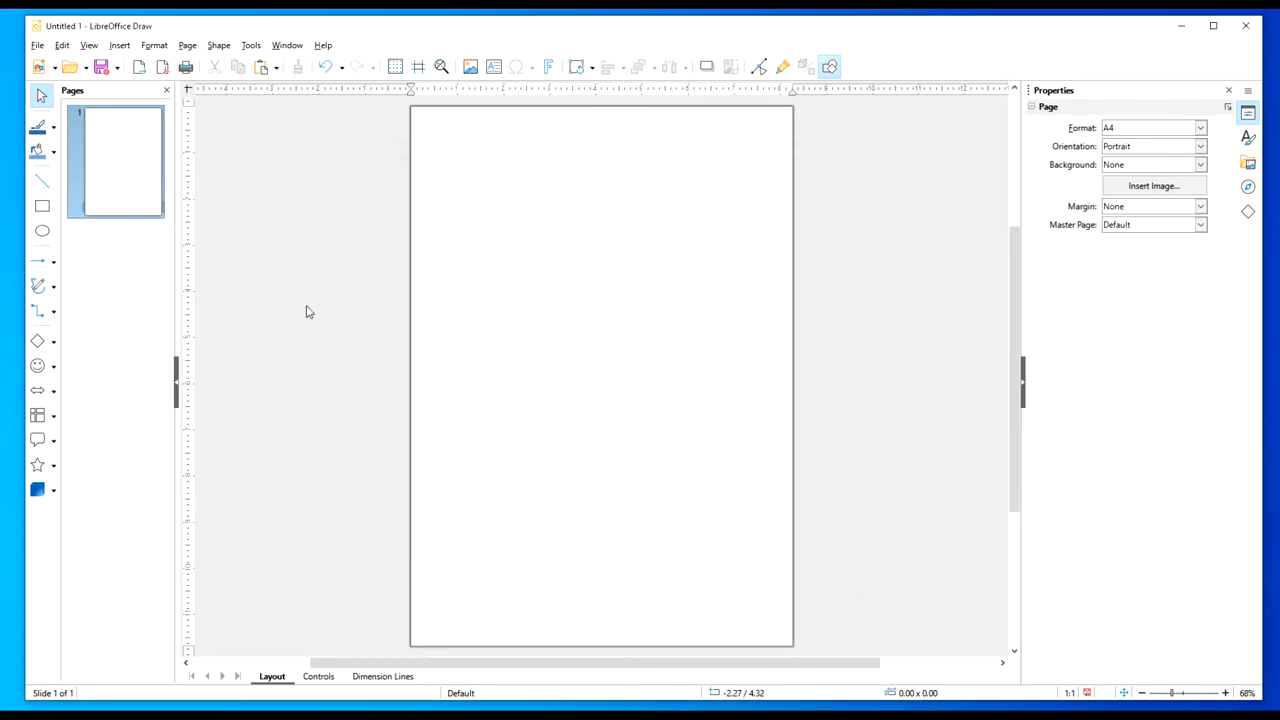
mouse_move(252, 44)
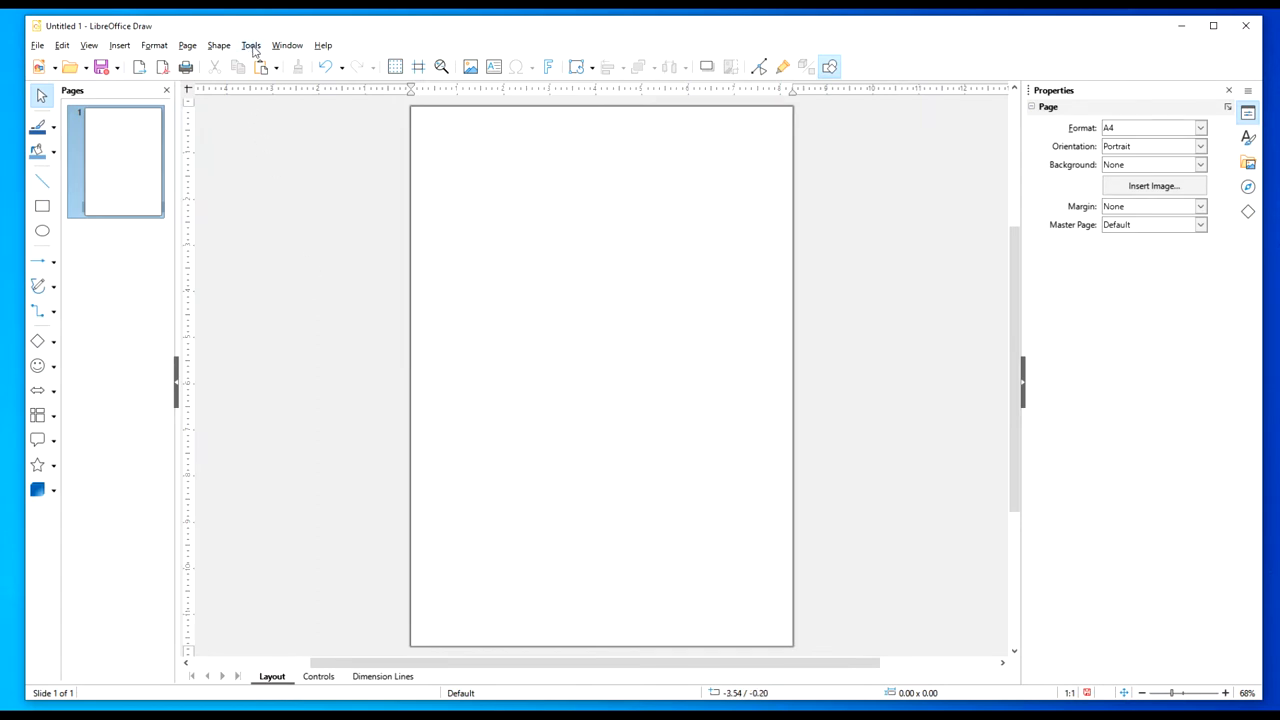
click(252, 44)
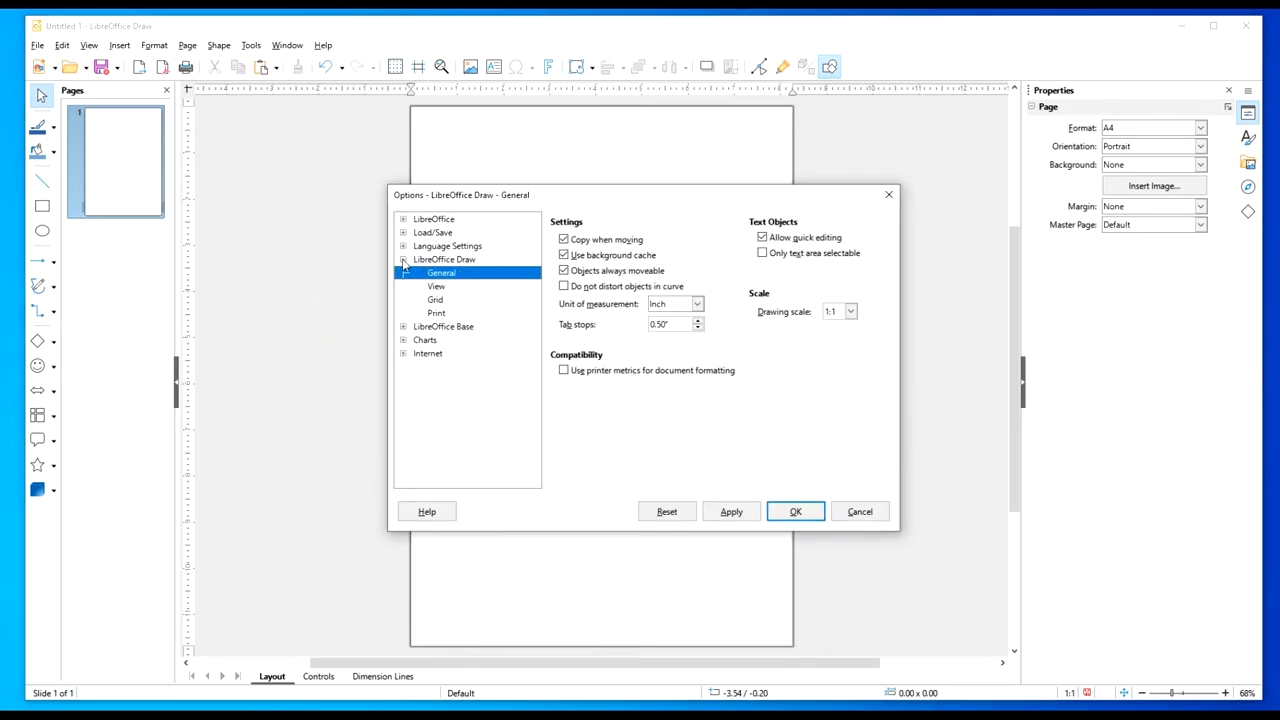
click(404, 260)
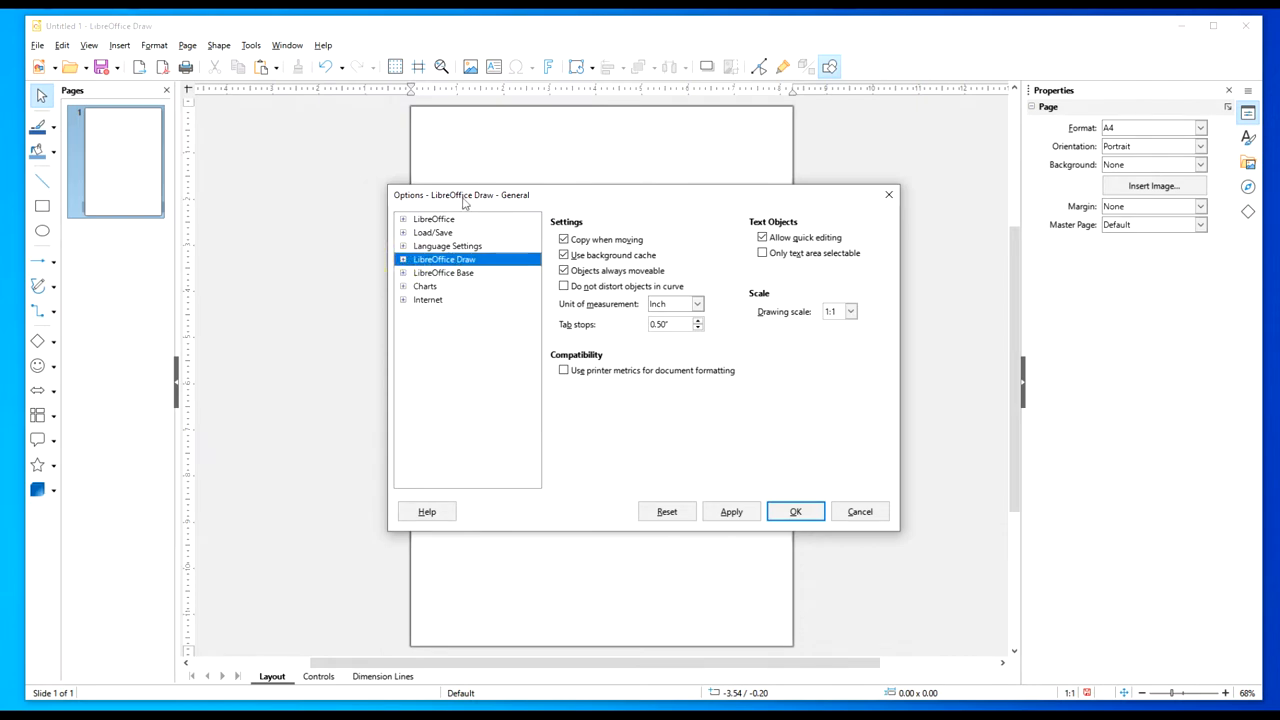
click(404, 218)
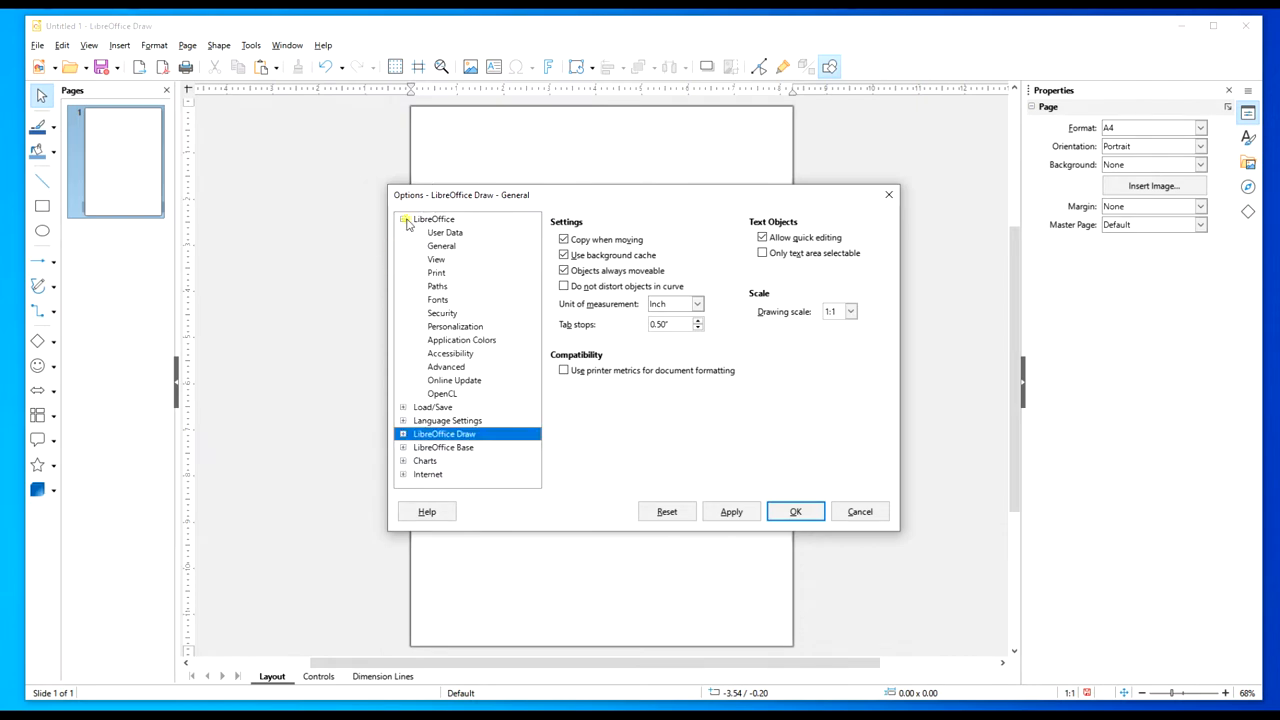
click(404, 218)
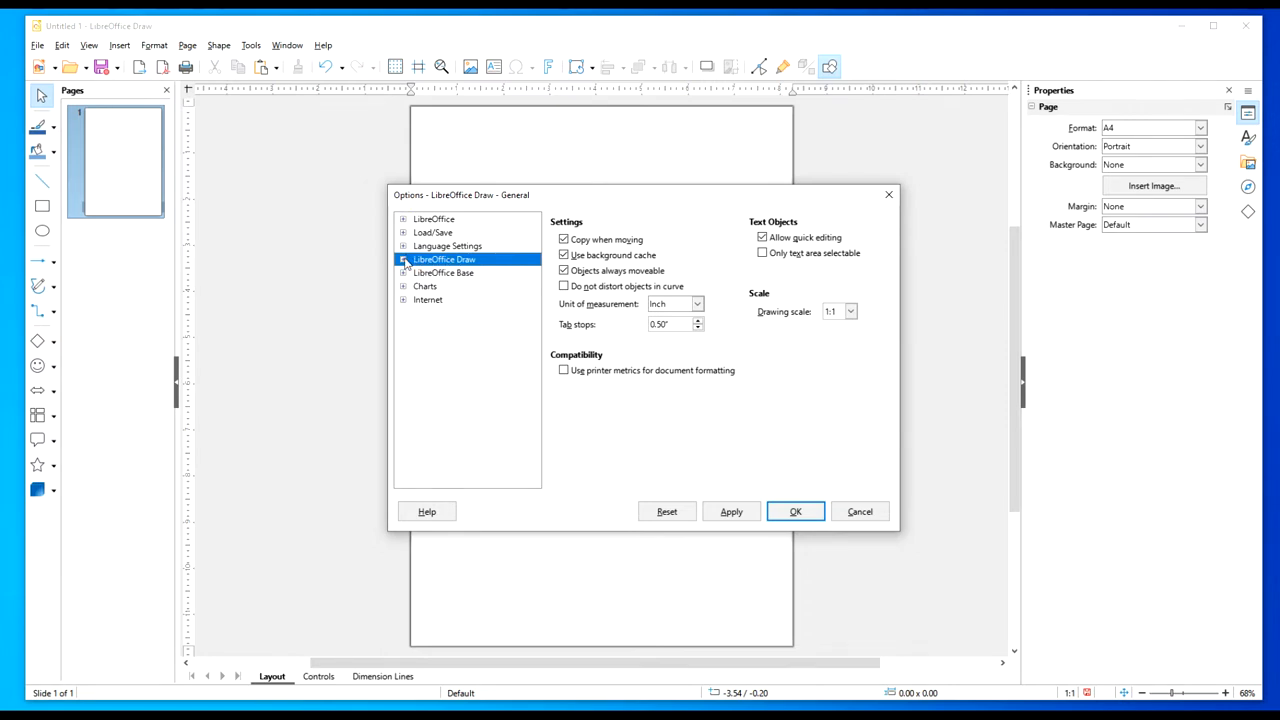
click(404, 260)
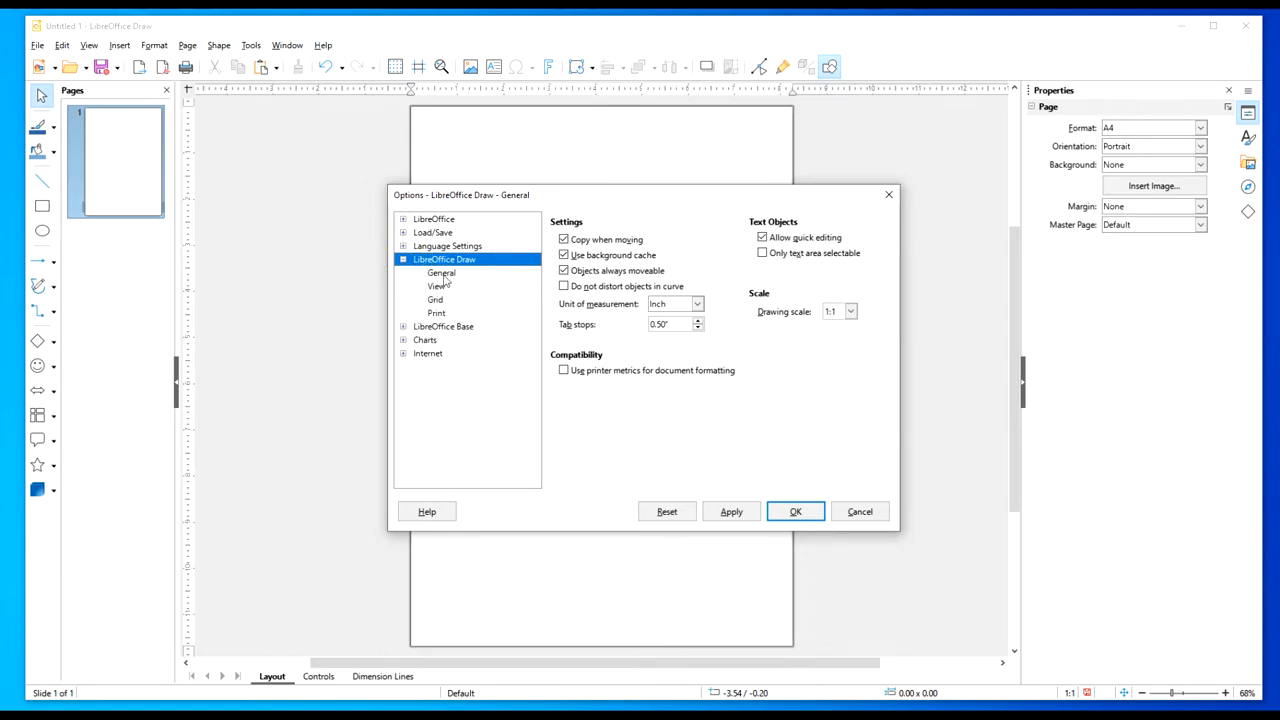
click(440, 272)
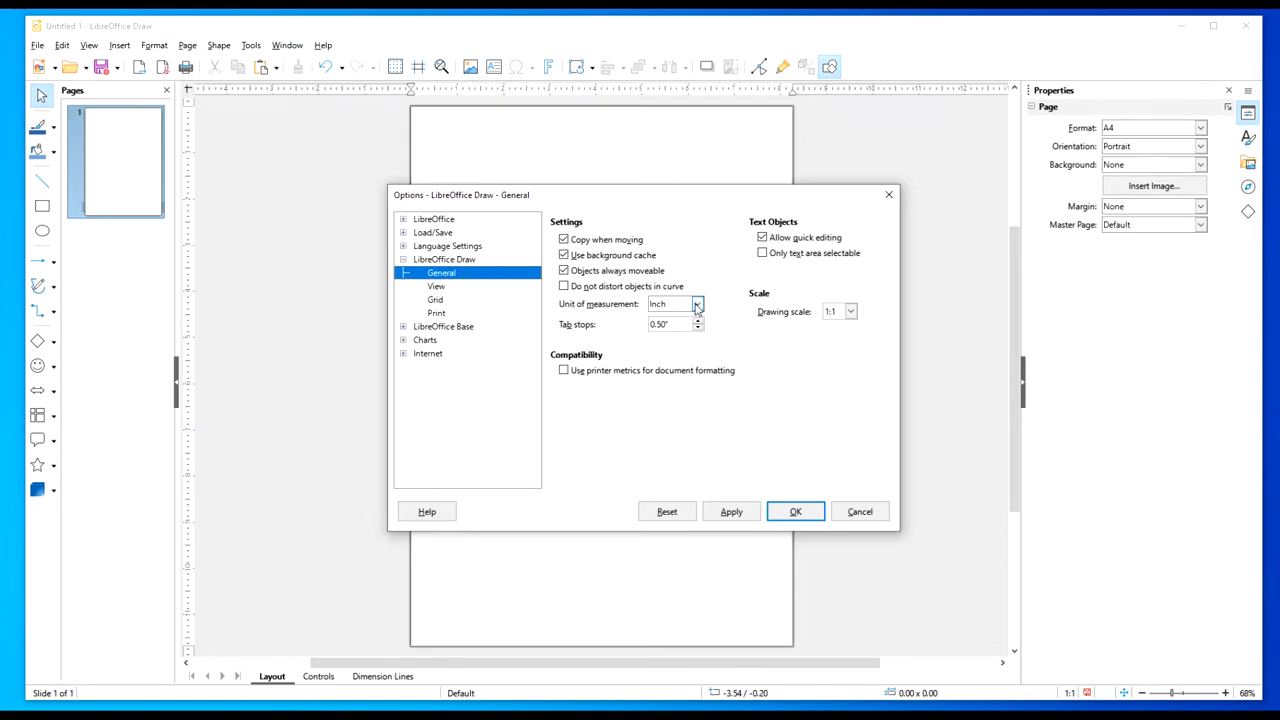
Change the unit of measurement from inches to Millimeter and apply it.
click(696, 304)
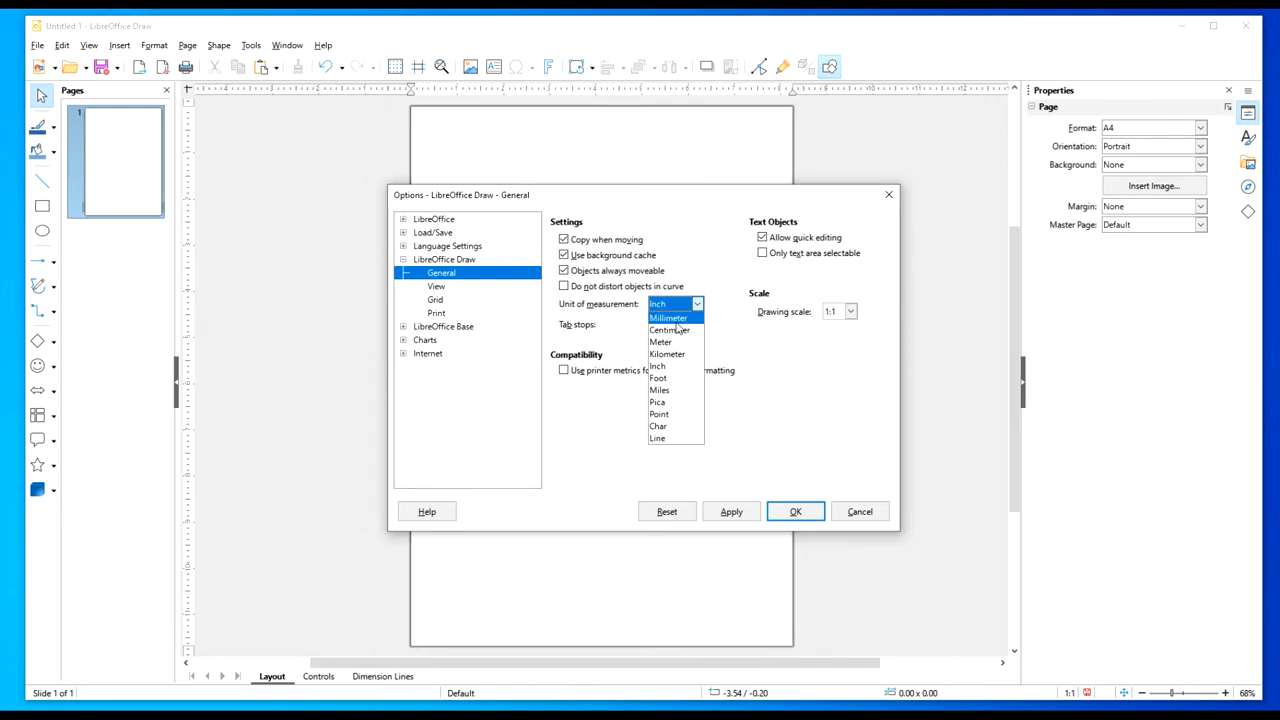
click(668, 318)
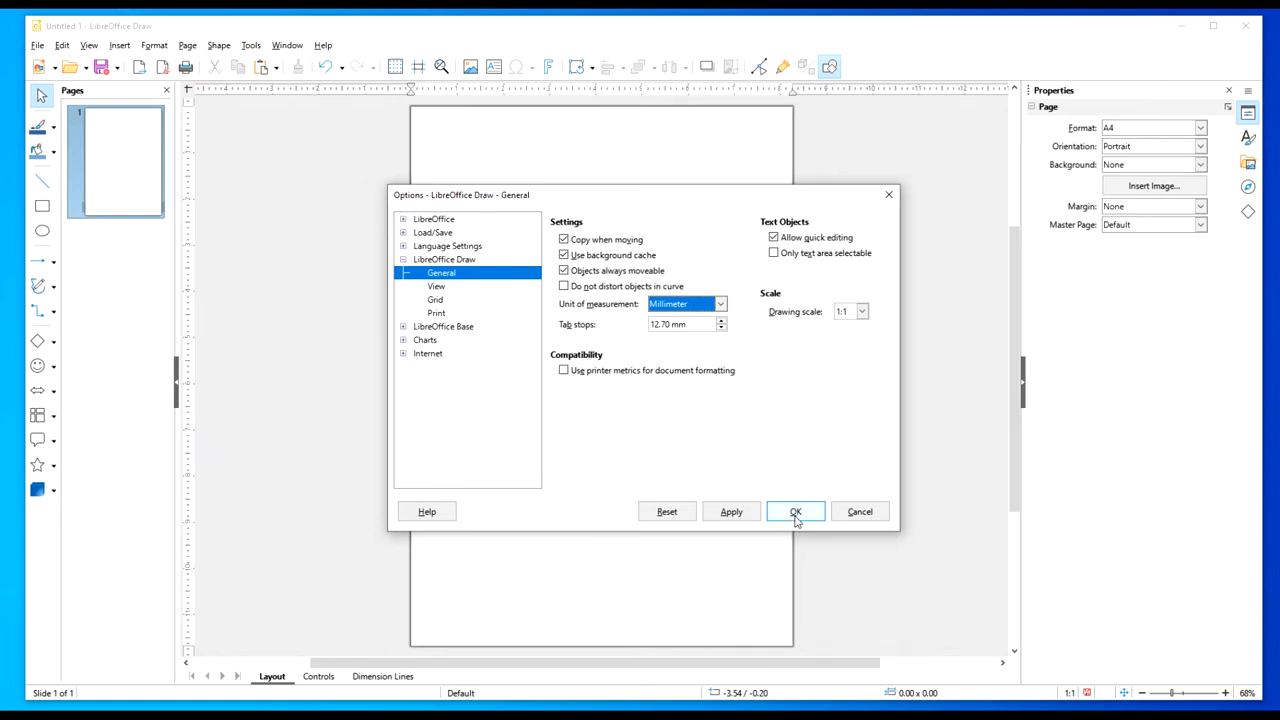
click(796, 512)
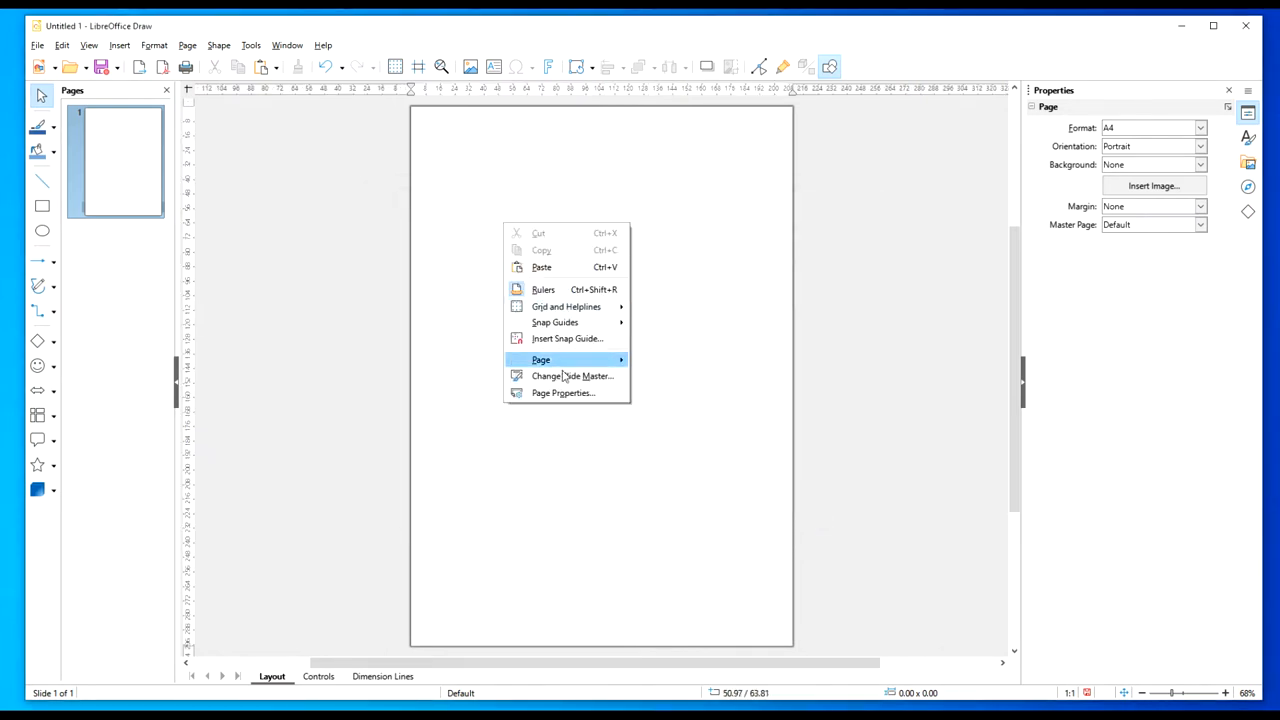
Confirm the 210 × 297 mm page with 0.00 mm margins in Page Properties.
click(562, 392)
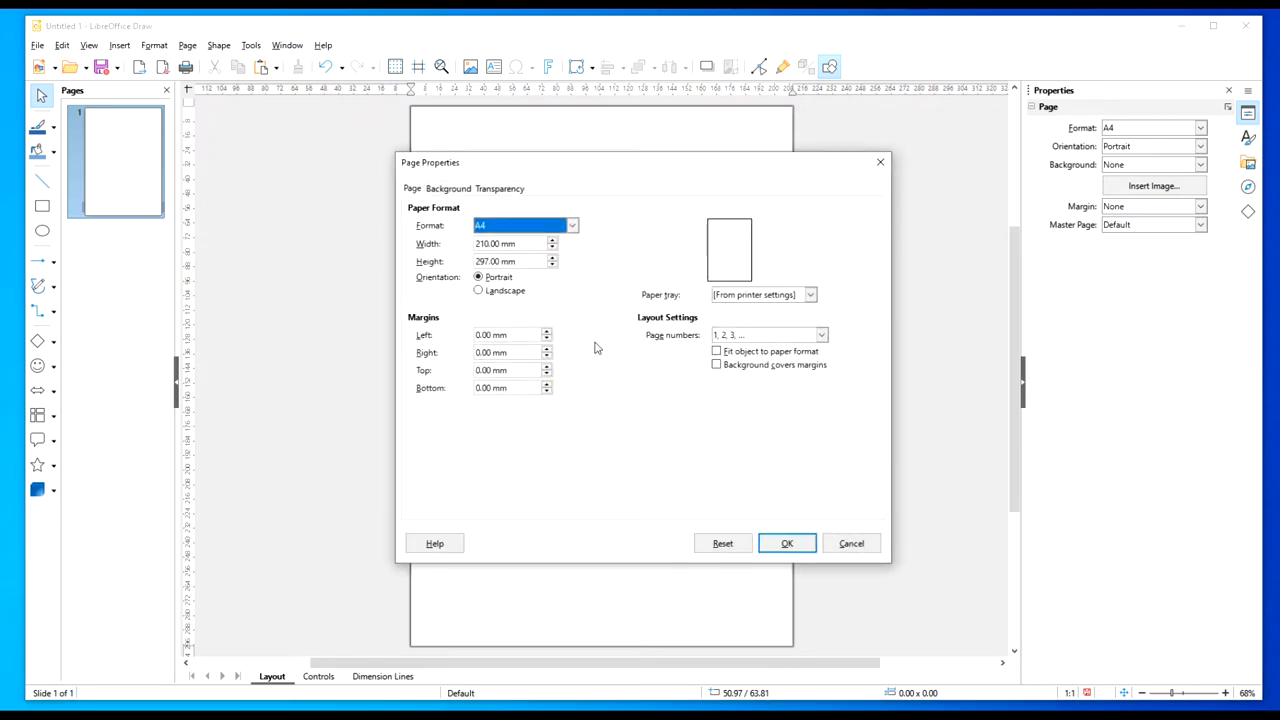
click(786, 544)
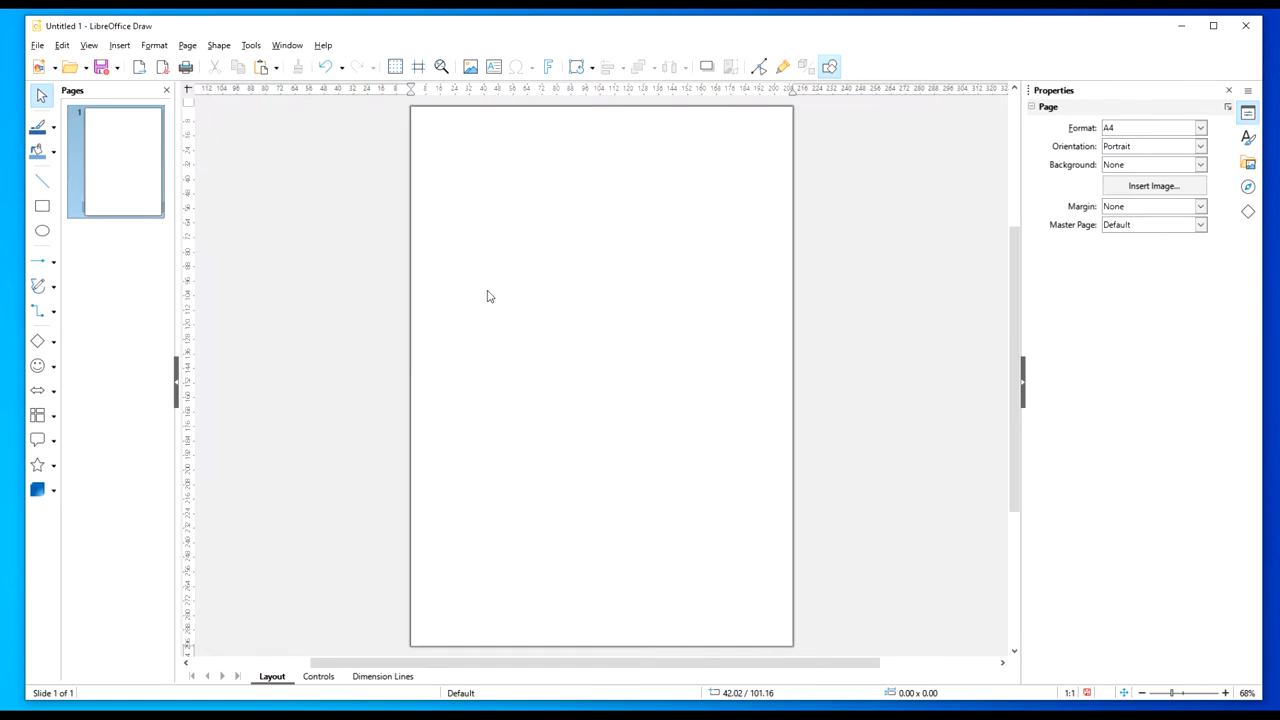
mouse_move(668, 340)
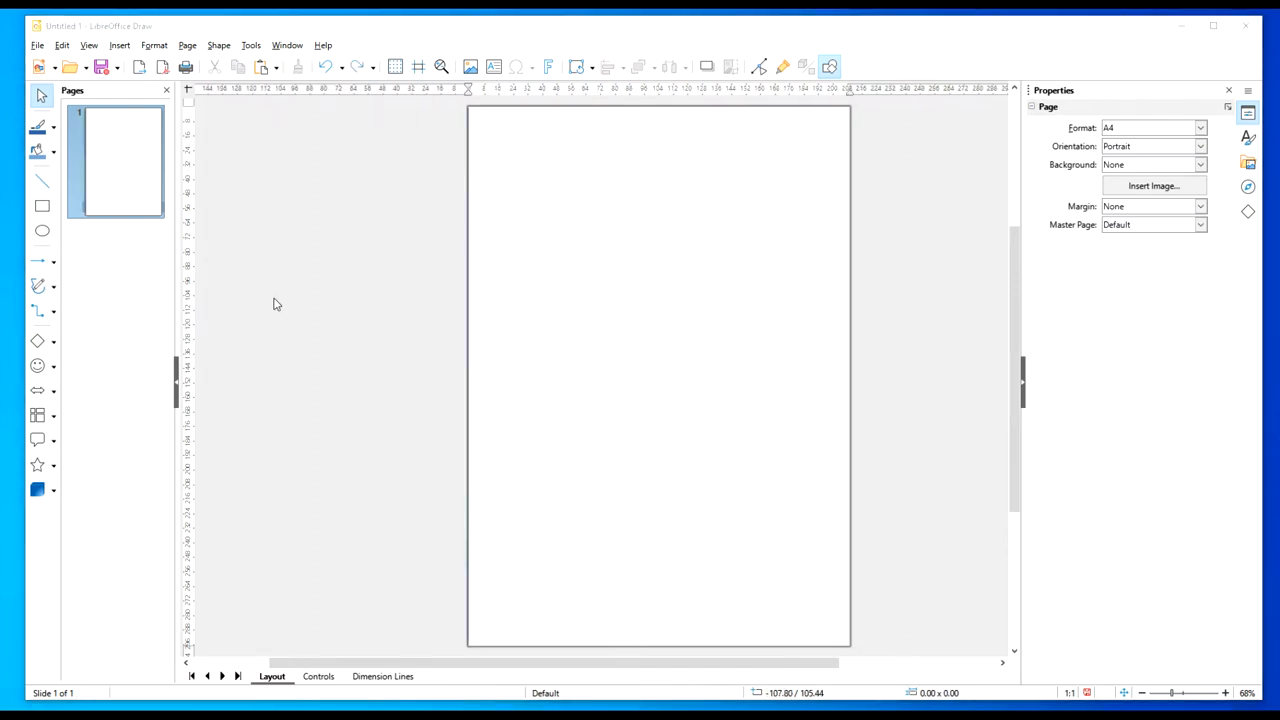
mouse_move(458, 180)
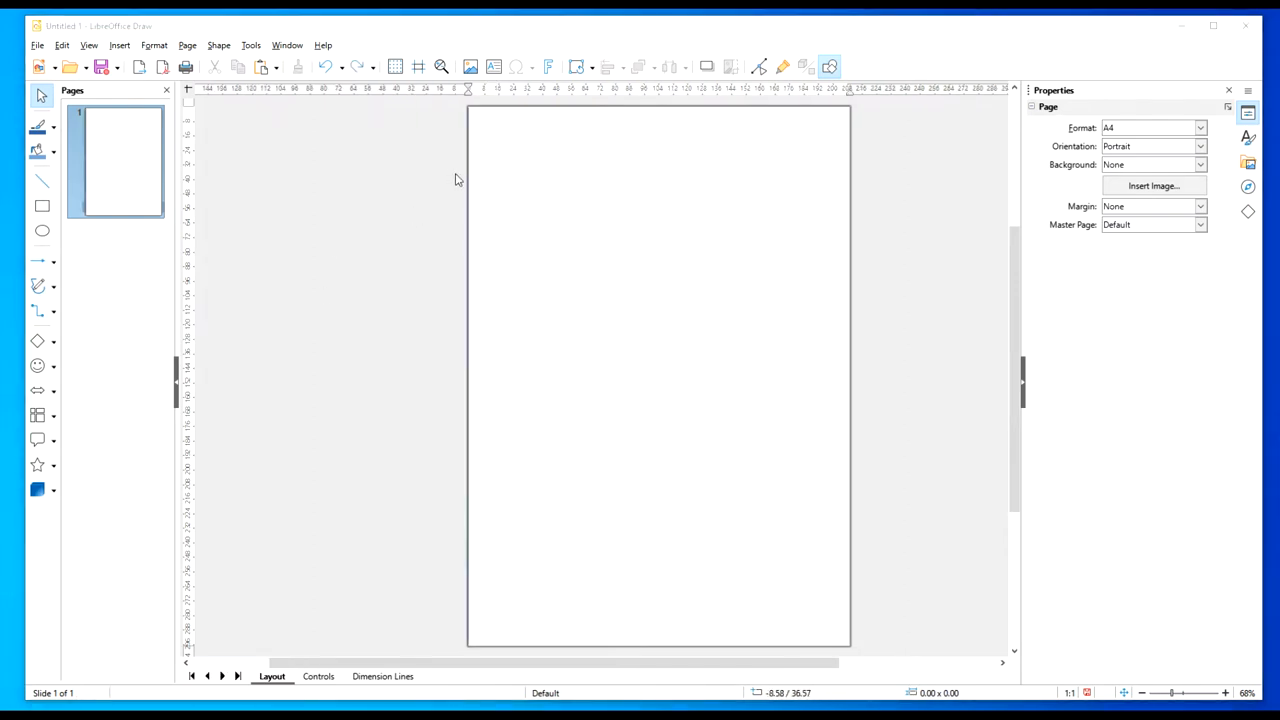
mouse_move(518, 258)
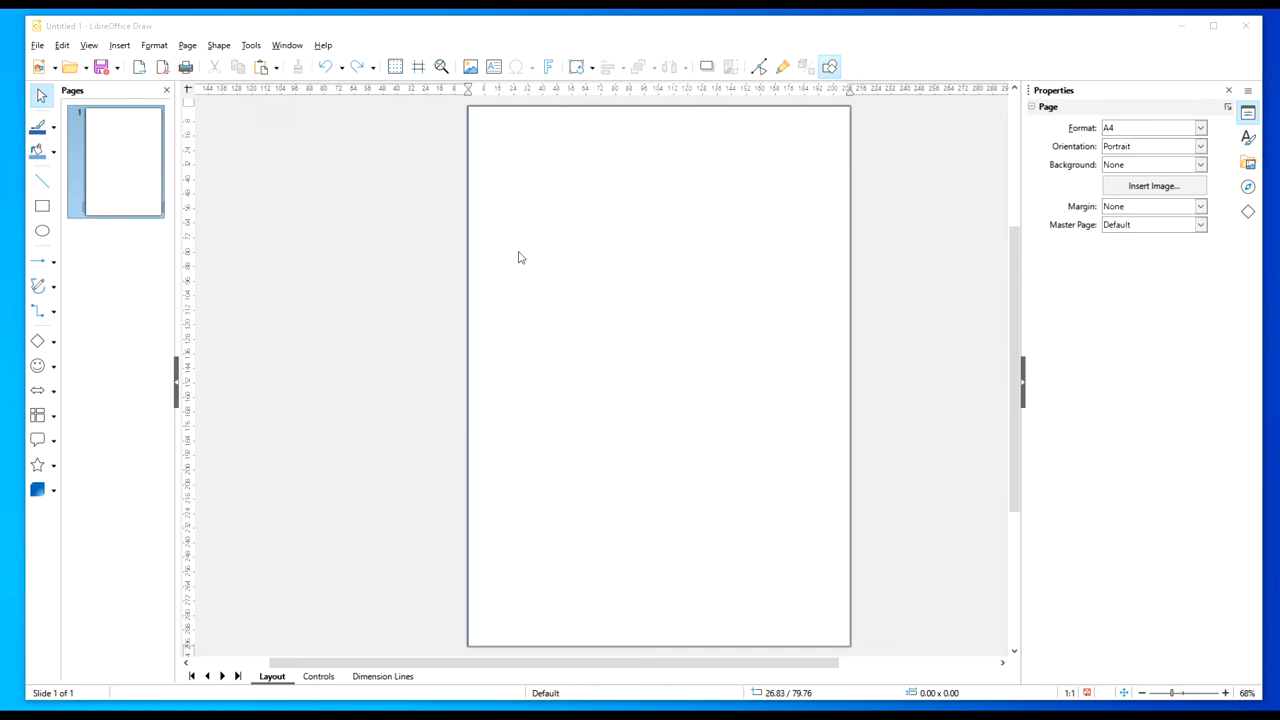
mouse_move(592, 284)
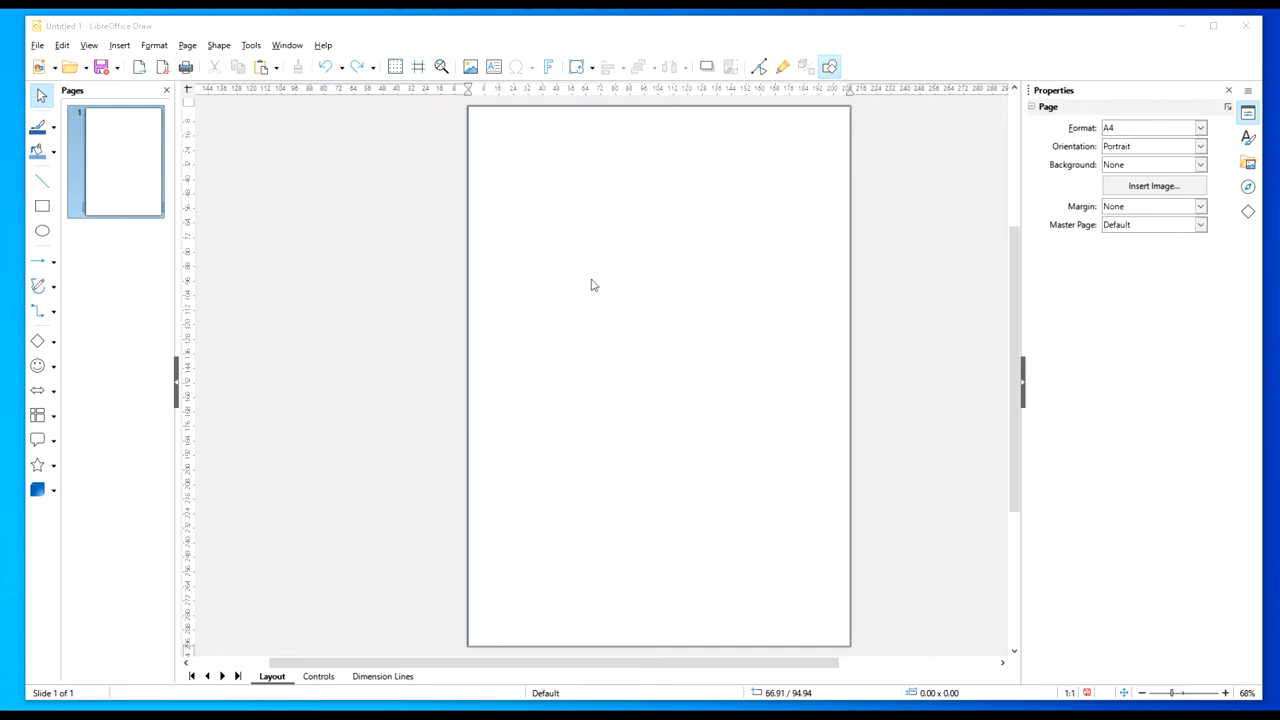
mouse_move(590, 260)
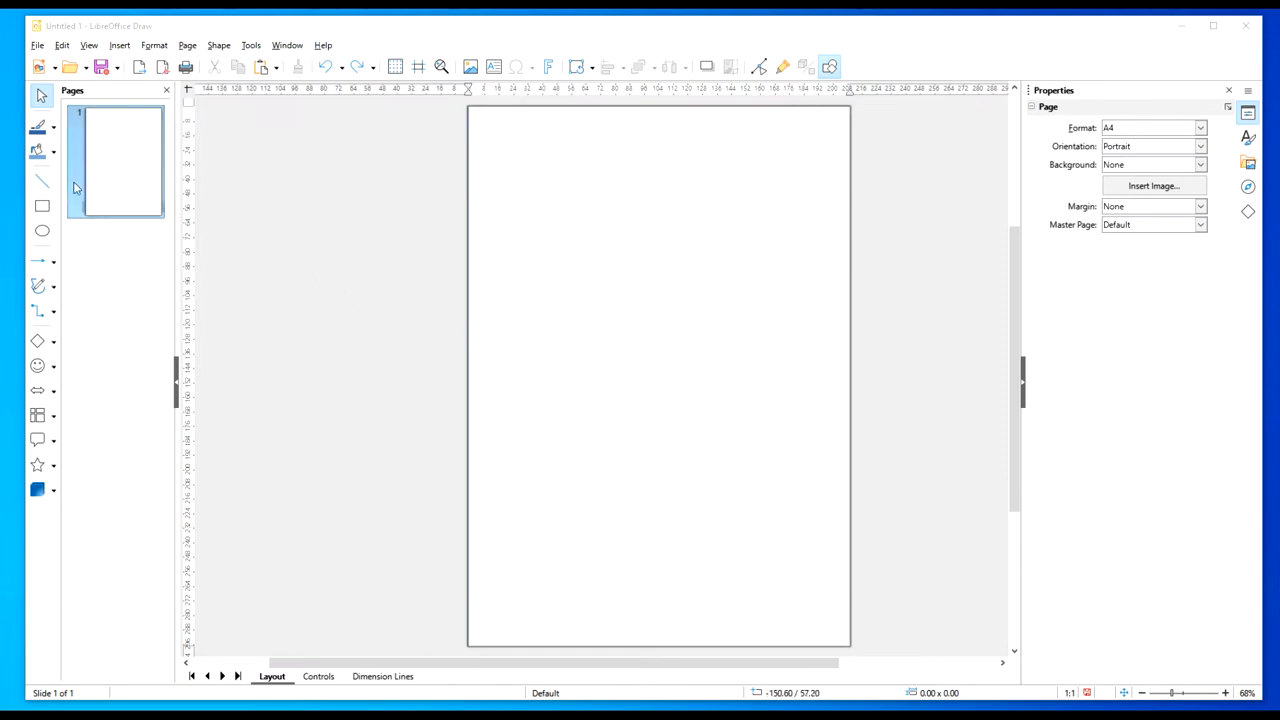
mouse_move(42, 180)
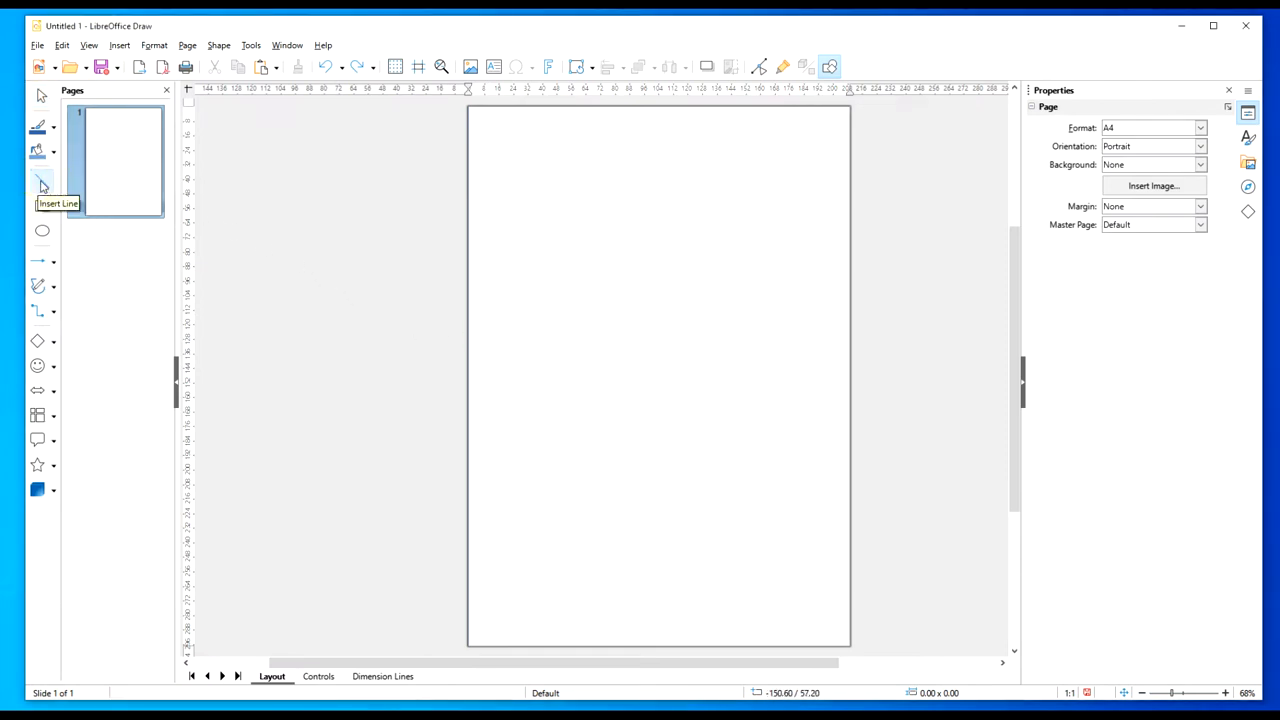
Draw a full-height 297 mm vertical line from the page's top-left to bottom-left corner.
click(42, 184)
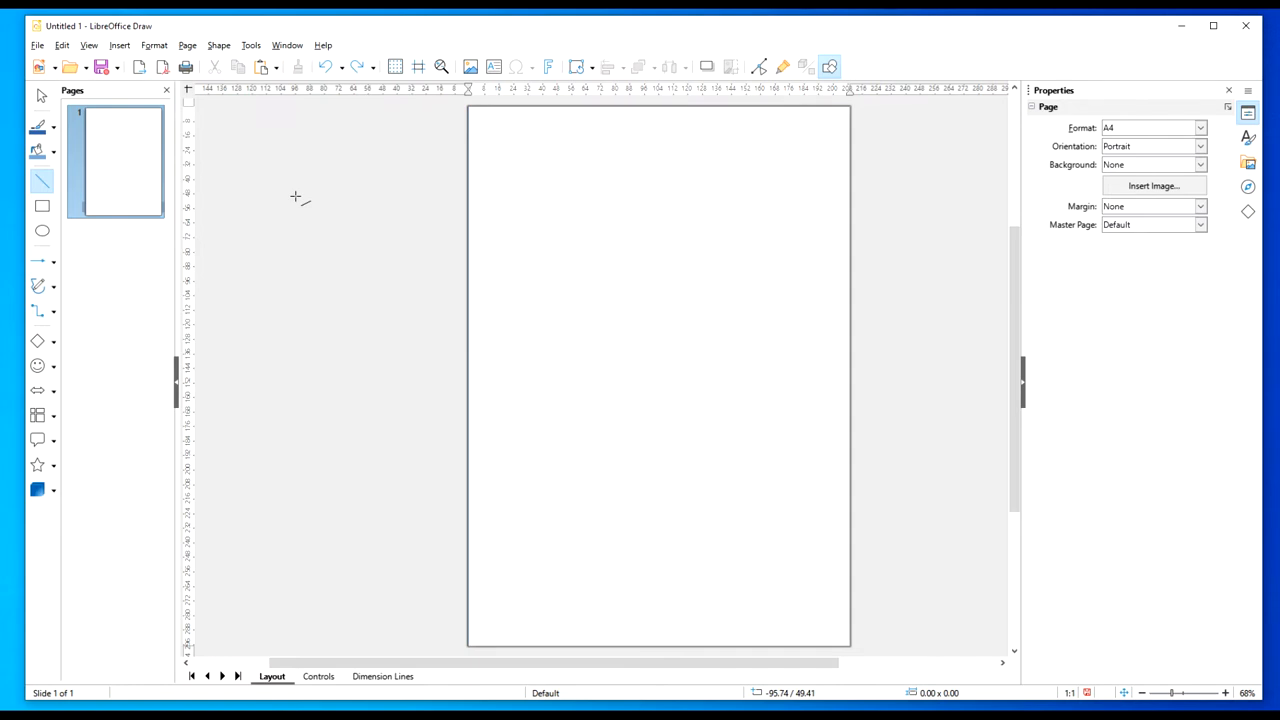
mouse_move(470, 110)
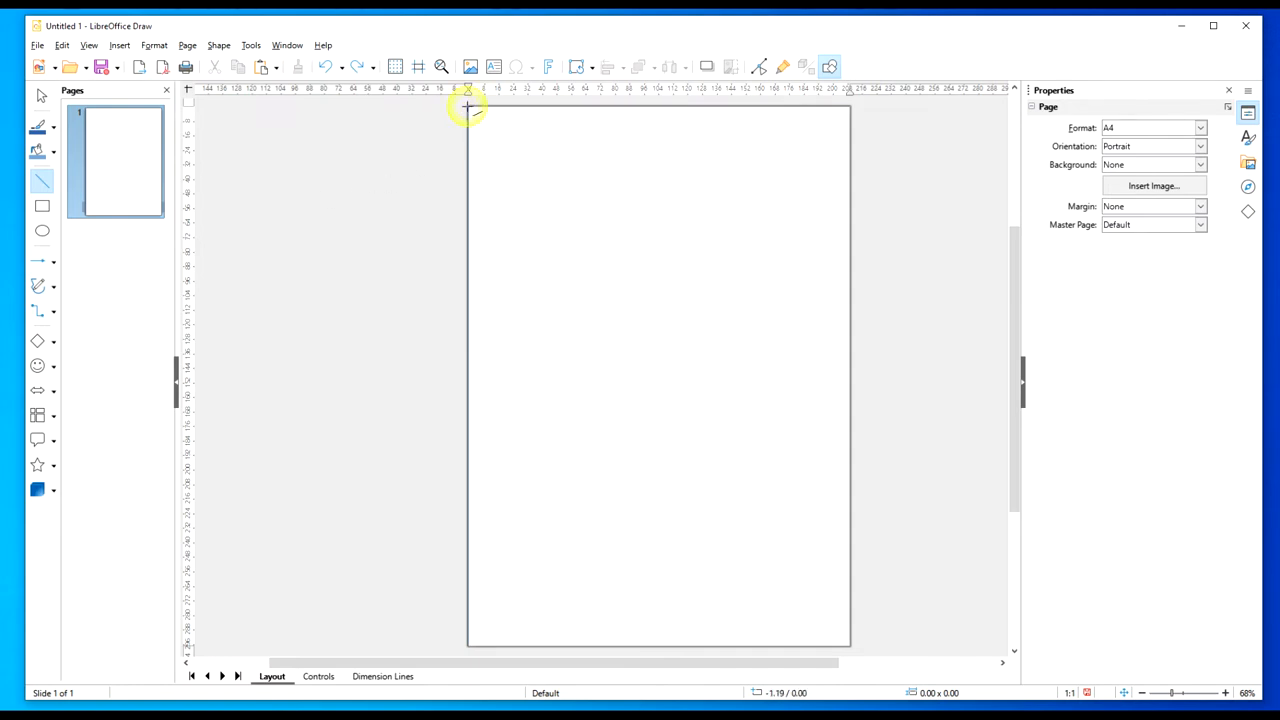
drag(468, 104, 468, 428)
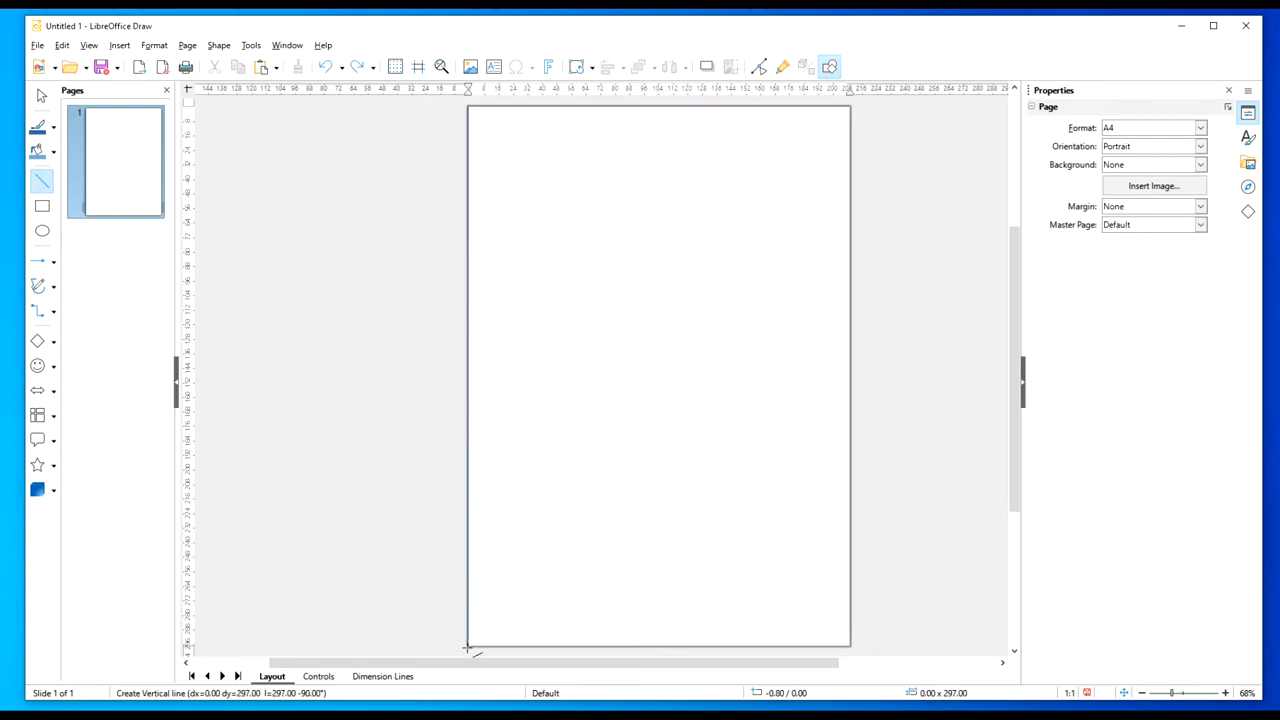
drag(468, 108, 468, 648)
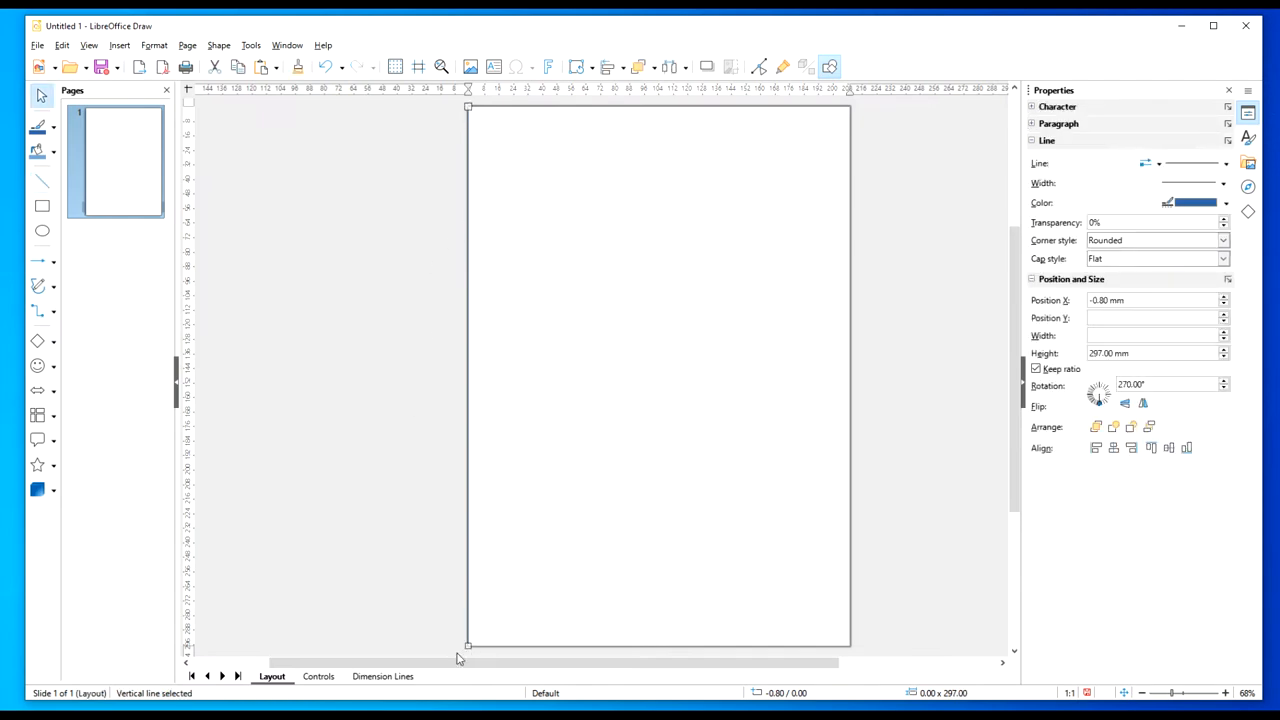
click(730, 420)
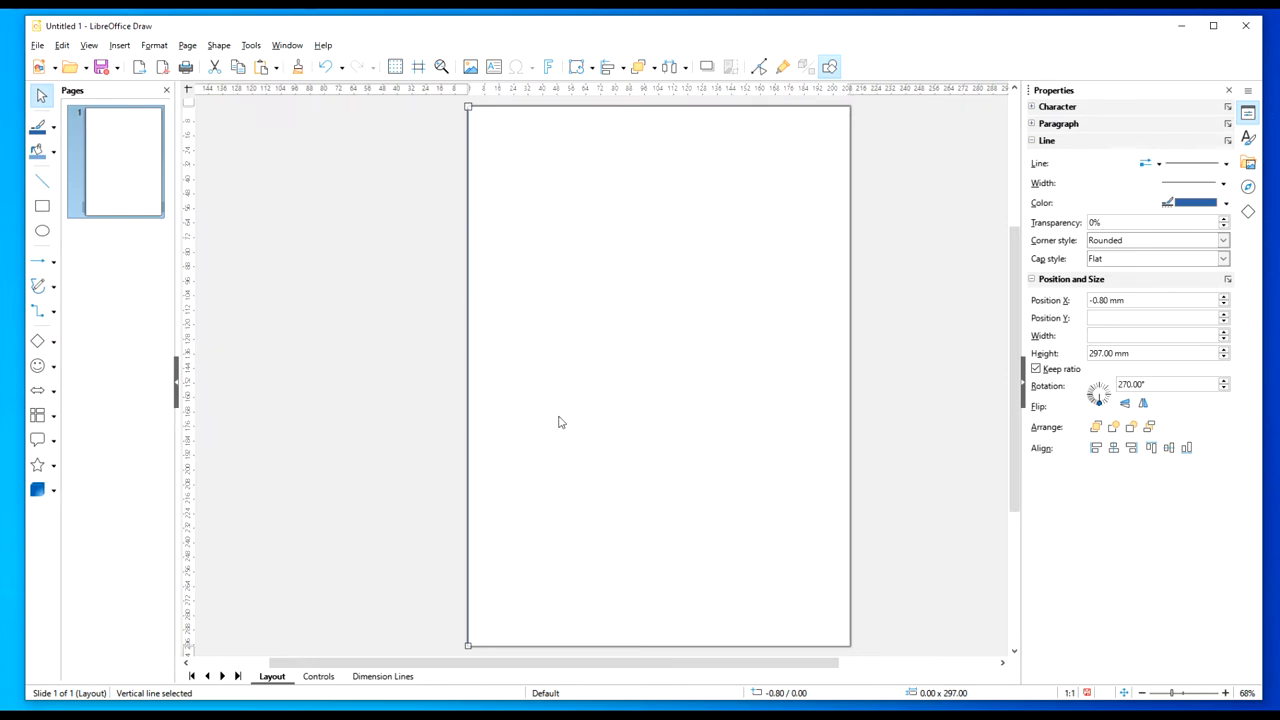
mouse_move(490, 380)
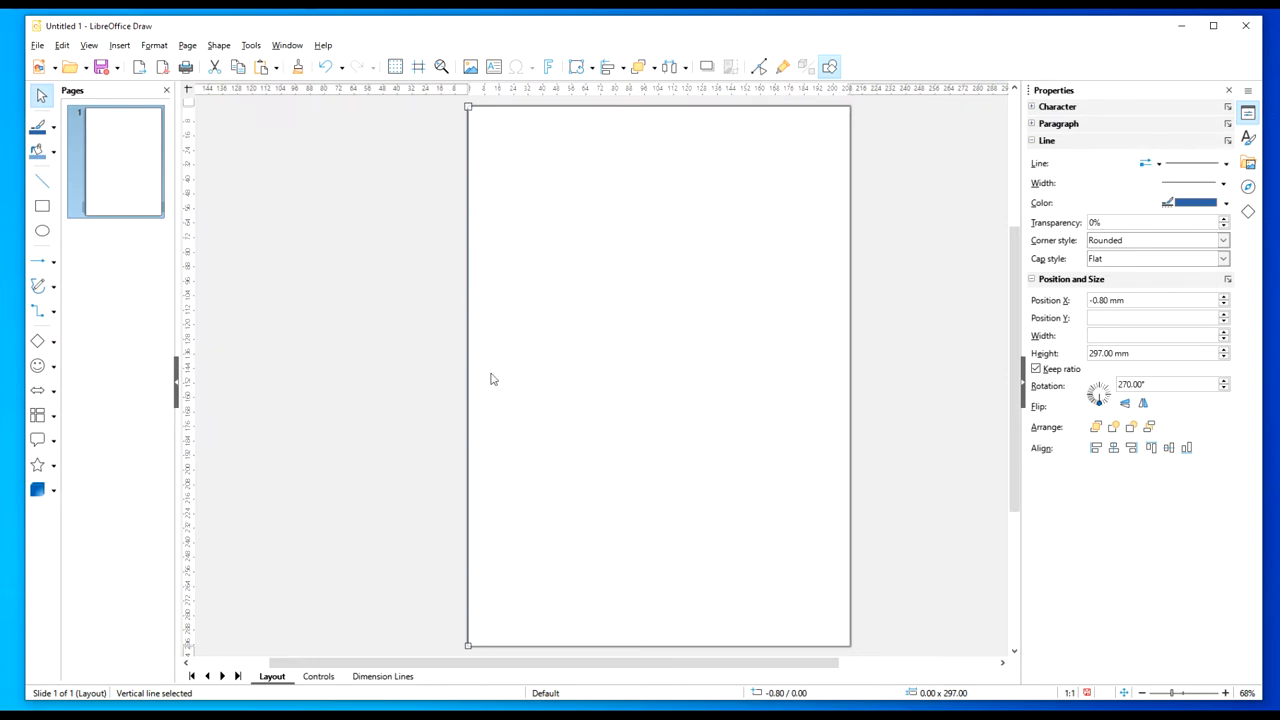
mouse_move(492, 300)
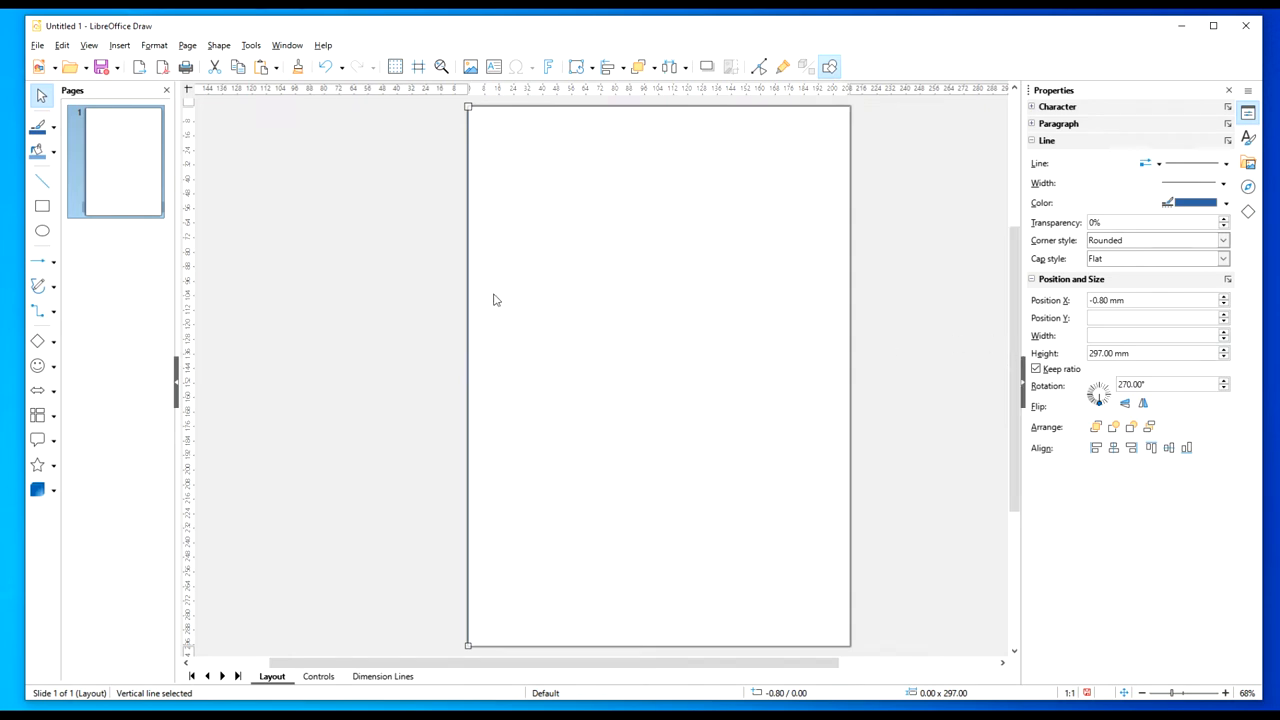
mouse_move(344, 280)
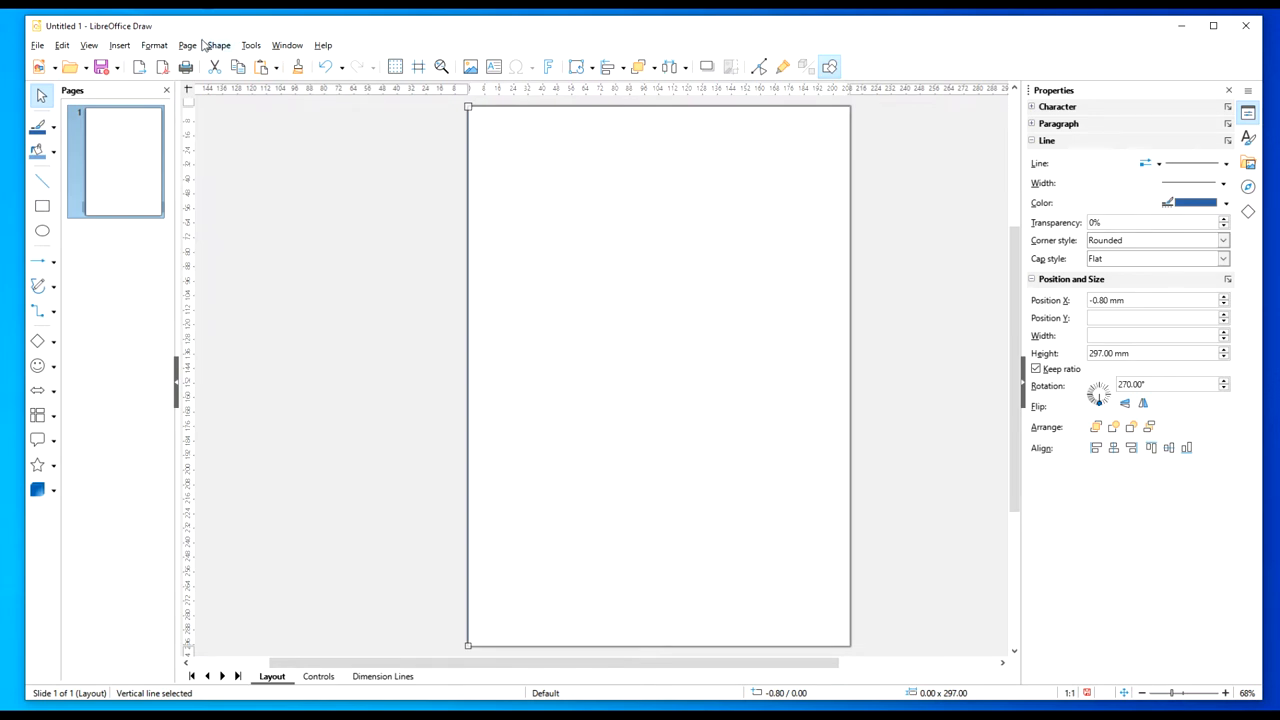
Bring up the Shape menu for the selected left-edge line.
click(218, 44)
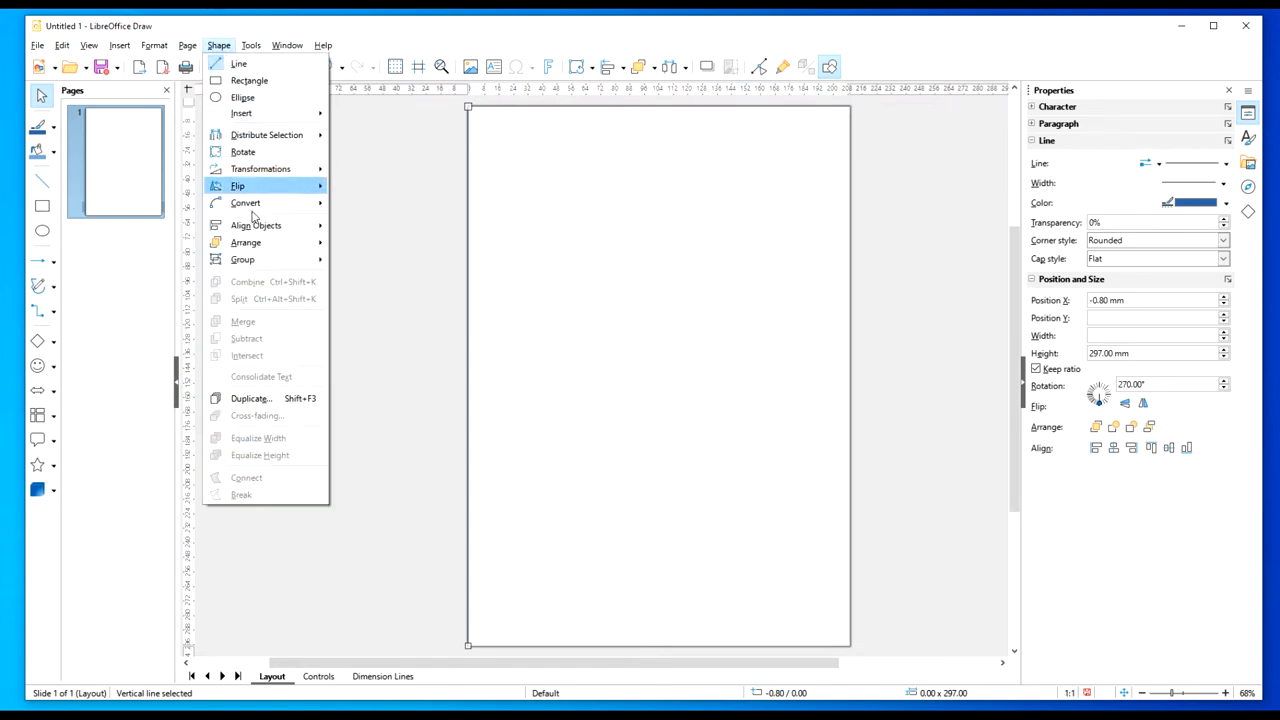
In the Duplicate dialog, set the number of copies of the line to 35.
click(252, 398)
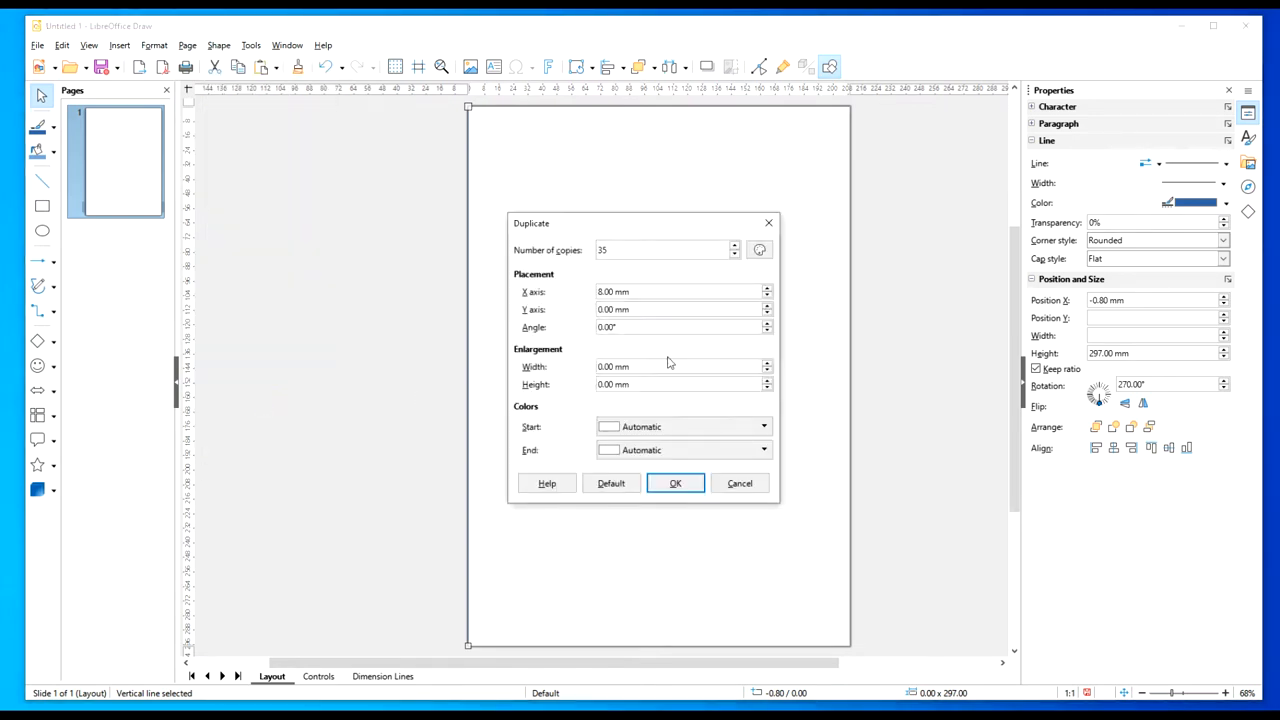
click(660, 250)
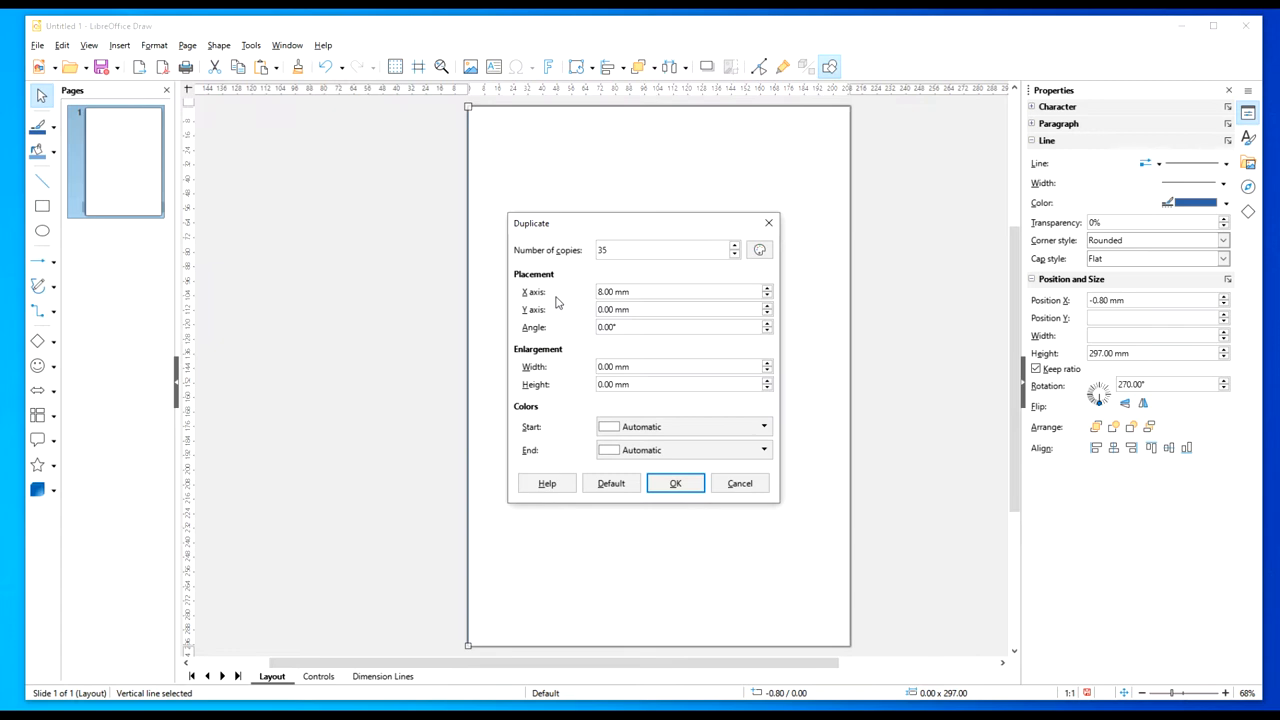
click(664, 250)
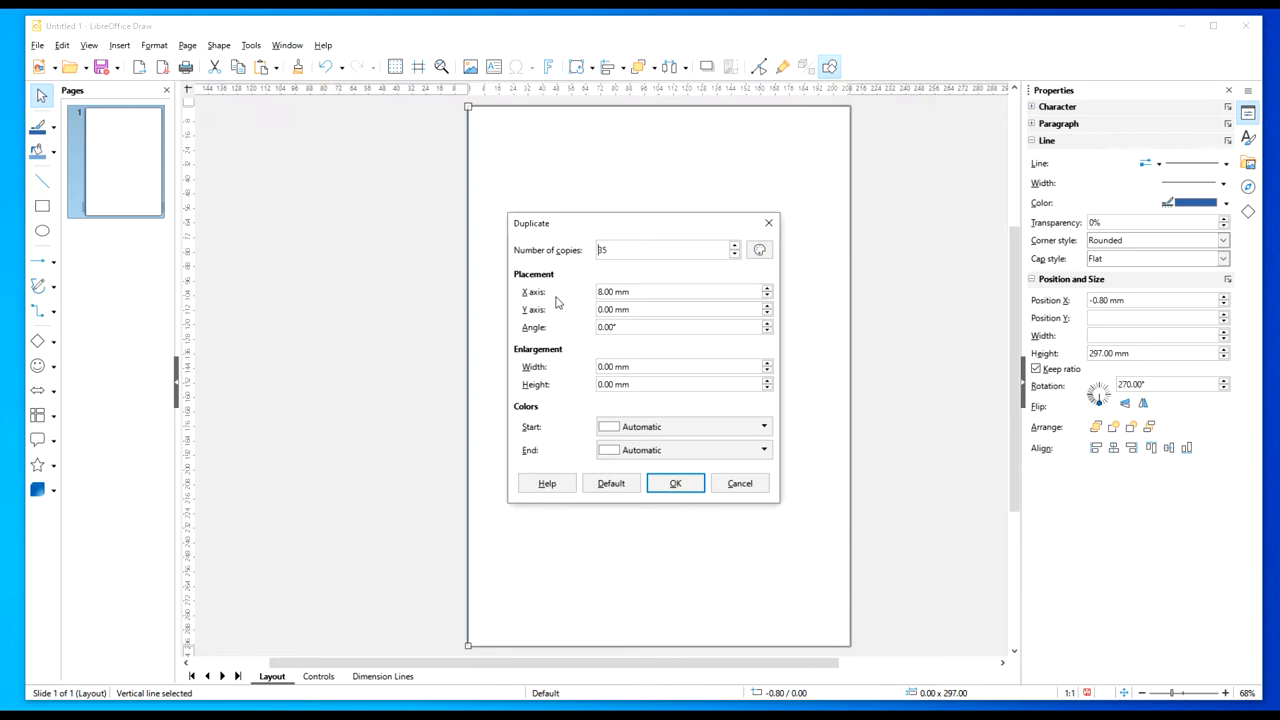
text(35)
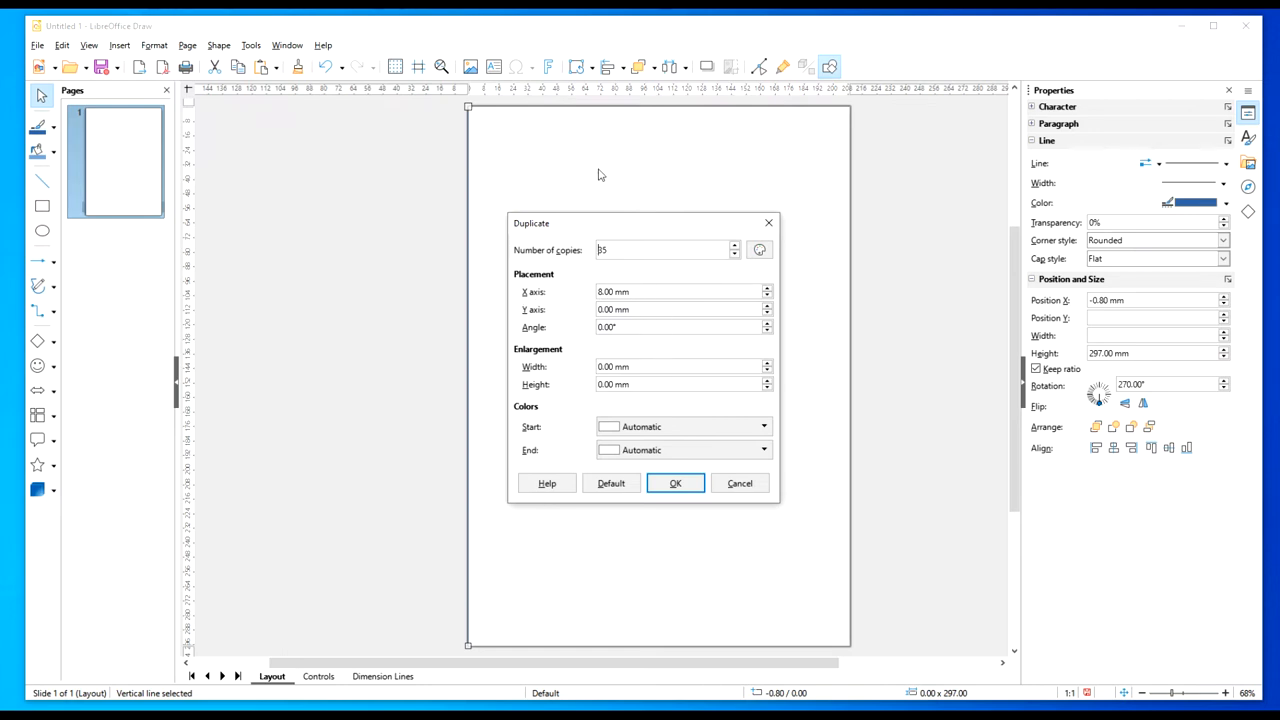
mouse_move(668, 266)
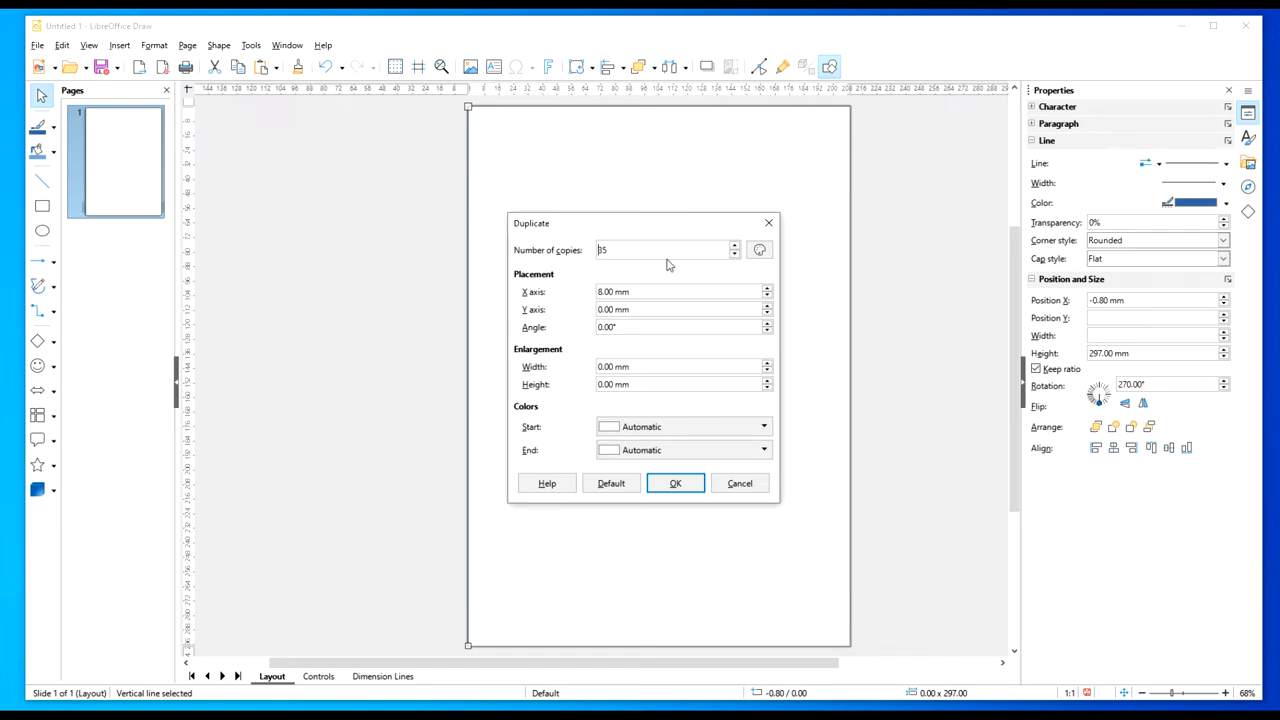
mouse_move(520, 240)
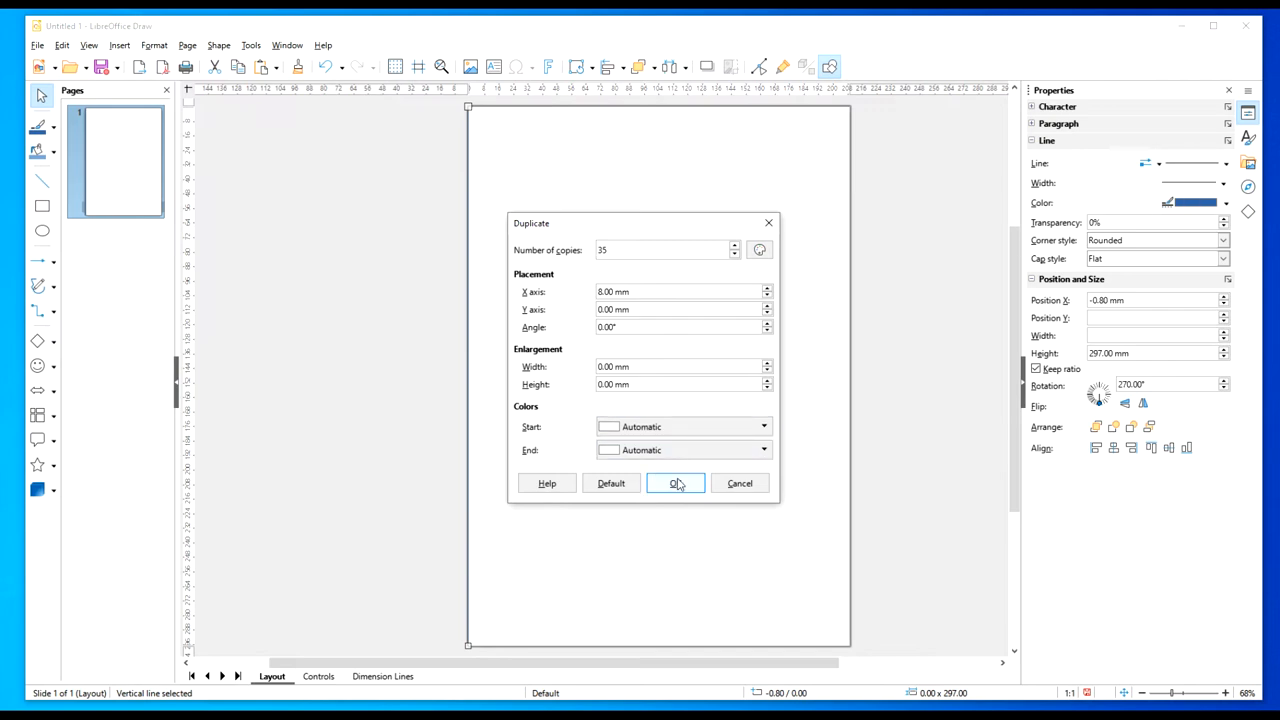
click(676, 482)
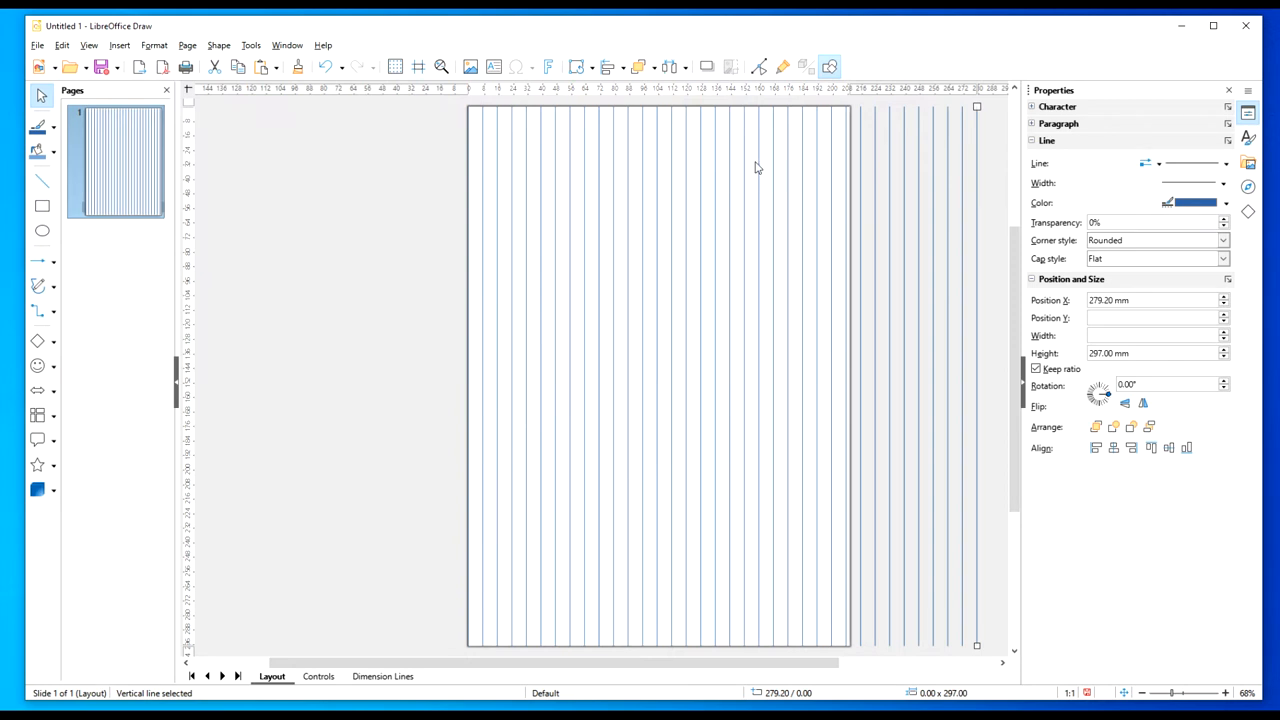
mouse_move(982, 152)
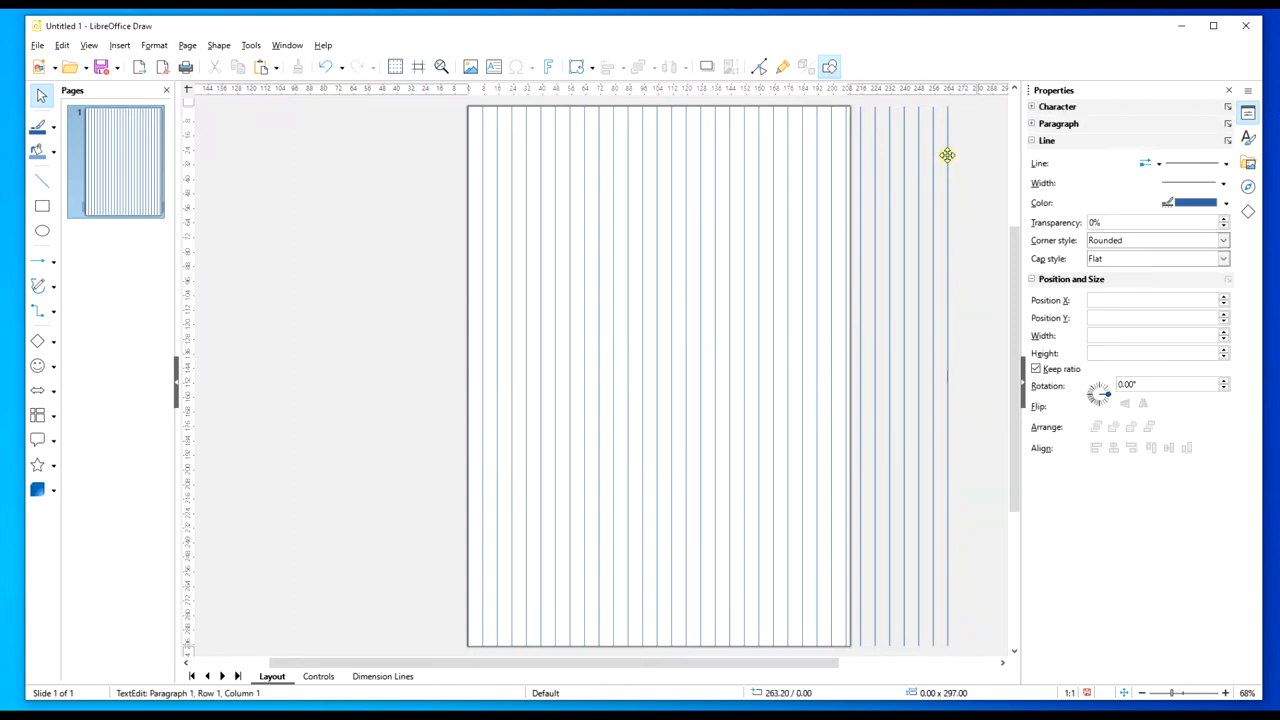
click(948, 156)
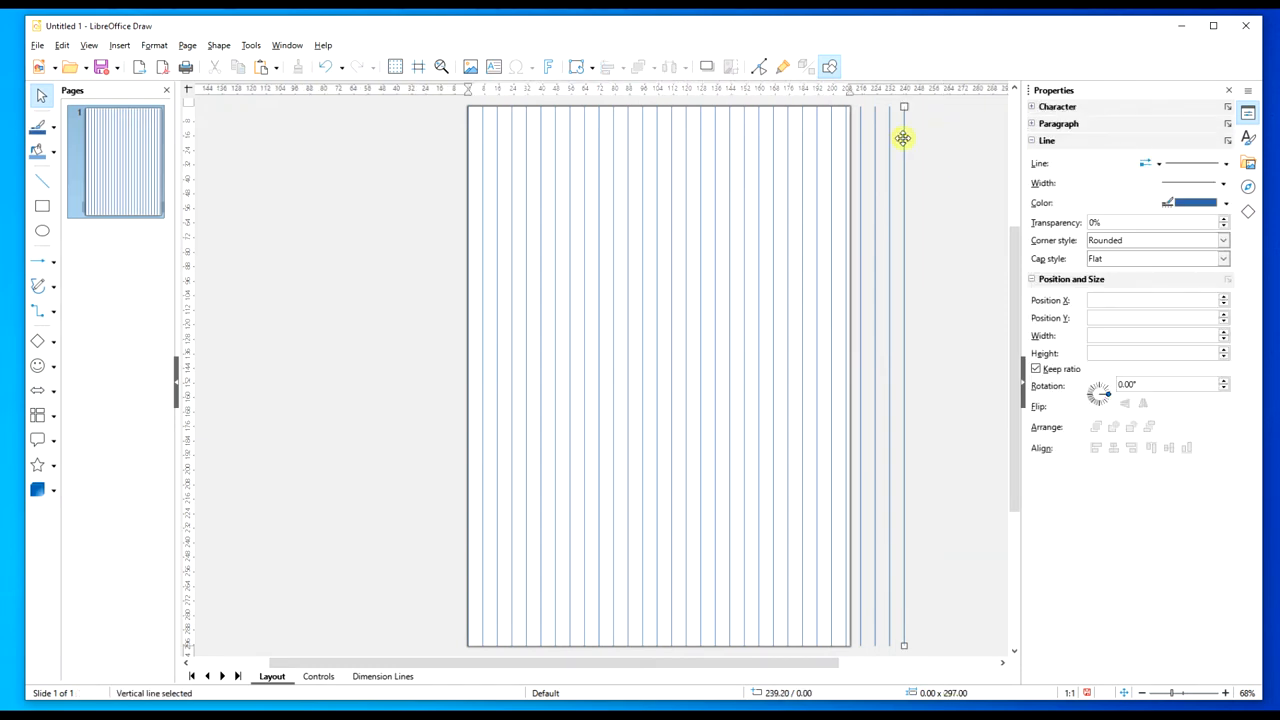
click(880, 144)
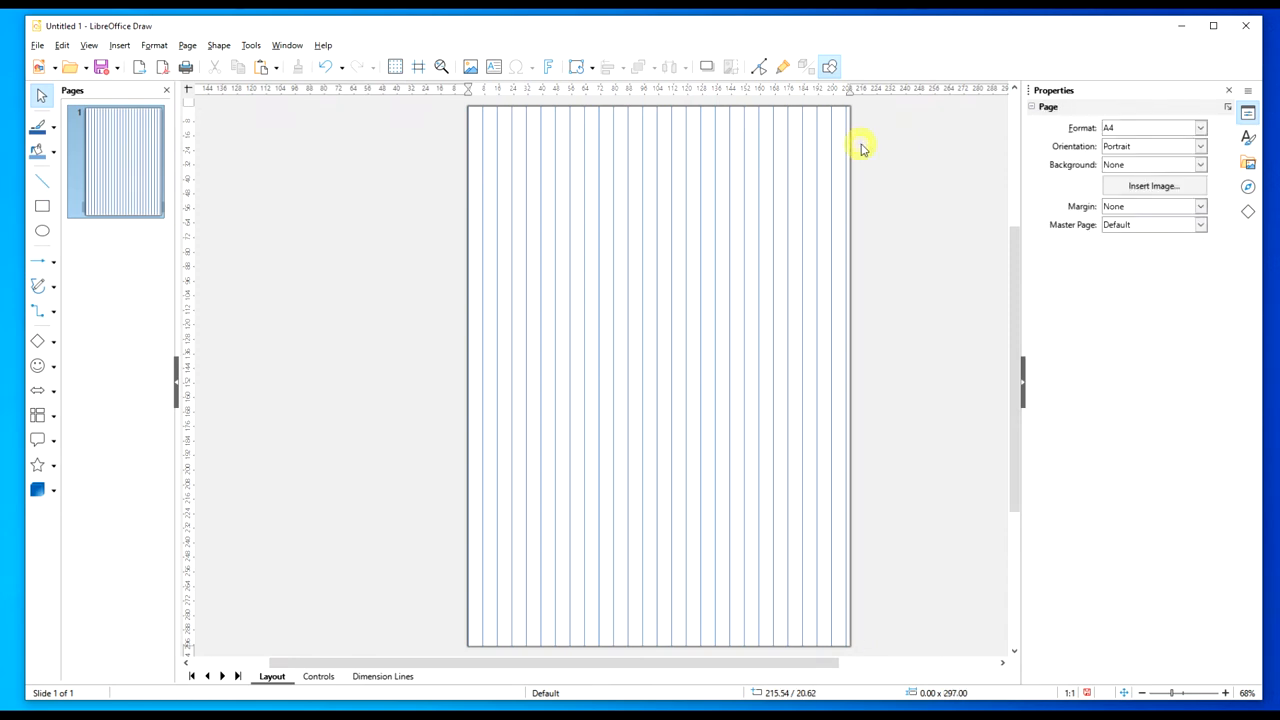
mouse_move(892, 158)
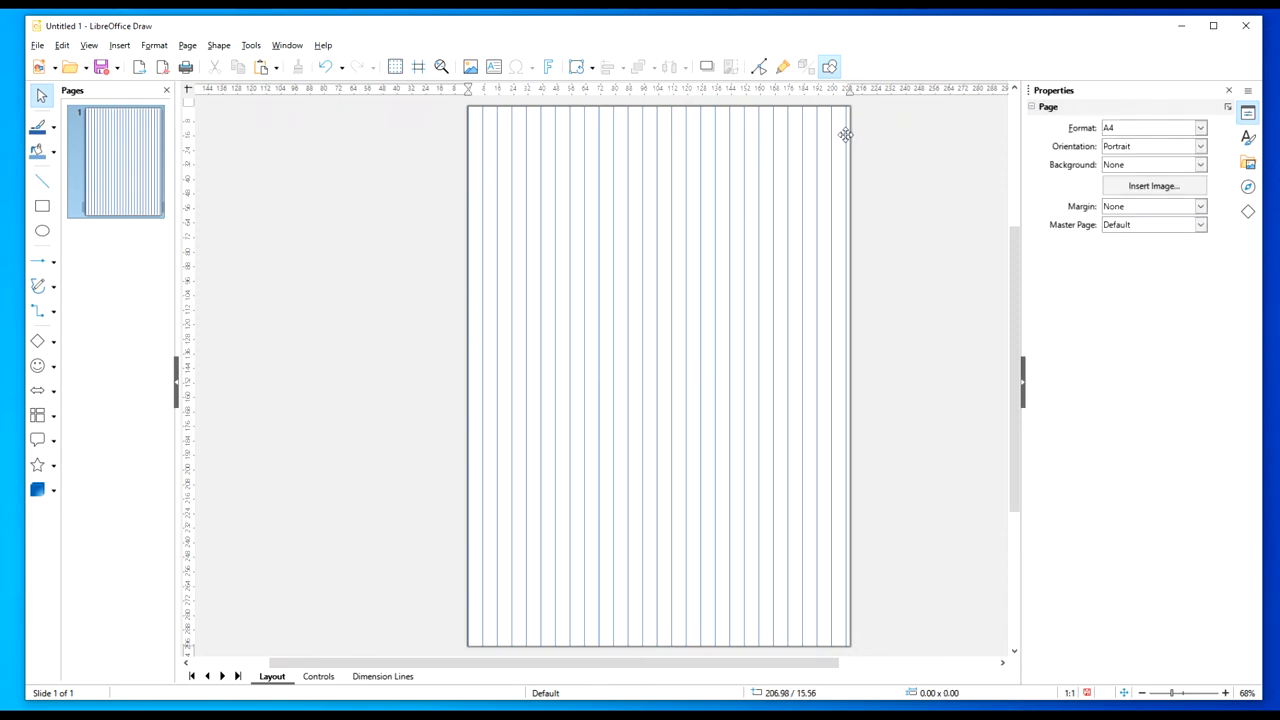
mouse_move(844, 156)
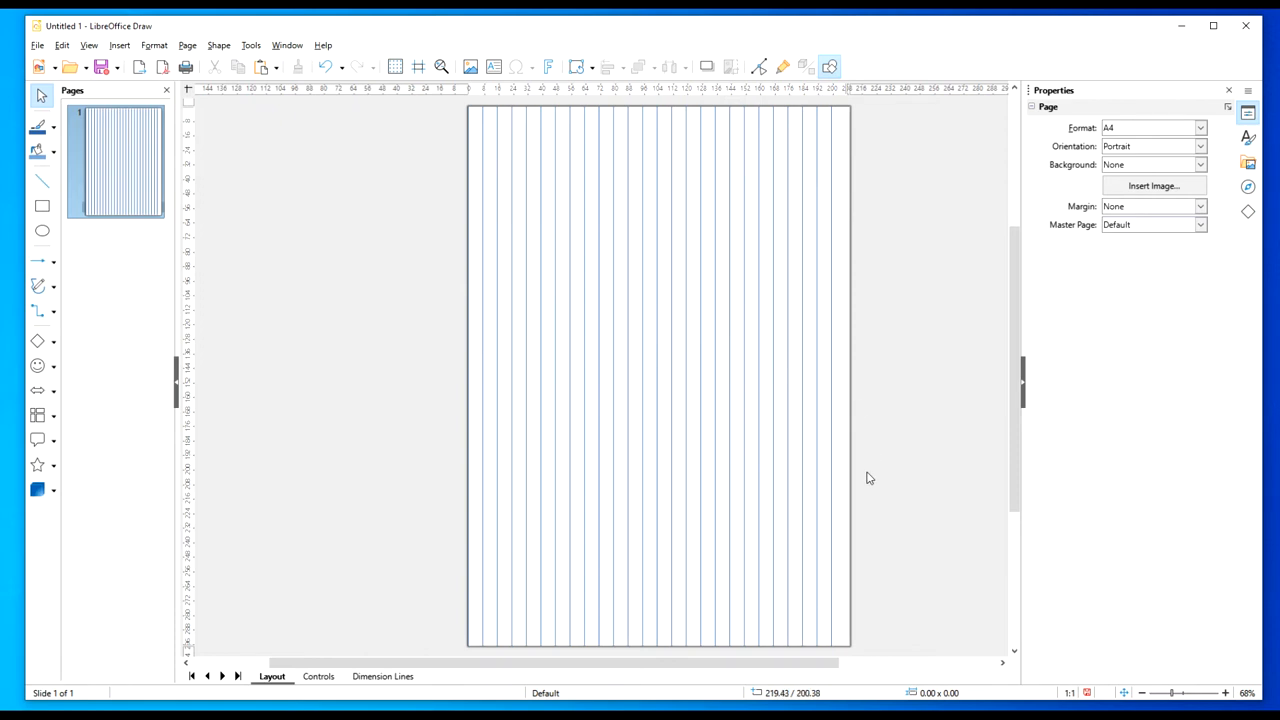
mouse_move(856, 252)
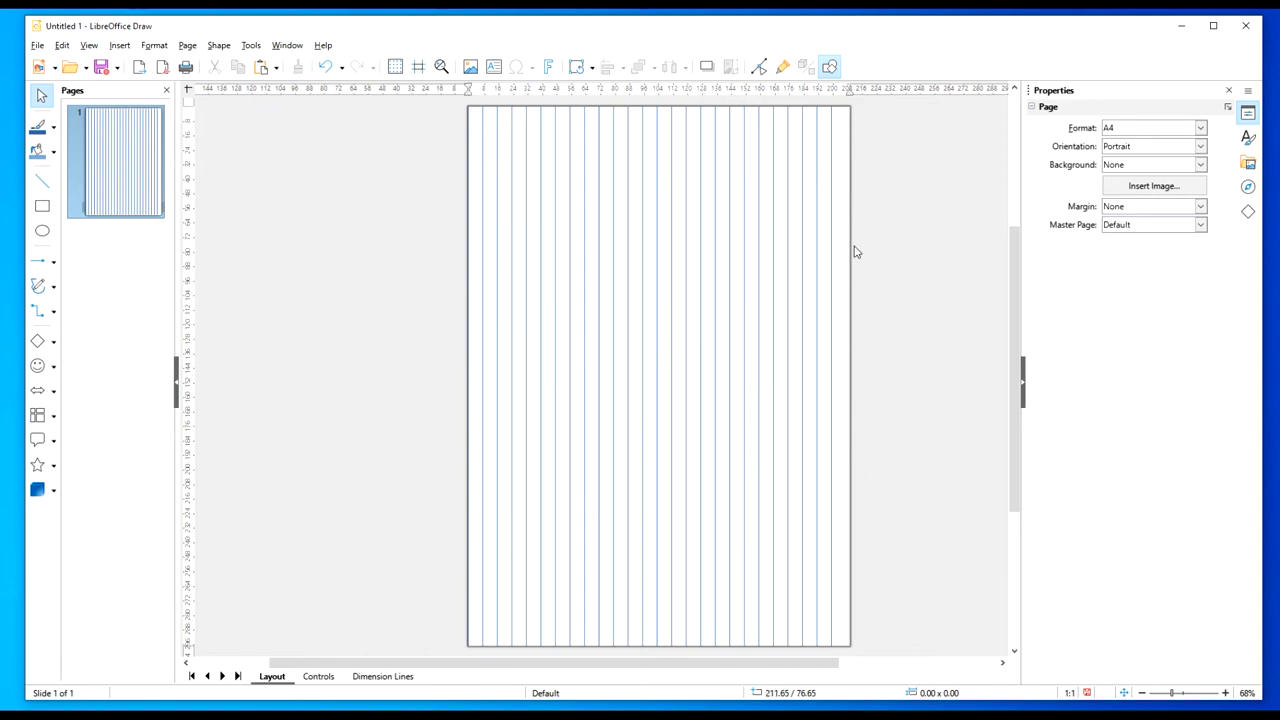
mouse_move(436, 208)
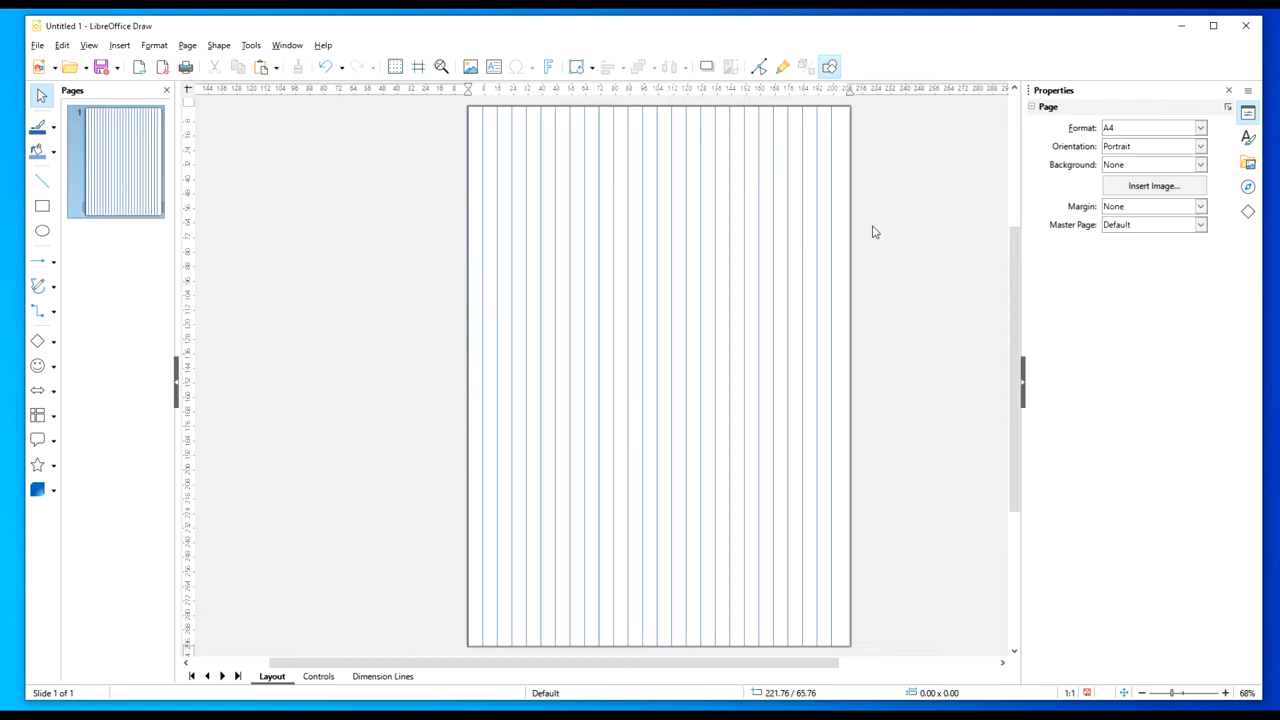
mouse_move(458, 144)
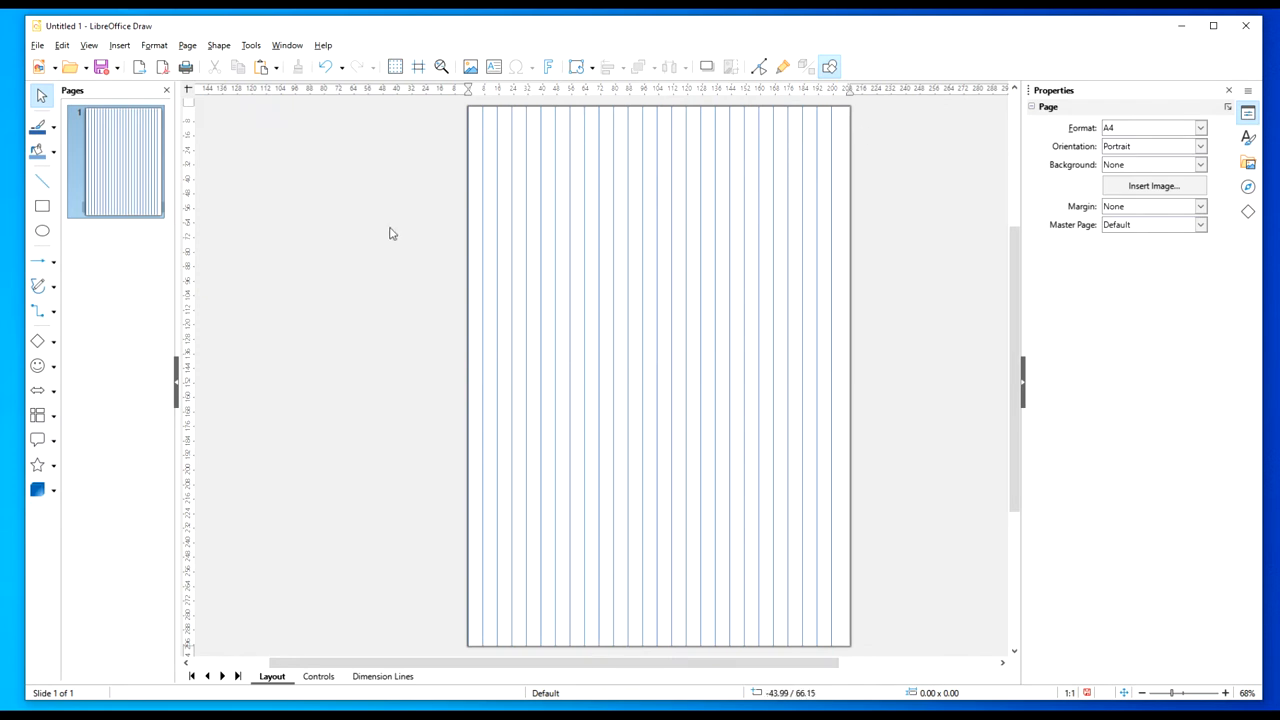
click(218, 44)
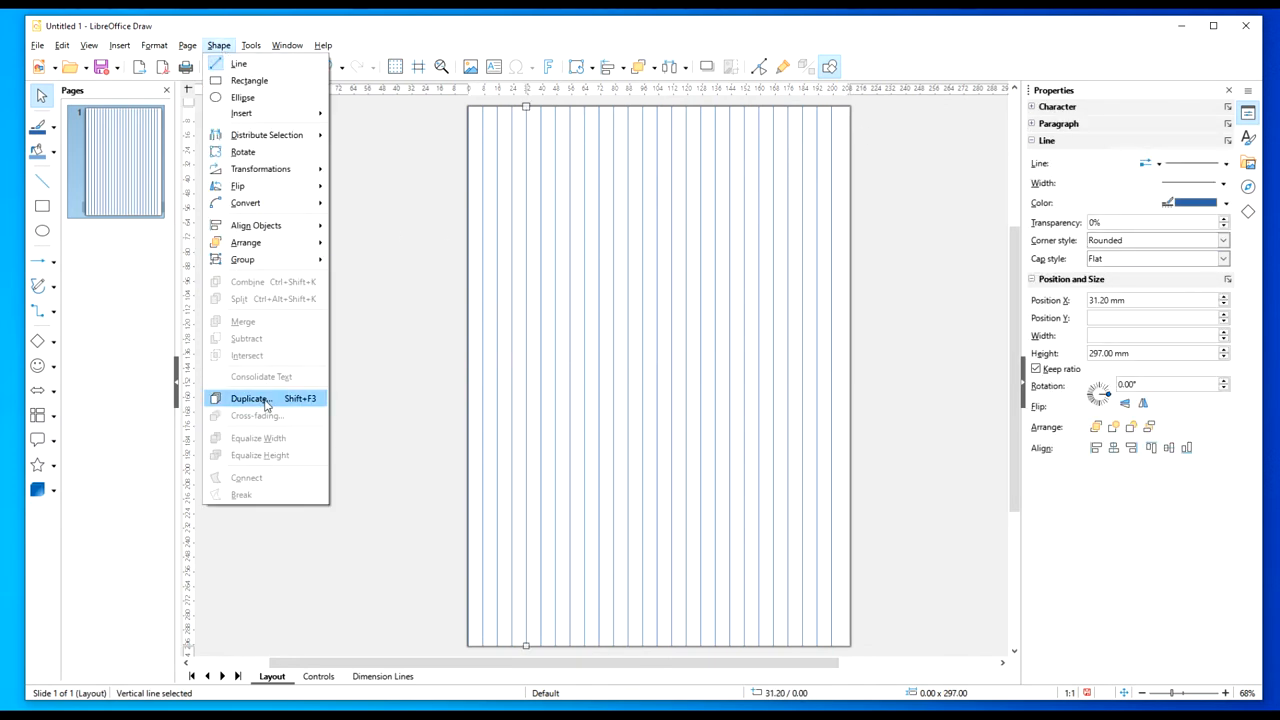
click(250, 398)
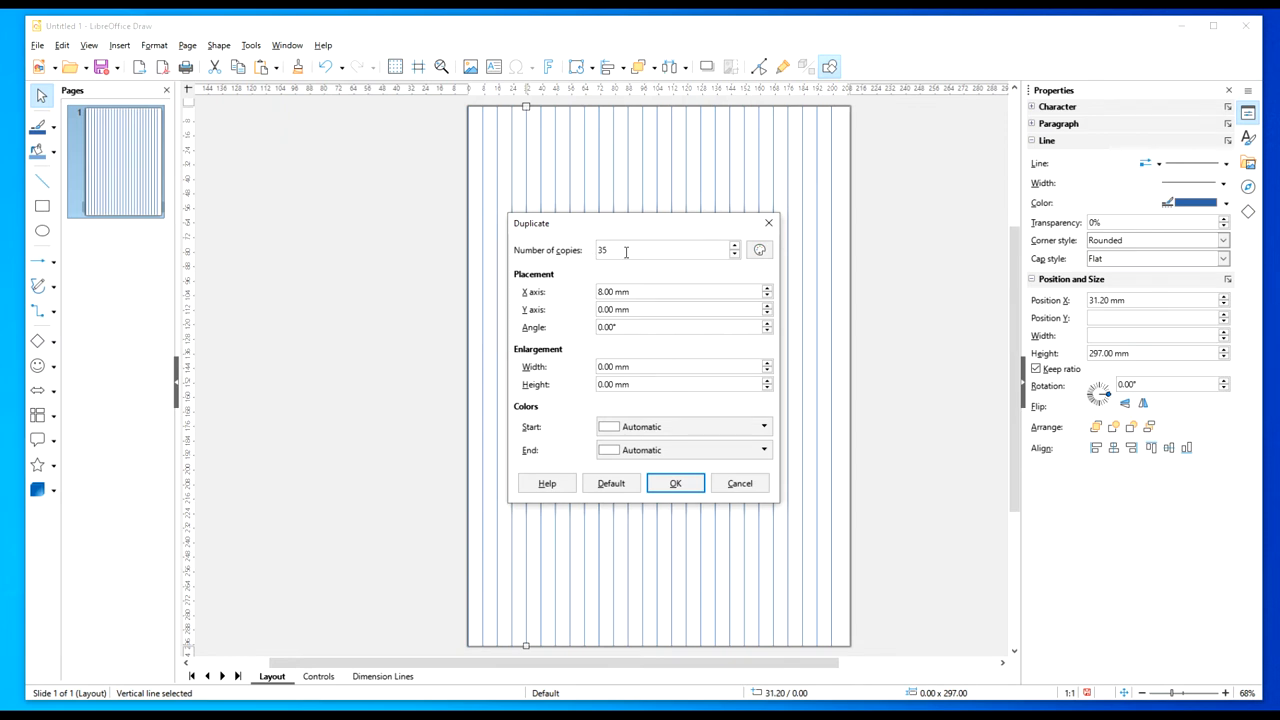
click(676, 482)
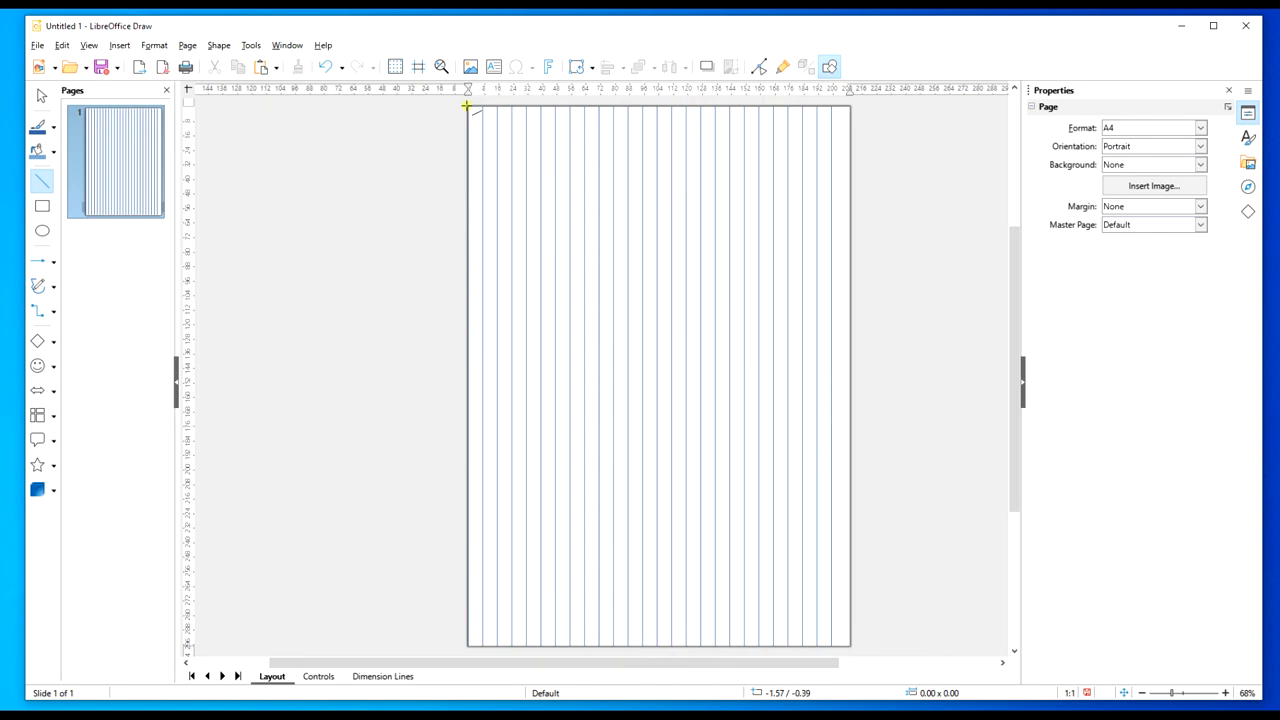
drag(468, 108, 850, 108)
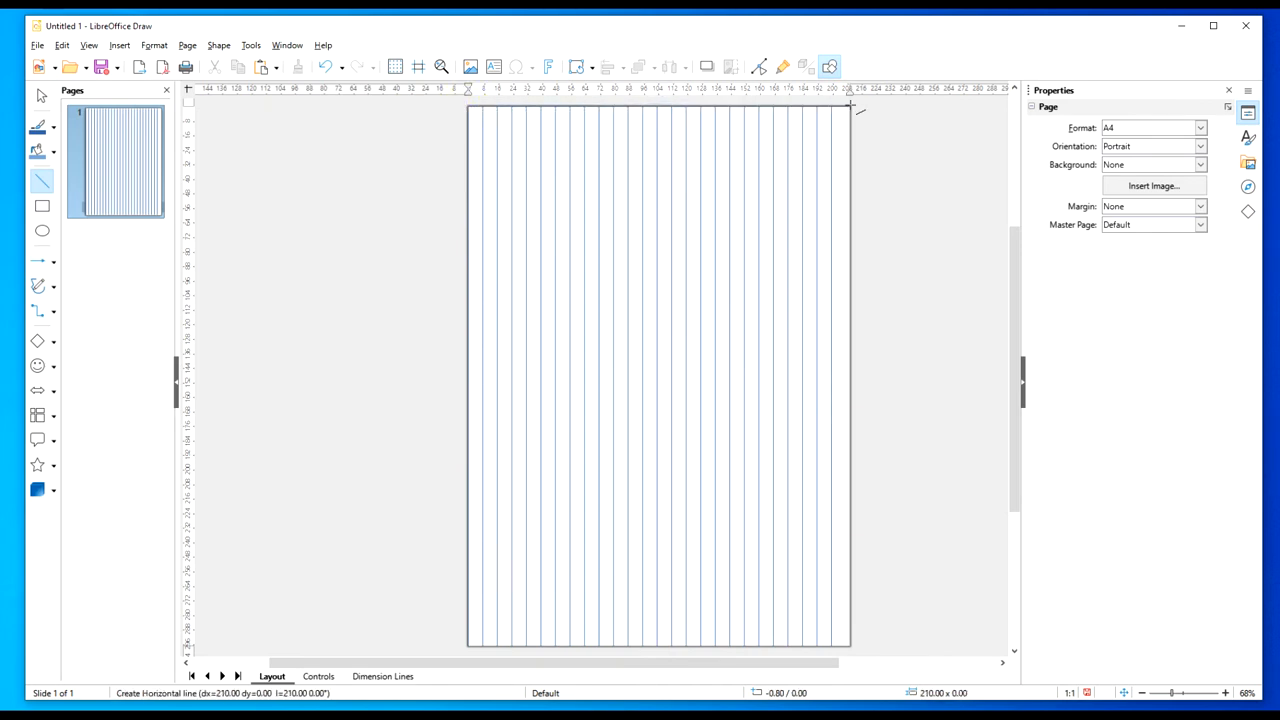
drag(850, 104, 400, 112)
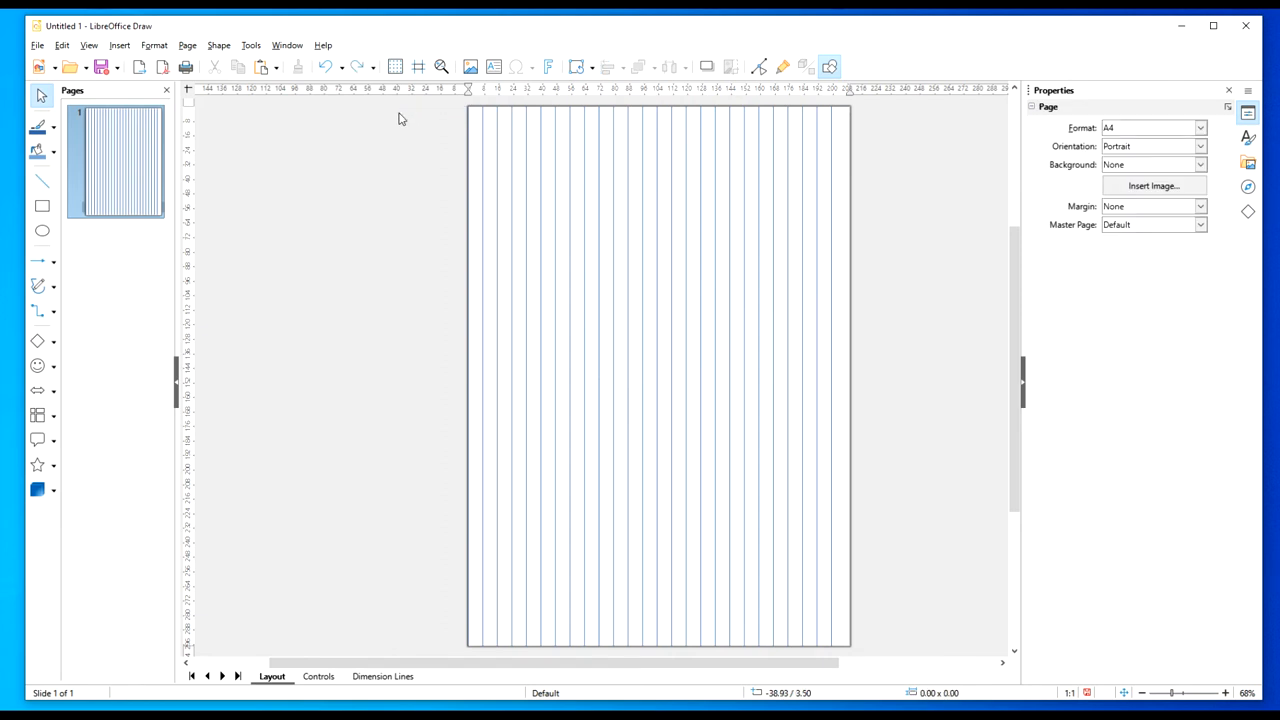
mouse_move(312, 258)
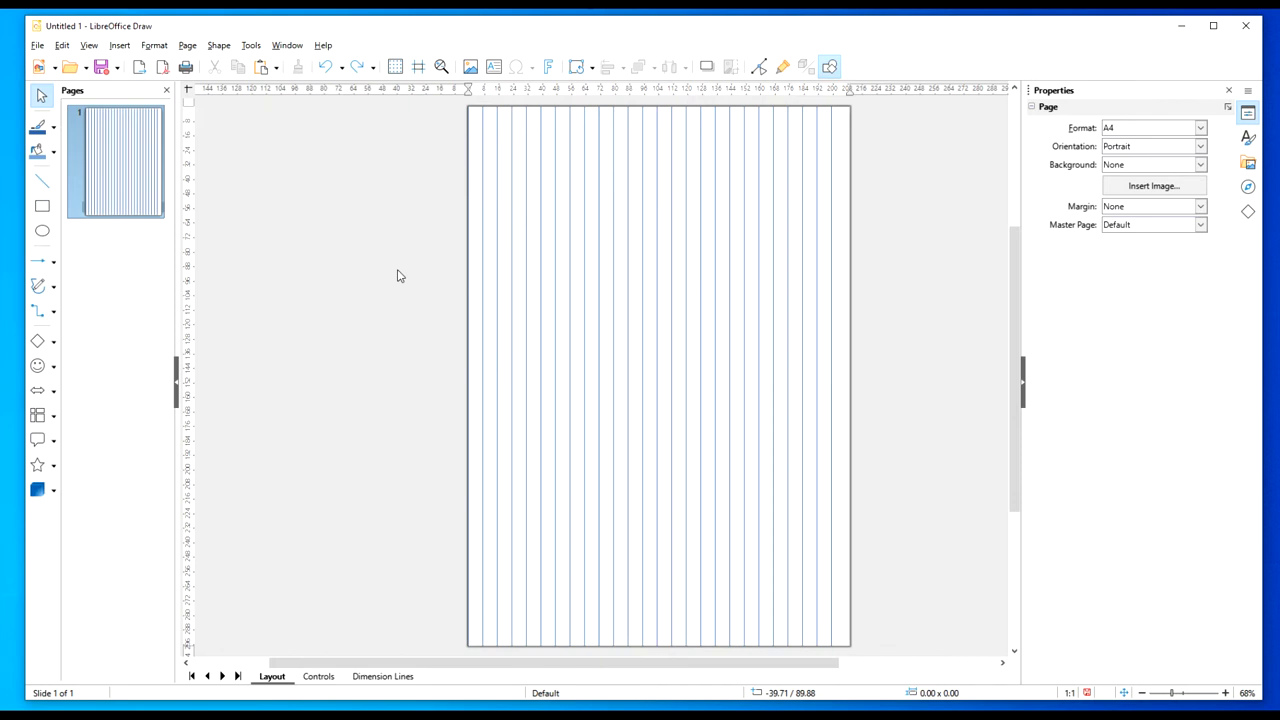
mouse_move(528, 272)
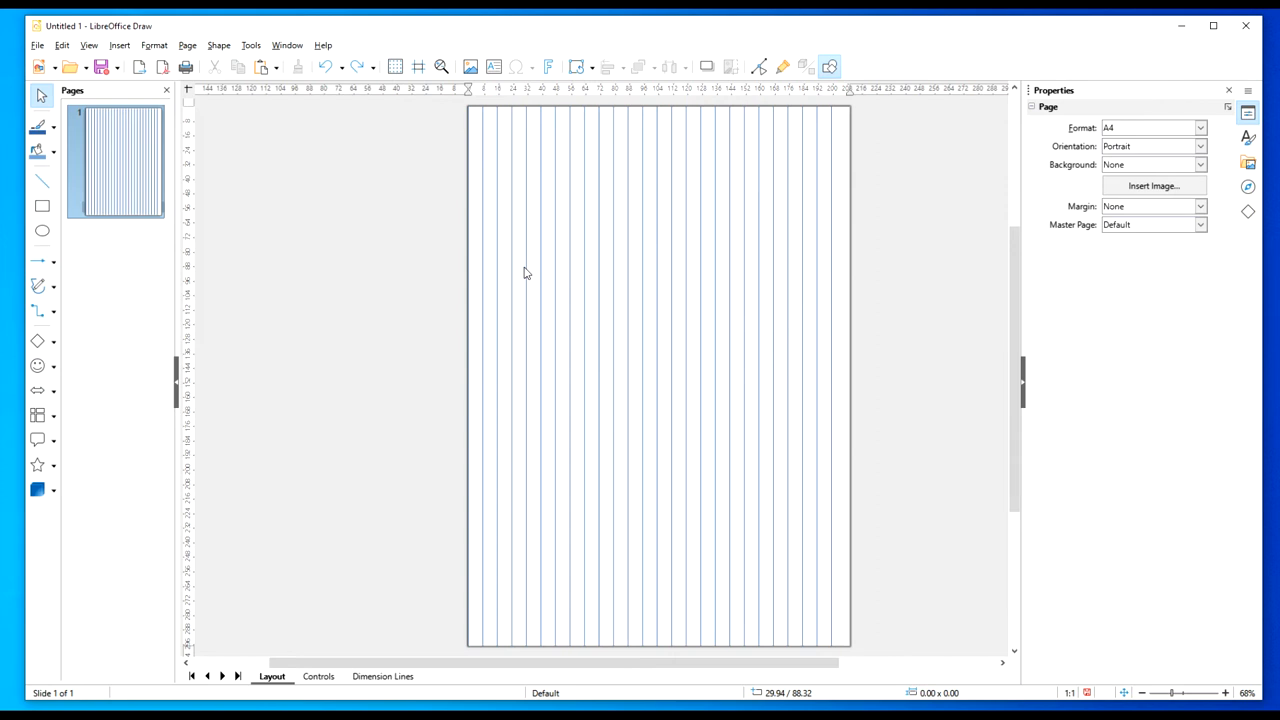
mouse_move(330, 248)
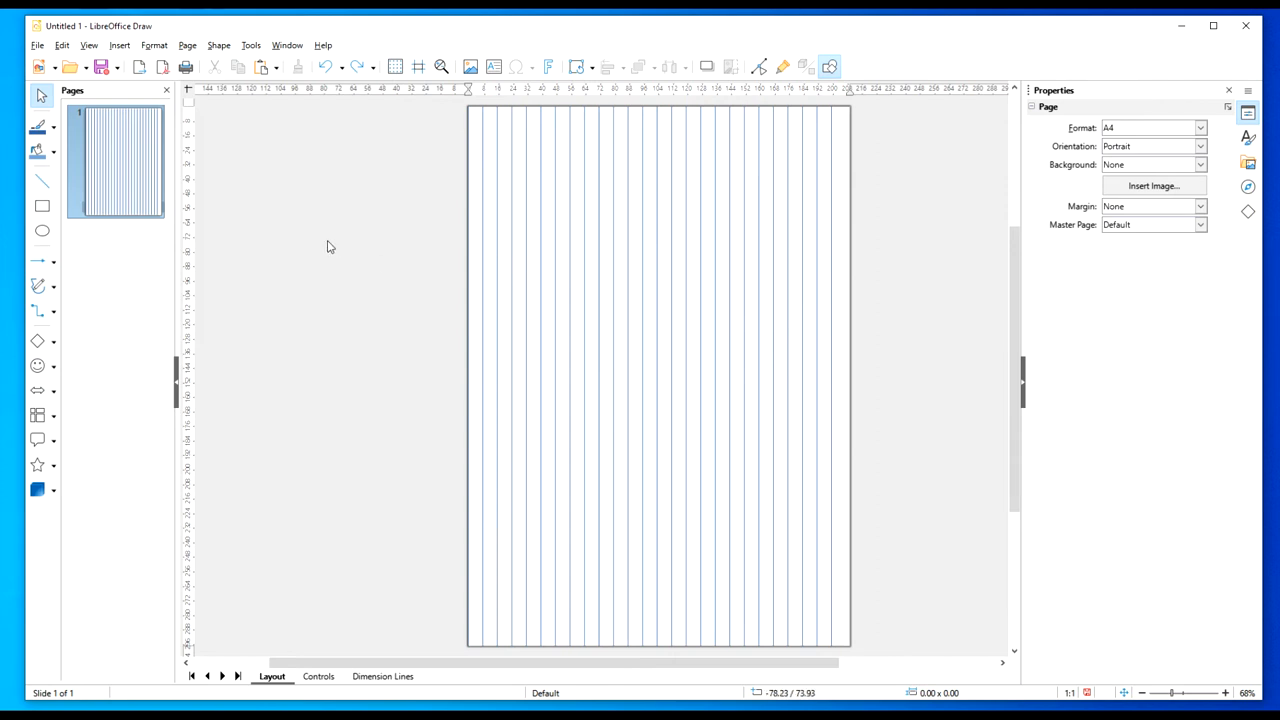
Duplicate the lined page as page two, then return to the first page.
right_click(120, 160)
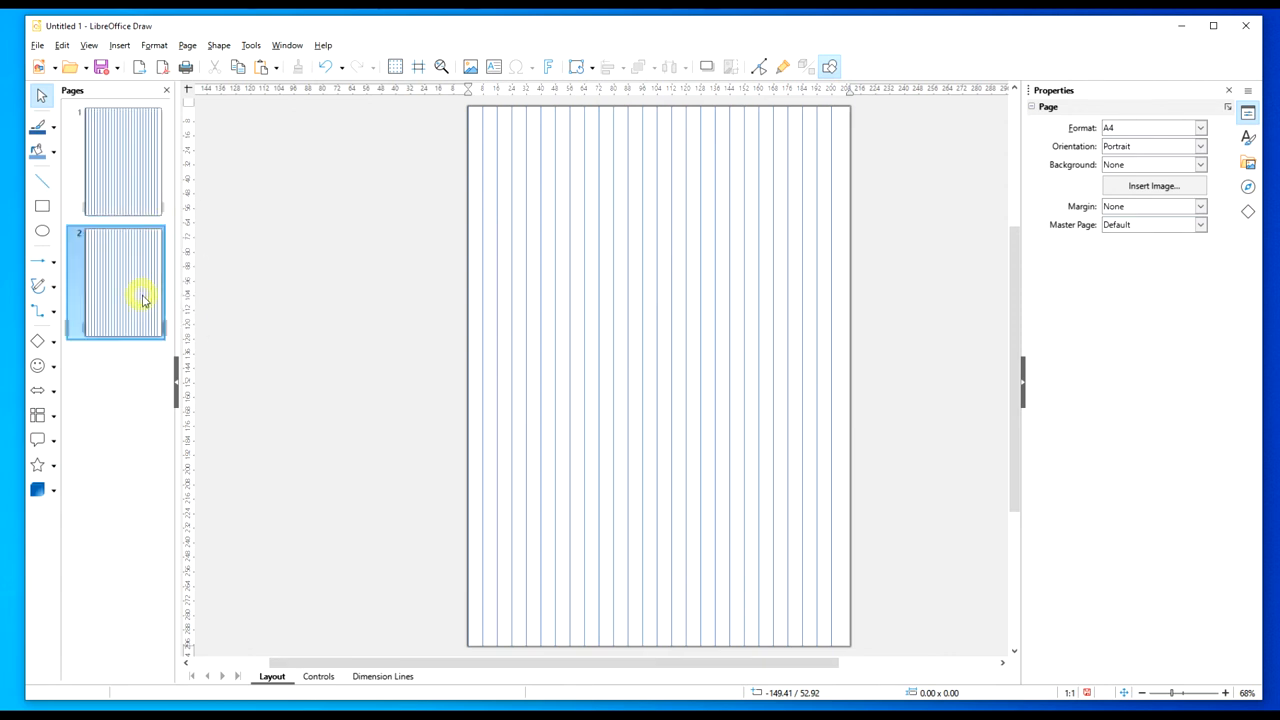
scroll(down, 3)
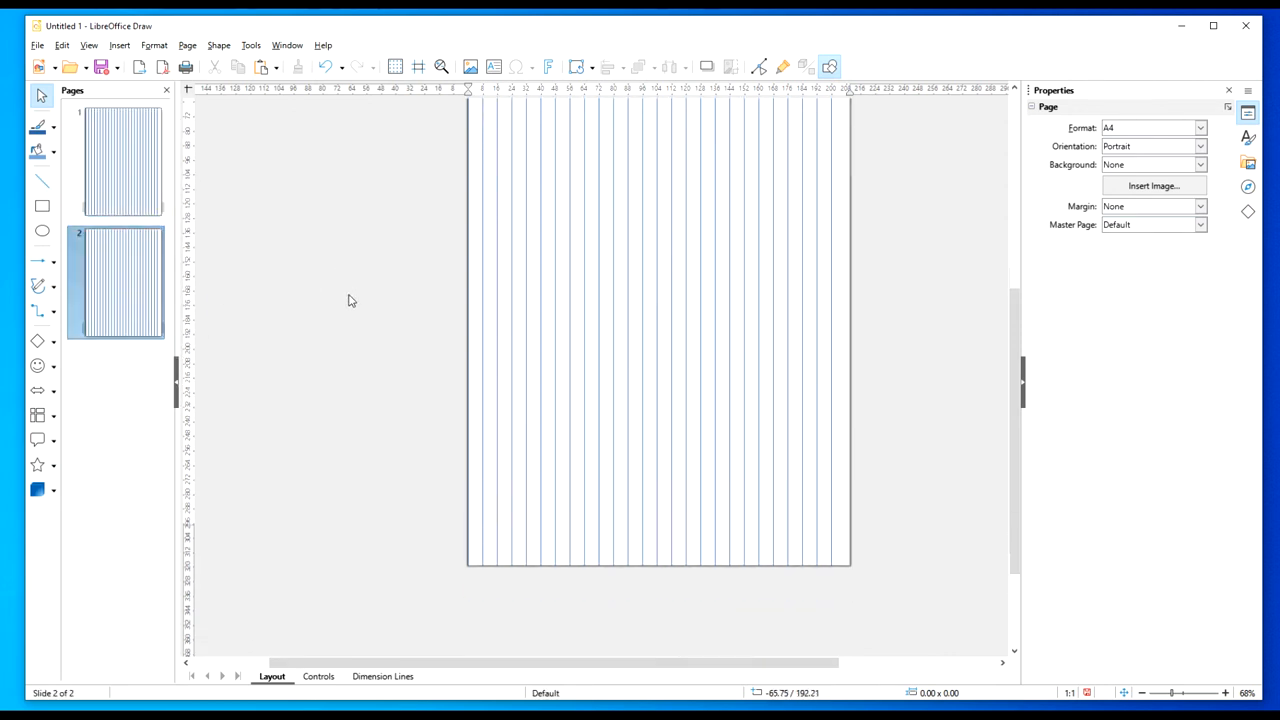
click(122, 160)
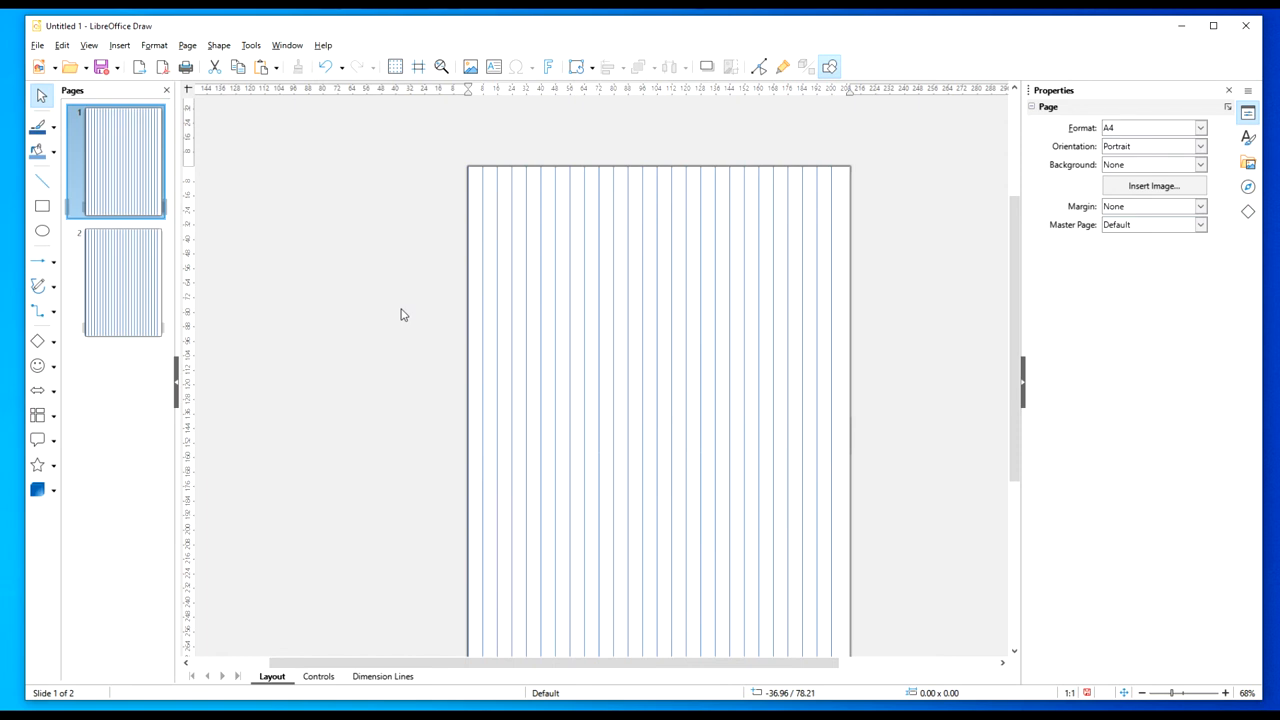
mouse_move(340, 270)
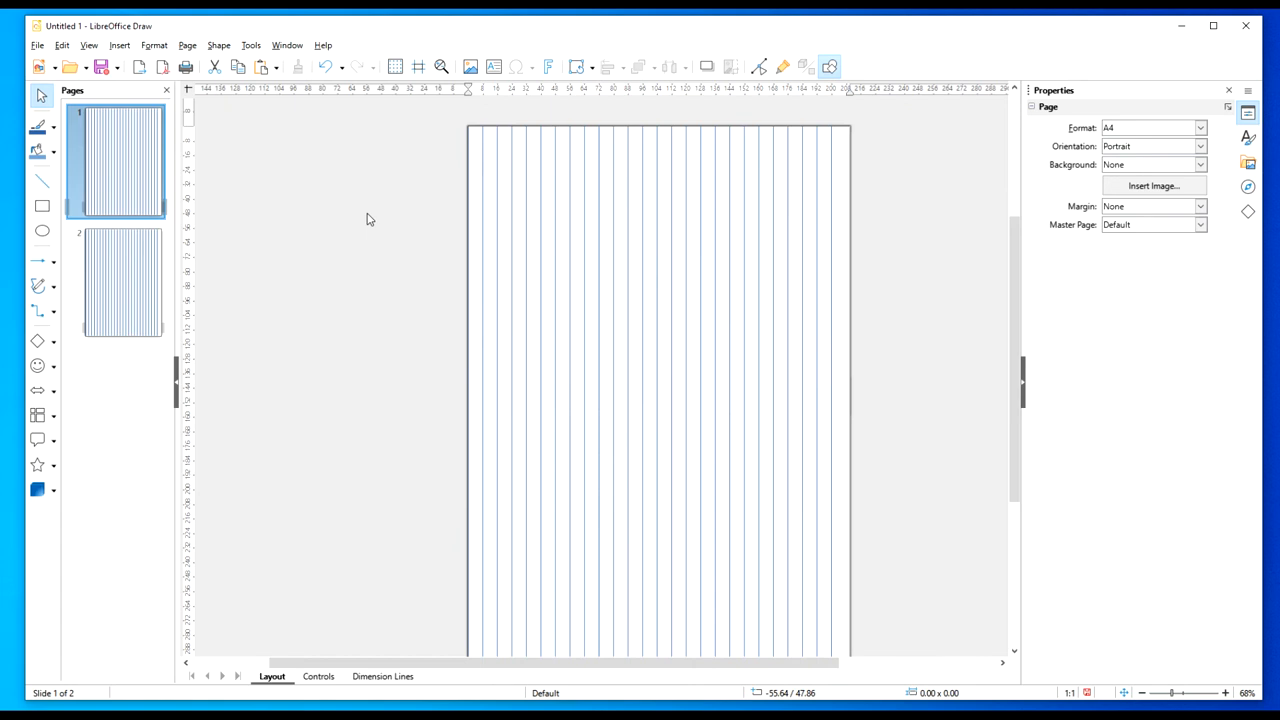
mouse_move(460, 122)
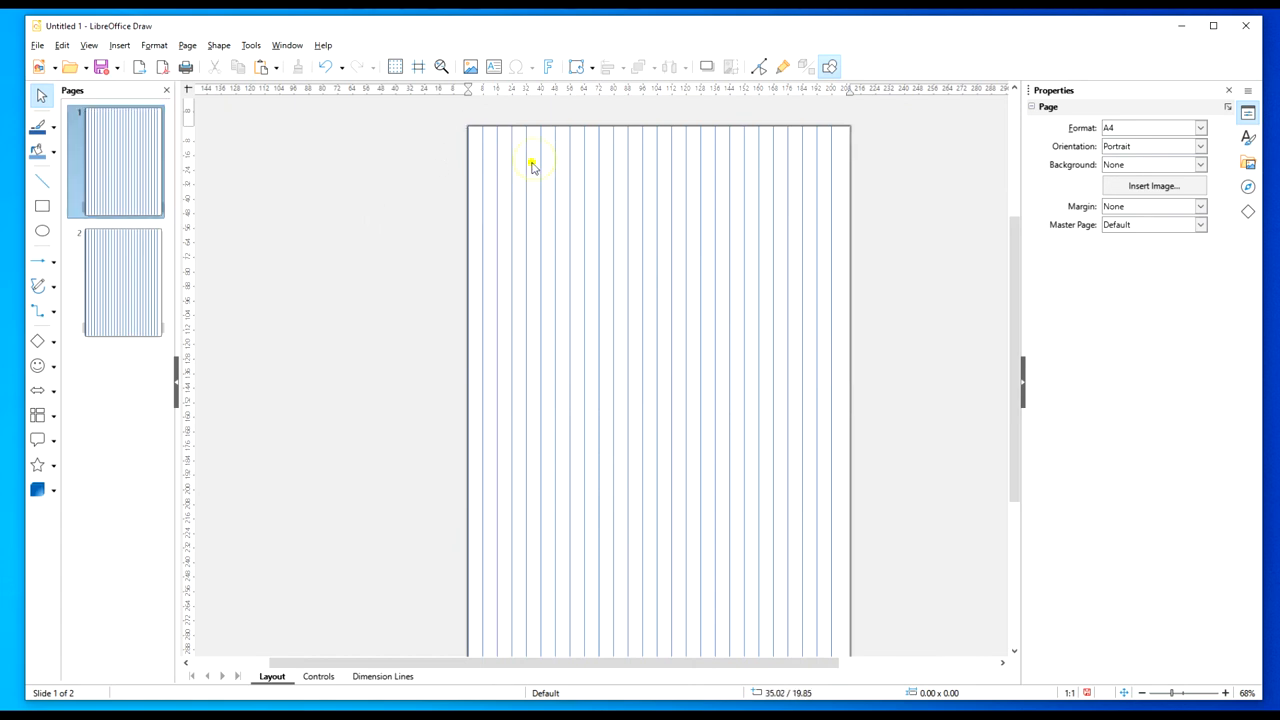
Recolour all of page one's vertical lines to a very pale blue line colour.
click(532, 164)
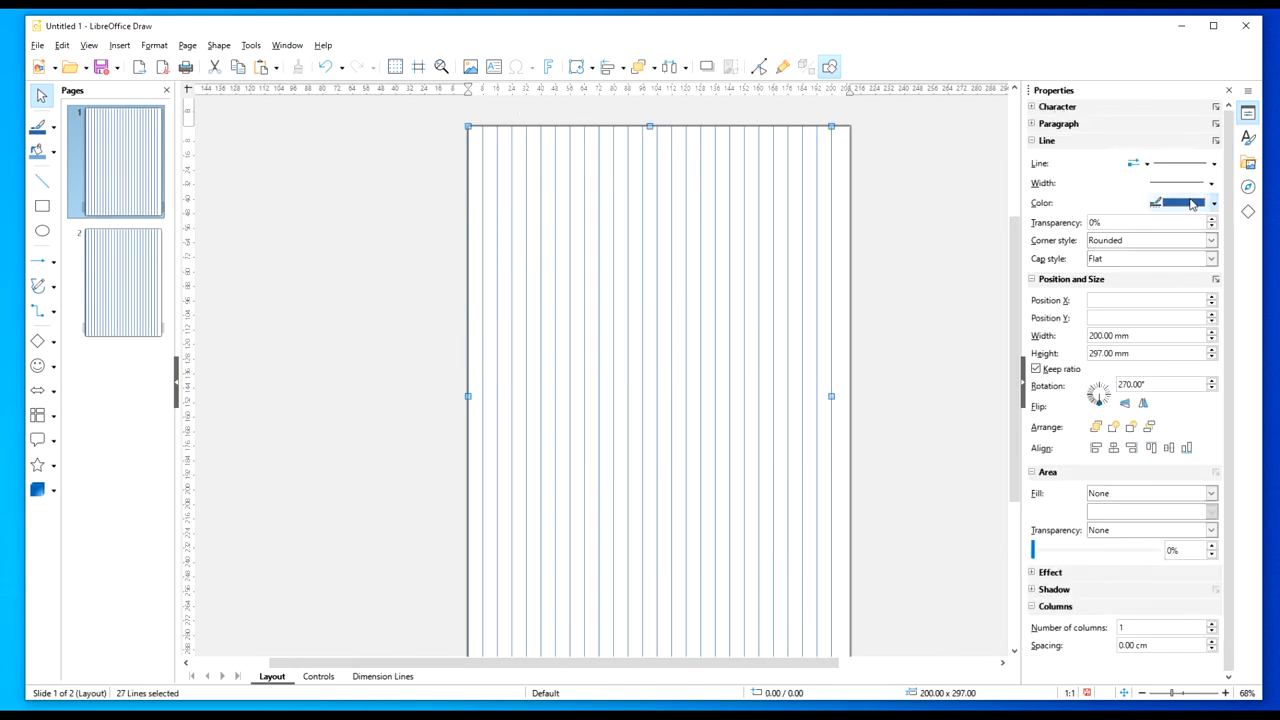
click(1212, 184)
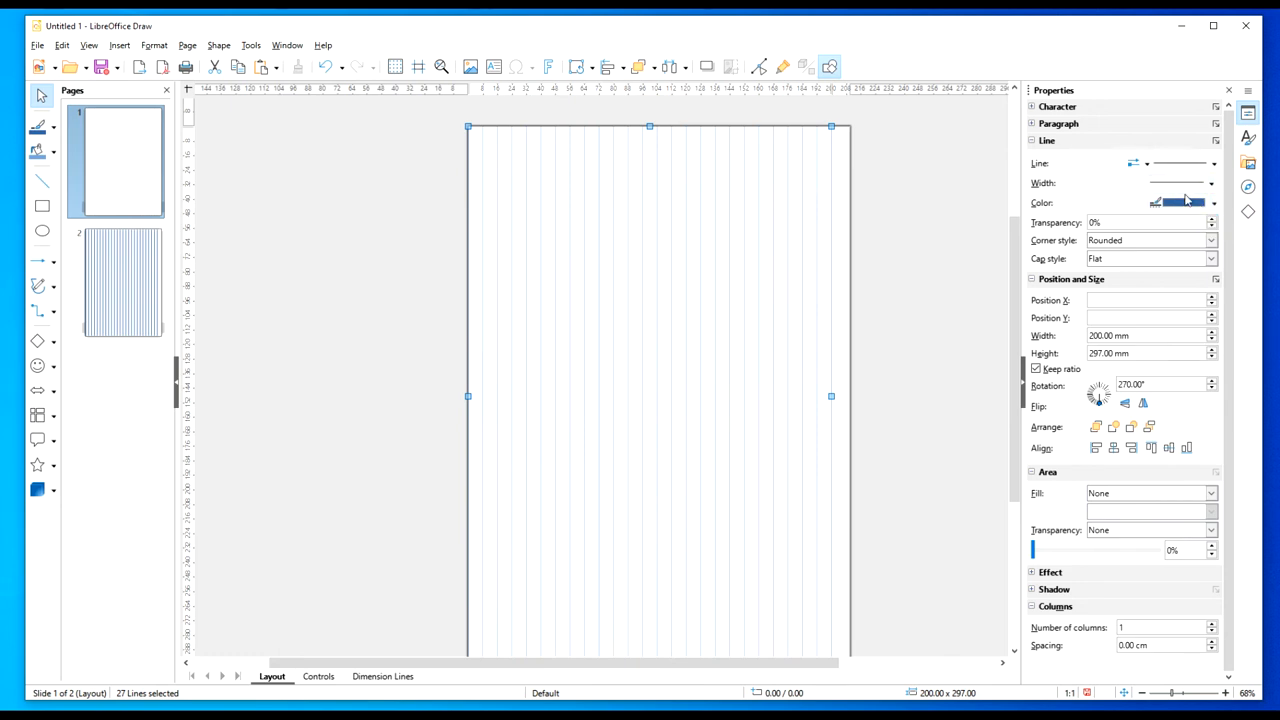
click(1212, 204)
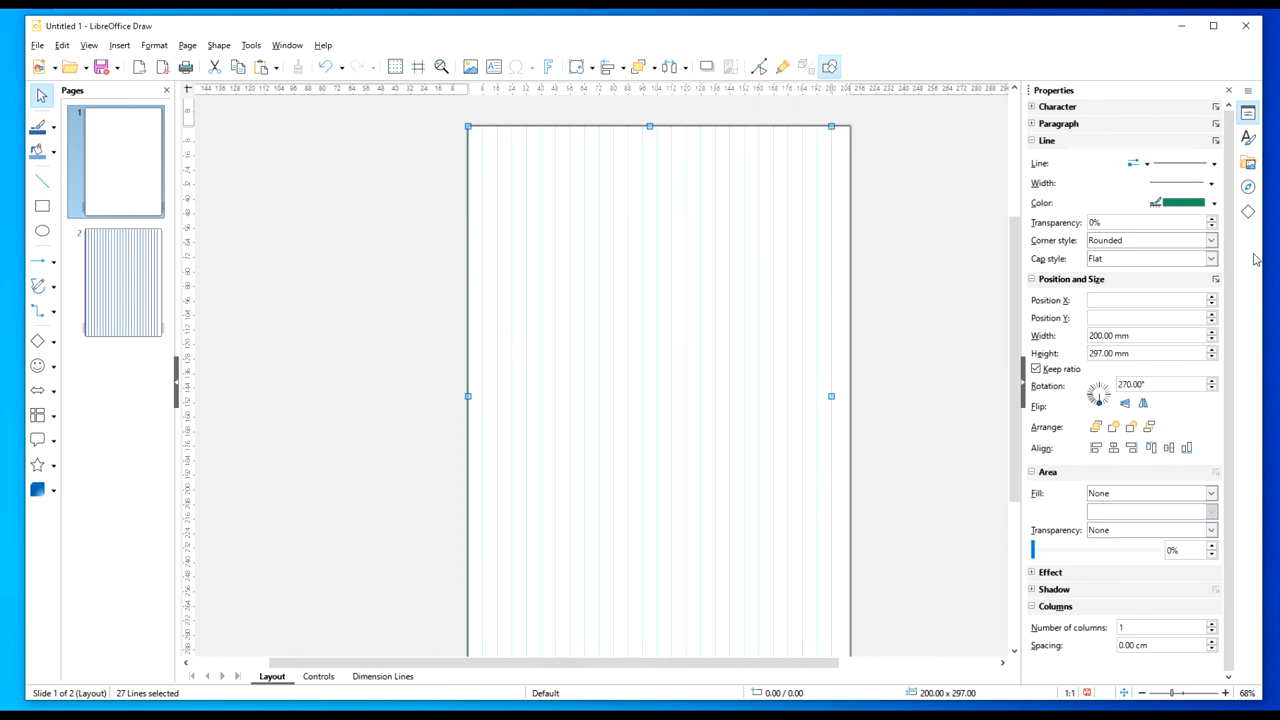
mouse_move(884, 292)
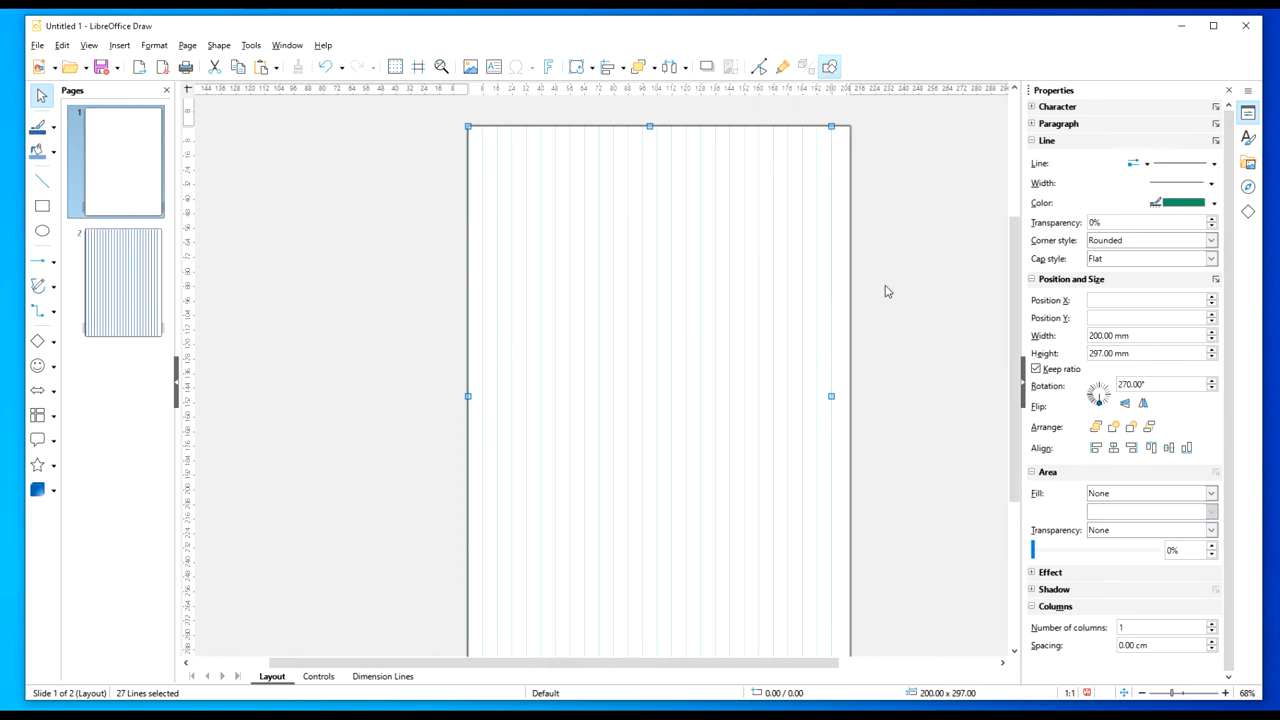
click(1212, 202)
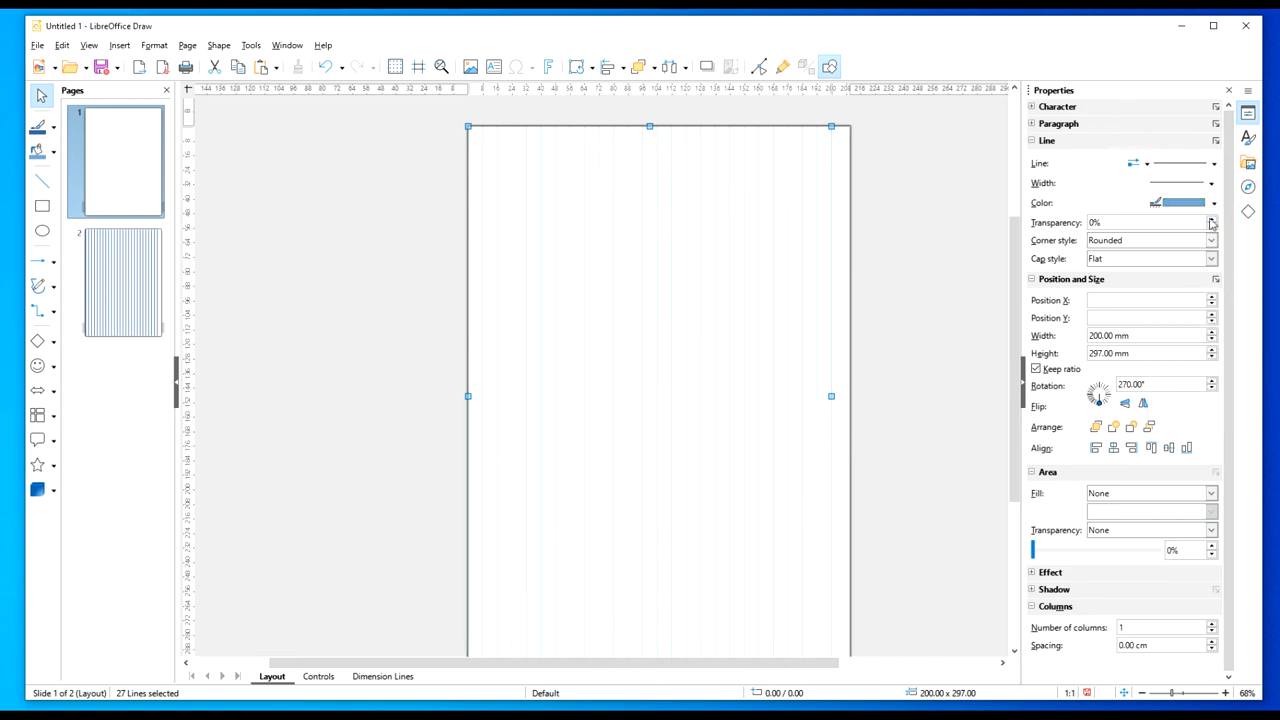
click(1212, 204)
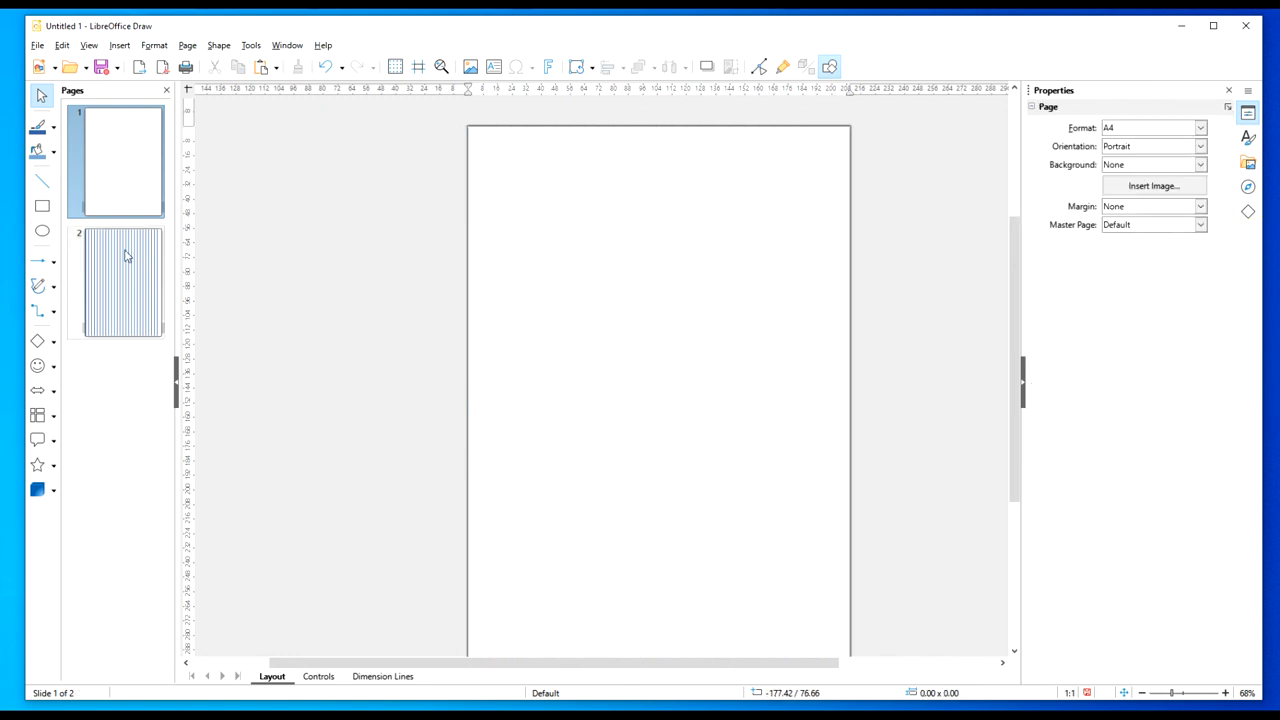
Apply the same pale blue line colour to all lines on page two.
click(122, 282)
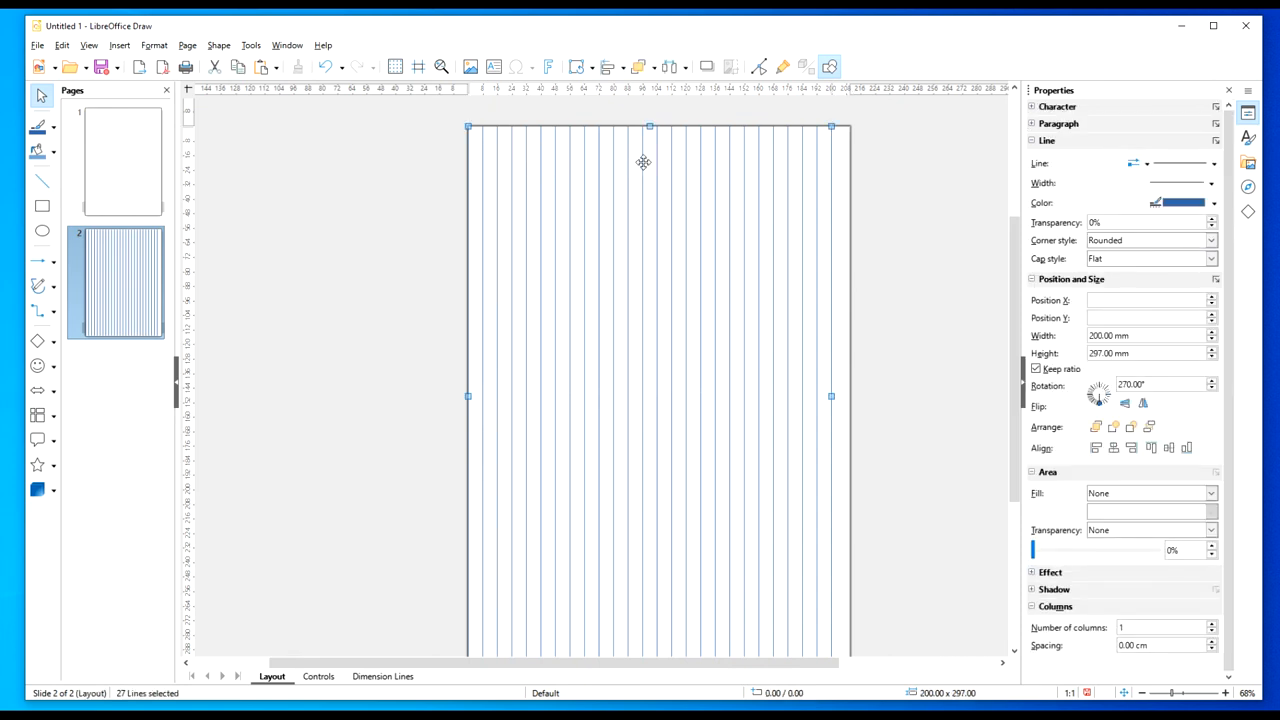
mouse_move(338, 216)
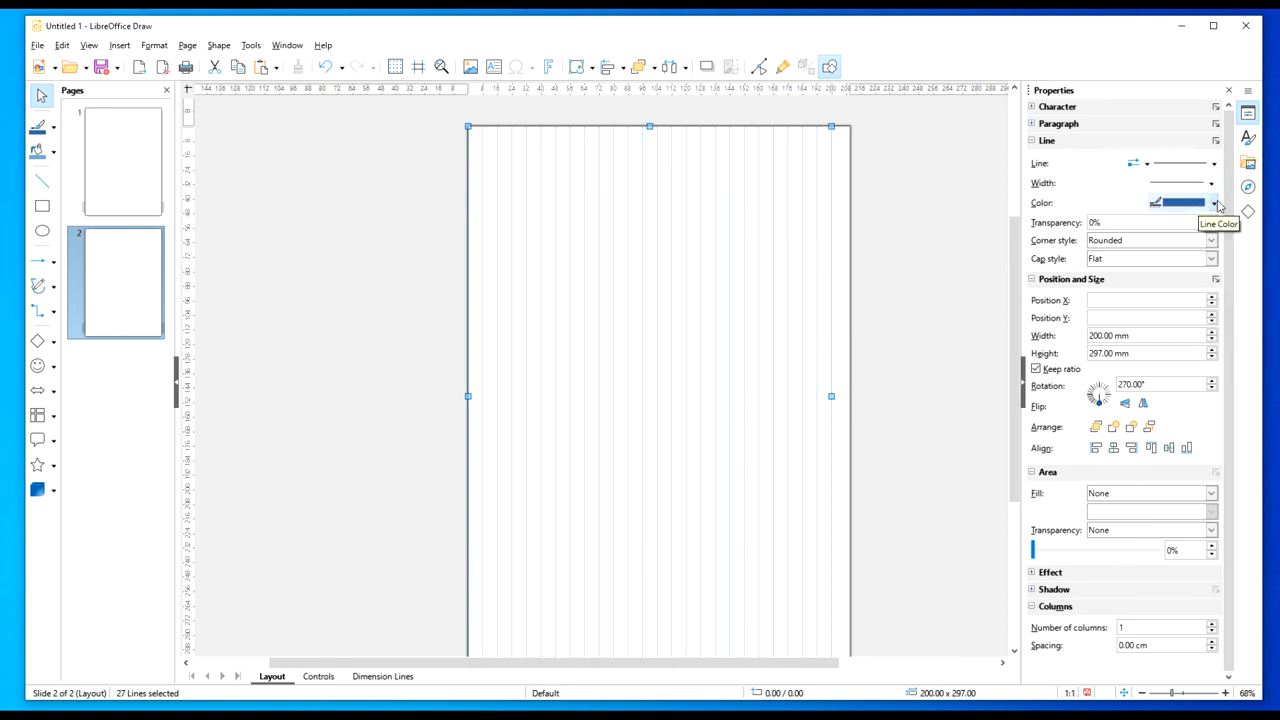
click(1212, 204)
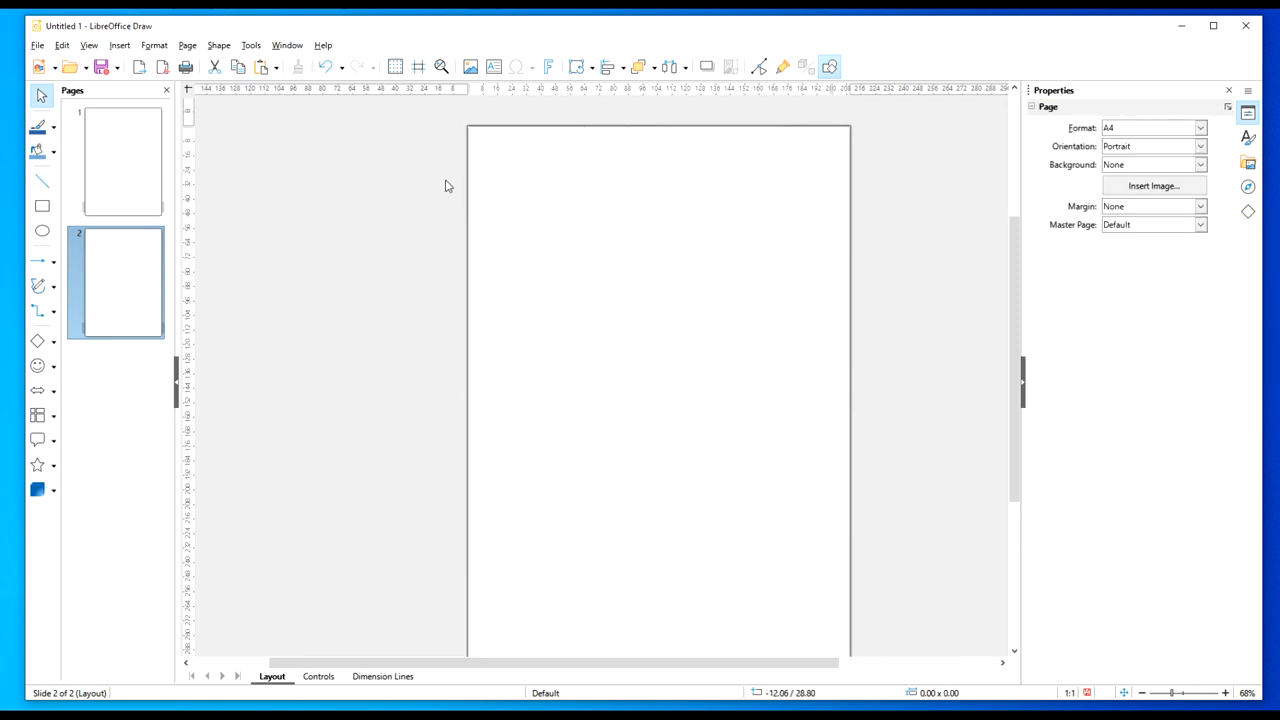
mouse_move(400, 200)
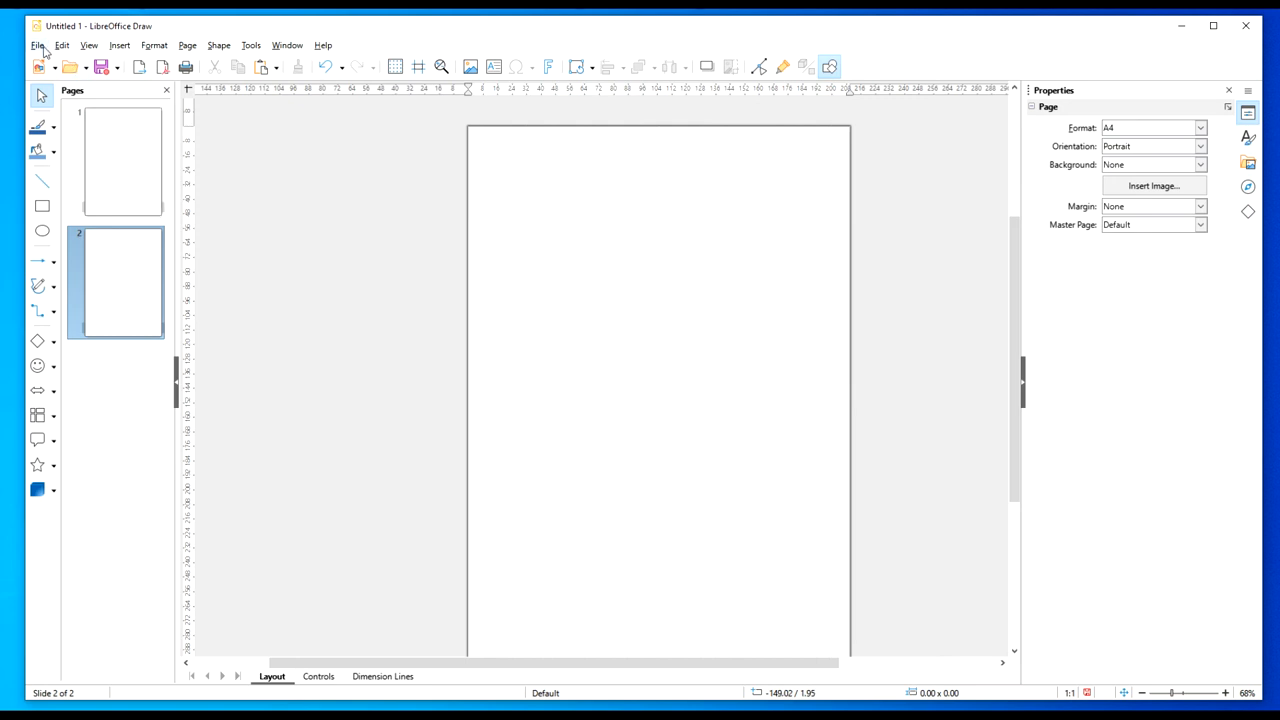
click(36, 44)
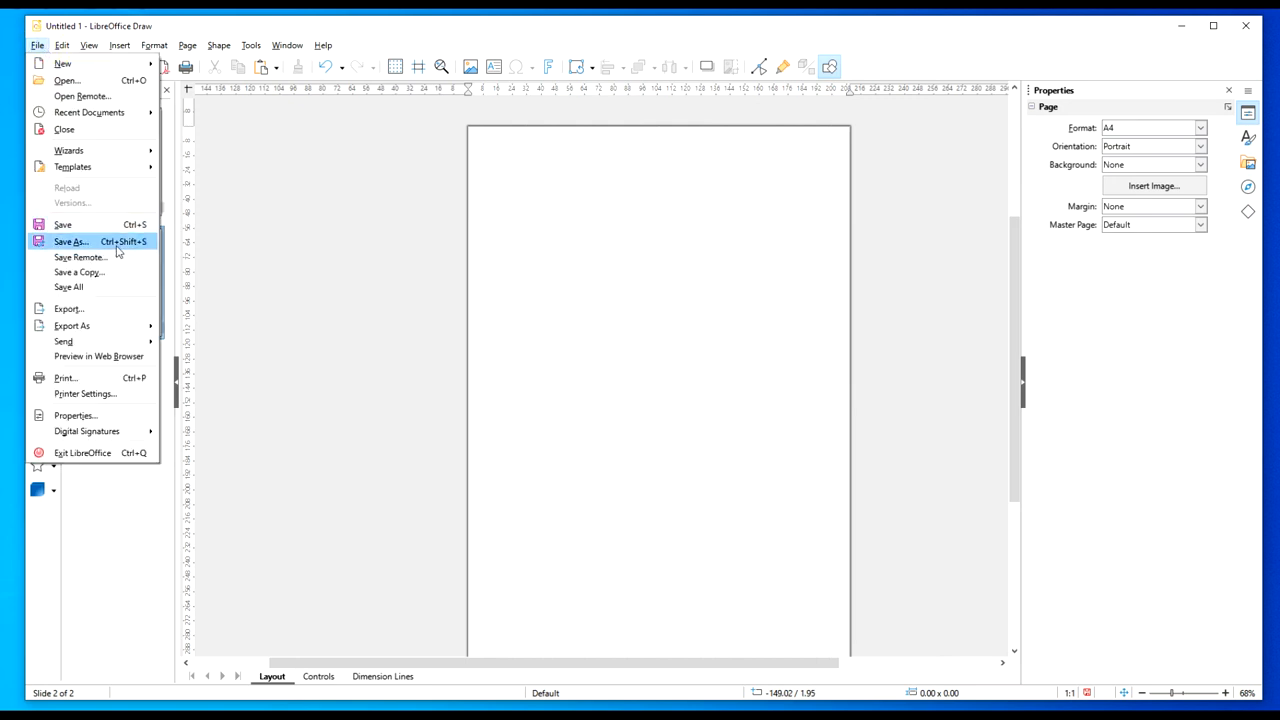
click(72, 240)
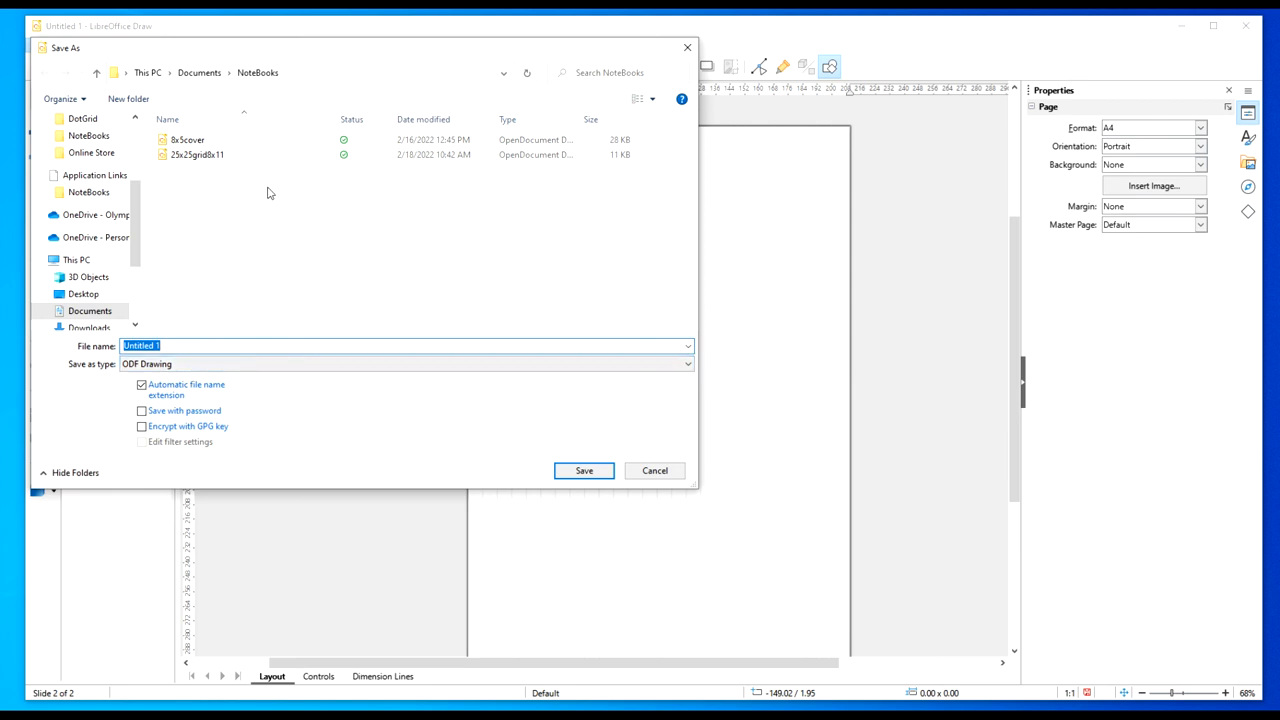
mouse_move(392, 232)
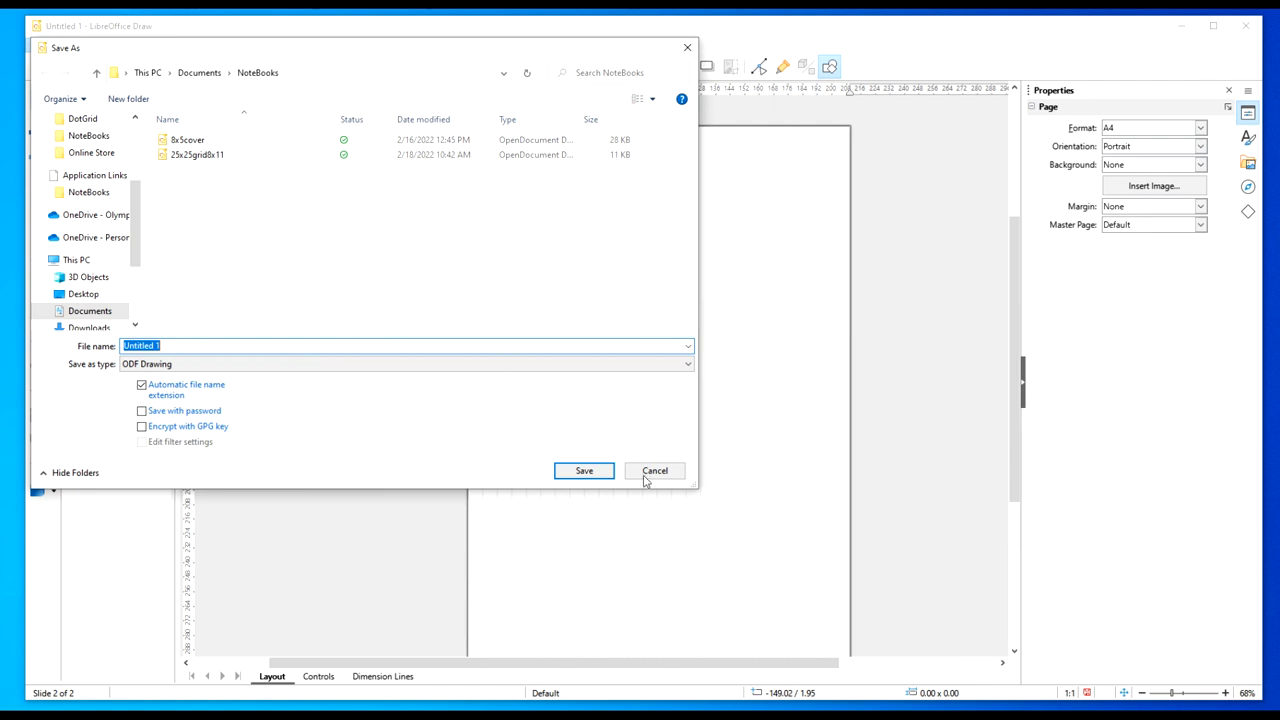
click(656, 470)
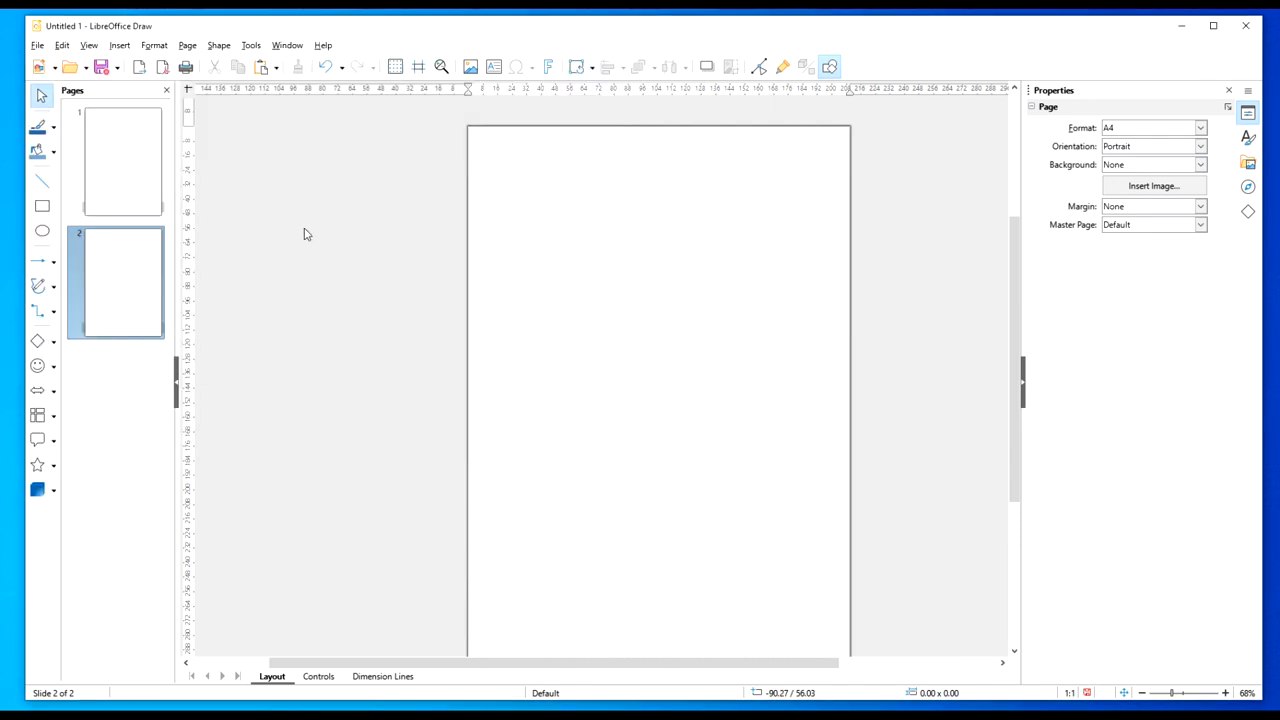